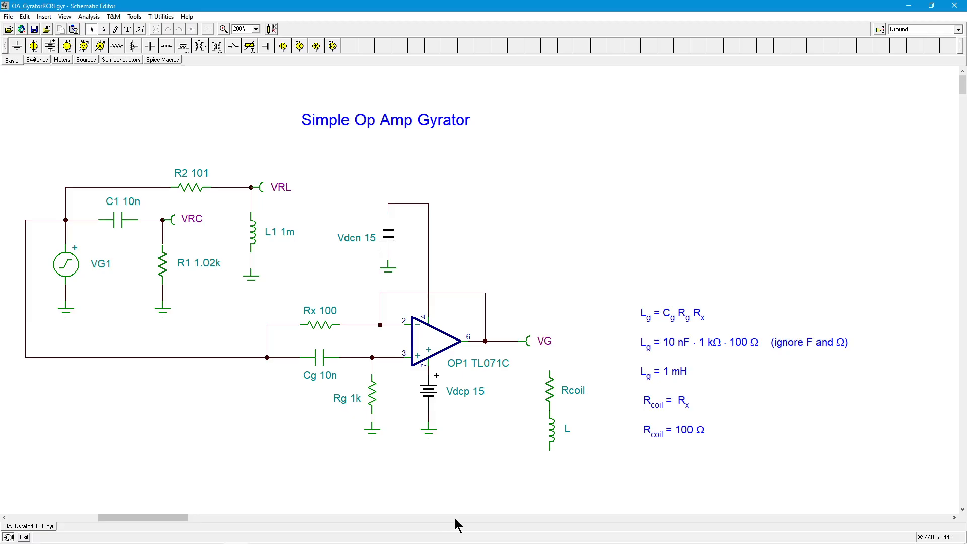
{"action": "mouse_move", "coordinate": [464, 474]}
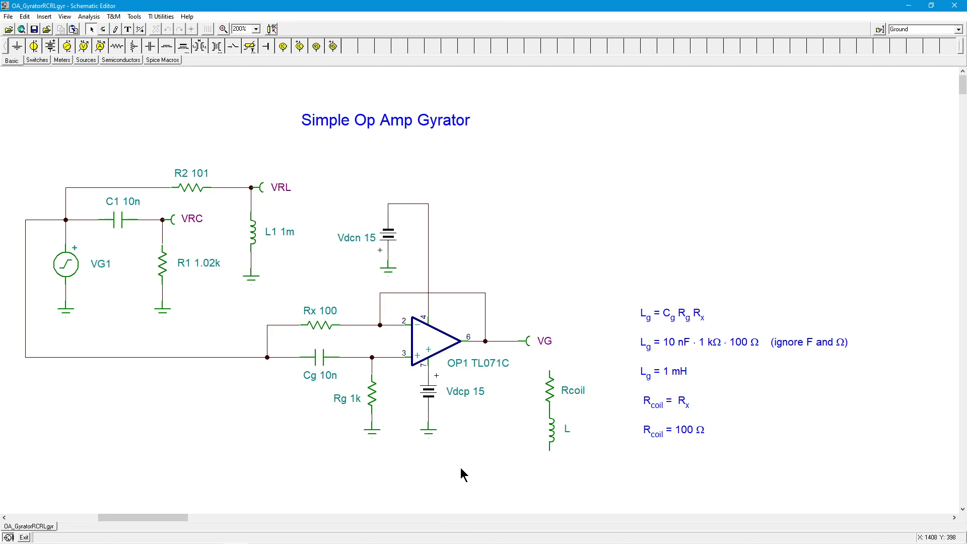
{"action": "mouse_move", "coordinate": [341, 352]}
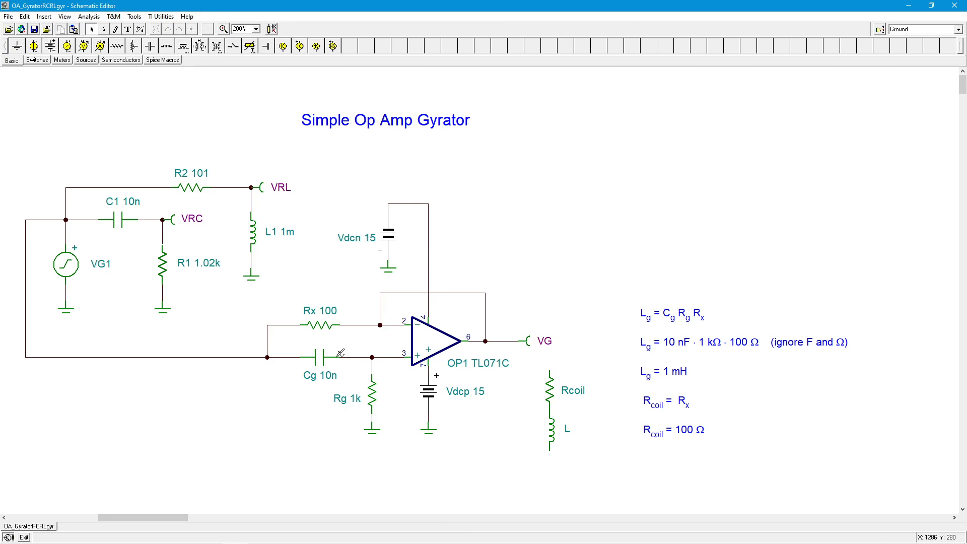
{"action": "mouse_move", "coordinate": [445, 428]}
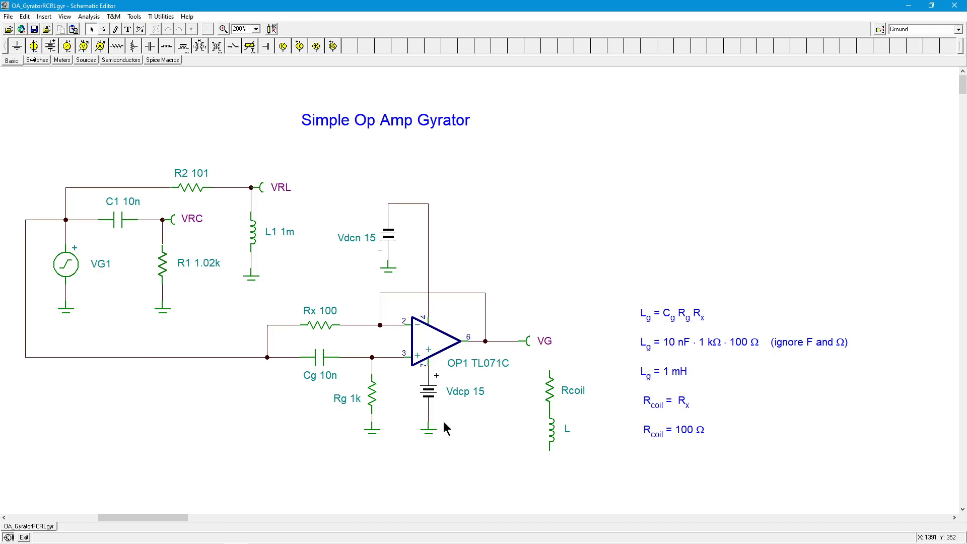
{"action": "mouse_move", "coordinate": [577, 424]}
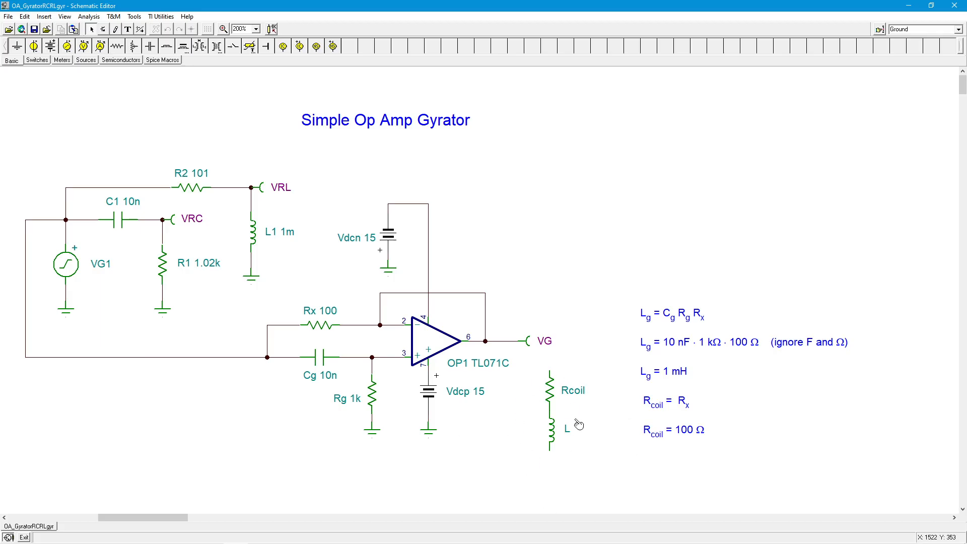
{"action": "mouse_move", "coordinate": [569, 403]}
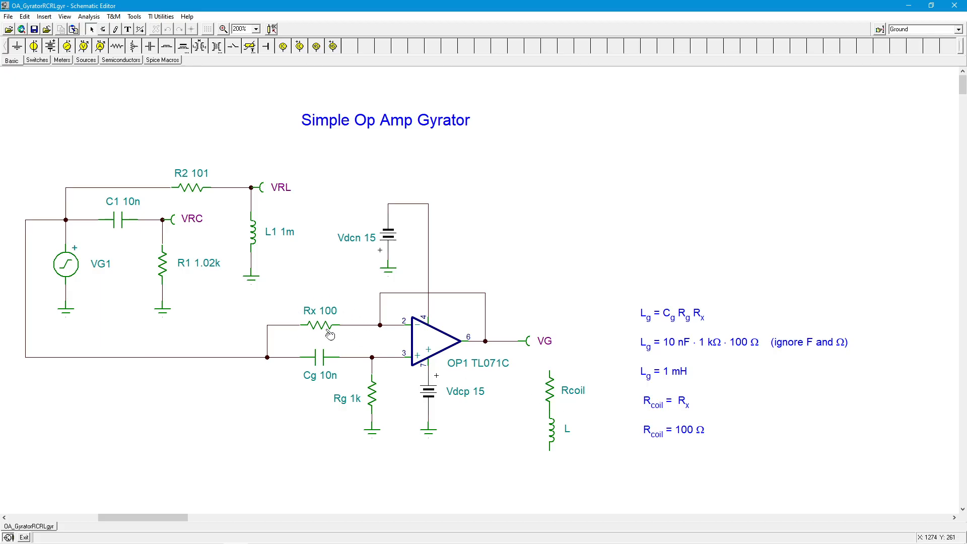
{"action": "mouse_move", "coordinate": [579, 406]}
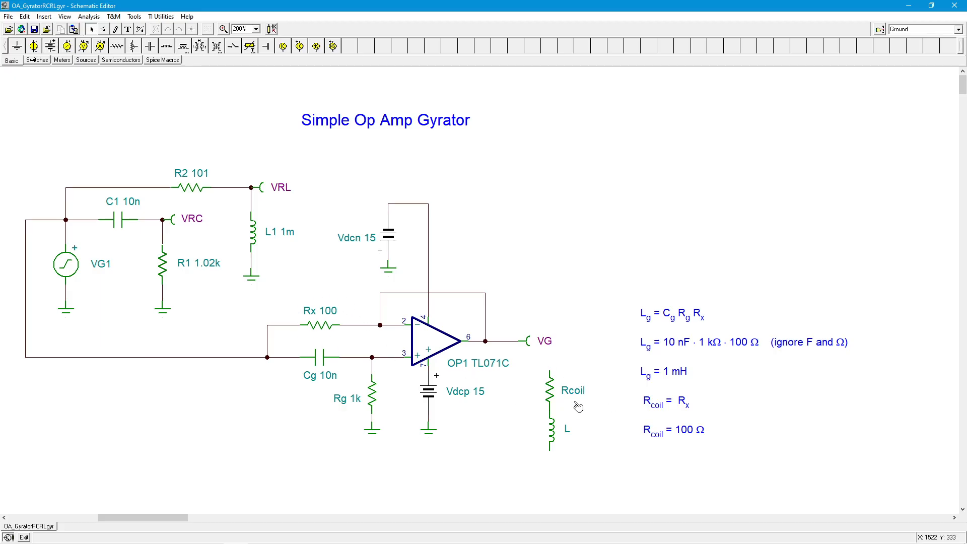
{"action": "mouse_move", "coordinate": [409, 414]}
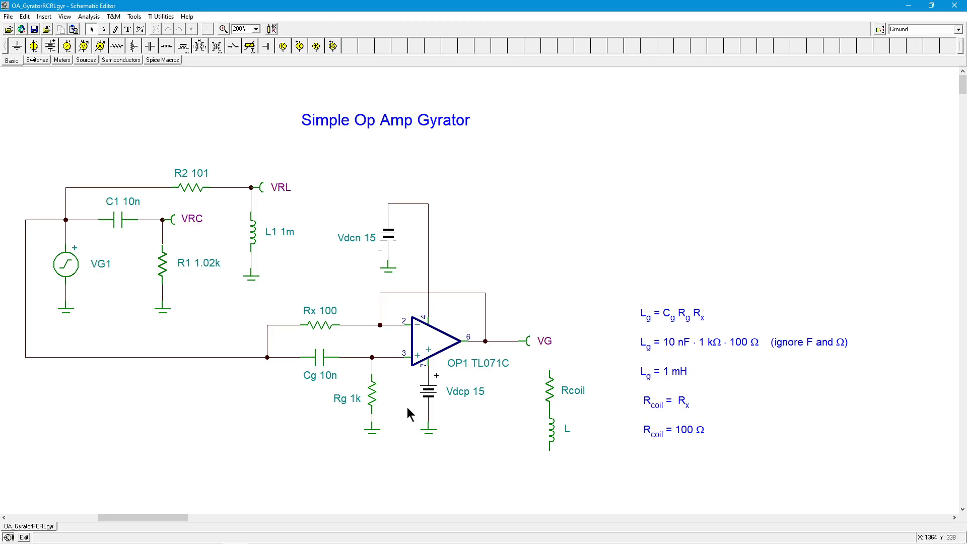
{"action": "mouse_move", "coordinate": [583, 440]}
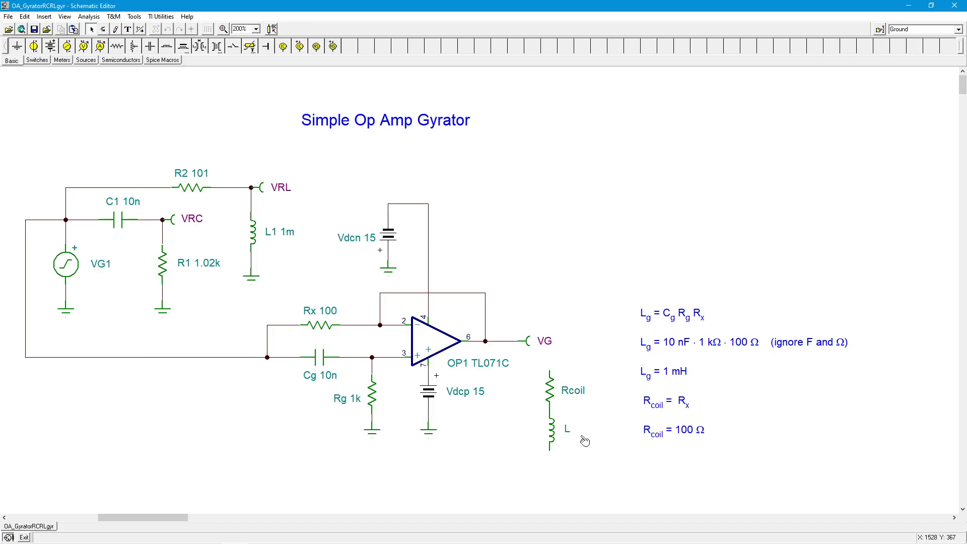
{"action": "mouse_move", "coordinate": [361, 325]}
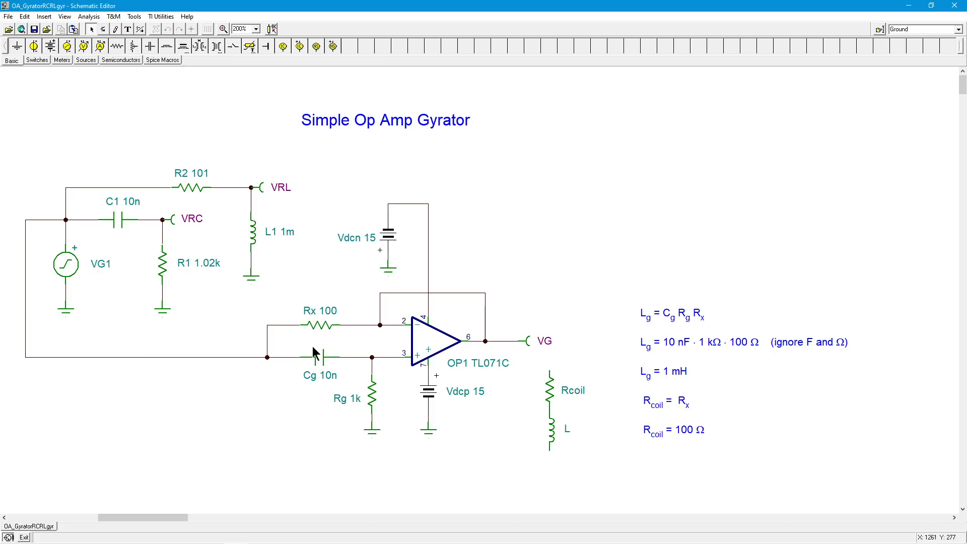
{"action": "mouse_move", "coordinate": [383, 411]}
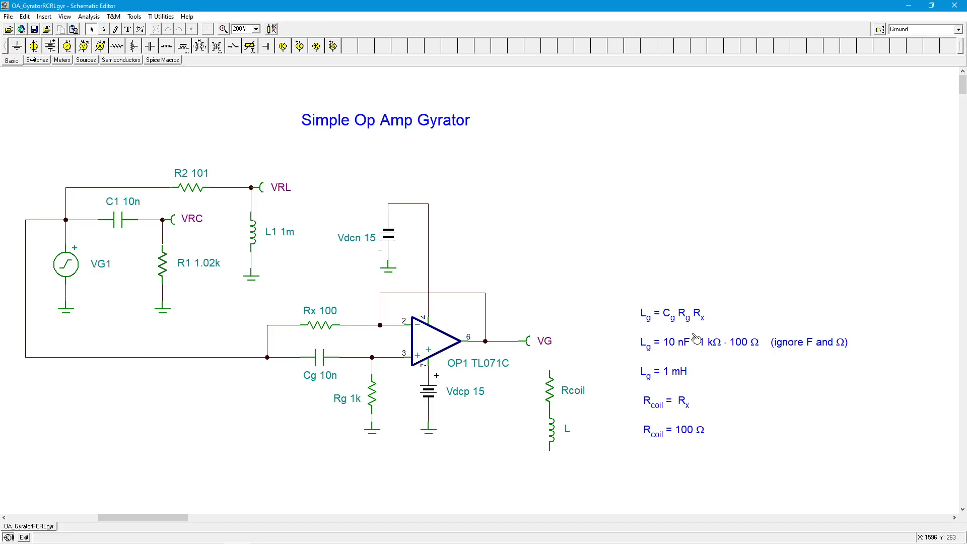
{"action": "mouse_move", "coordinate": [644, 327]}
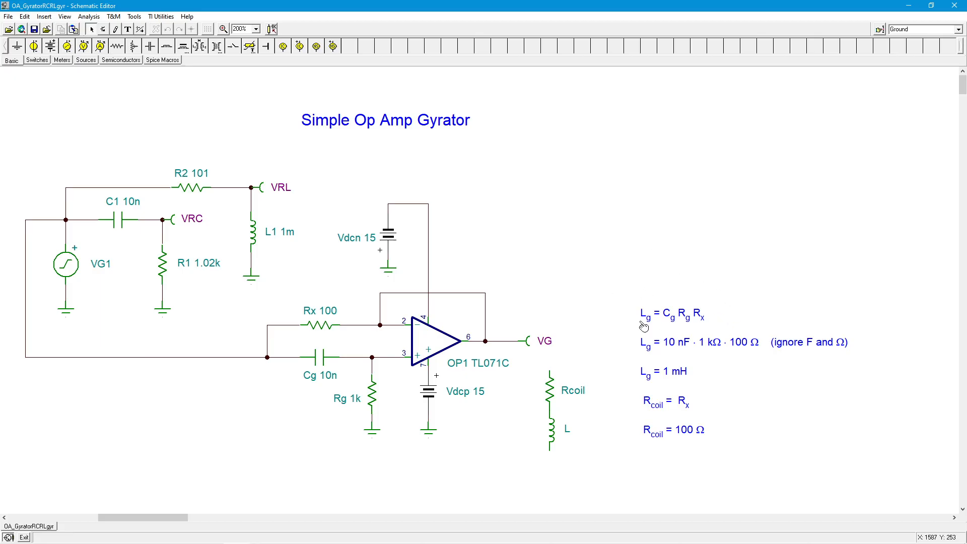
{"action": "mouse_move", "coordinate": [613, 338]}
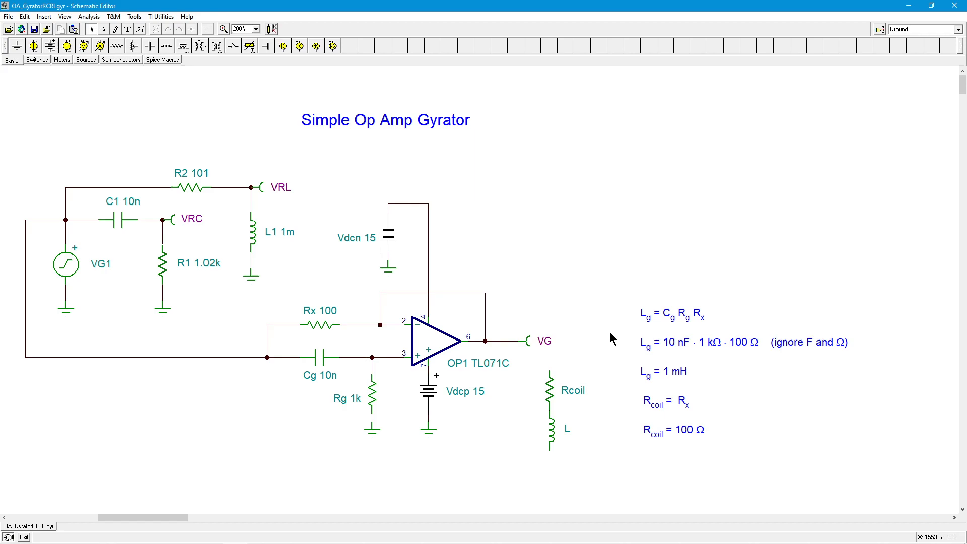
{"action": "mouse_move", "coordinate": [696, 319]}
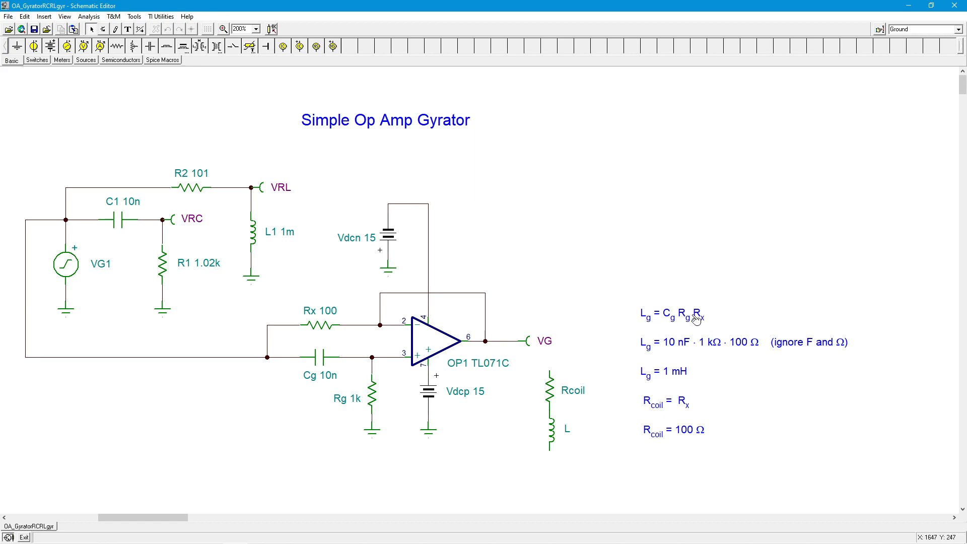
{"action": "mouse_move", "coordinate": [329, 313]}
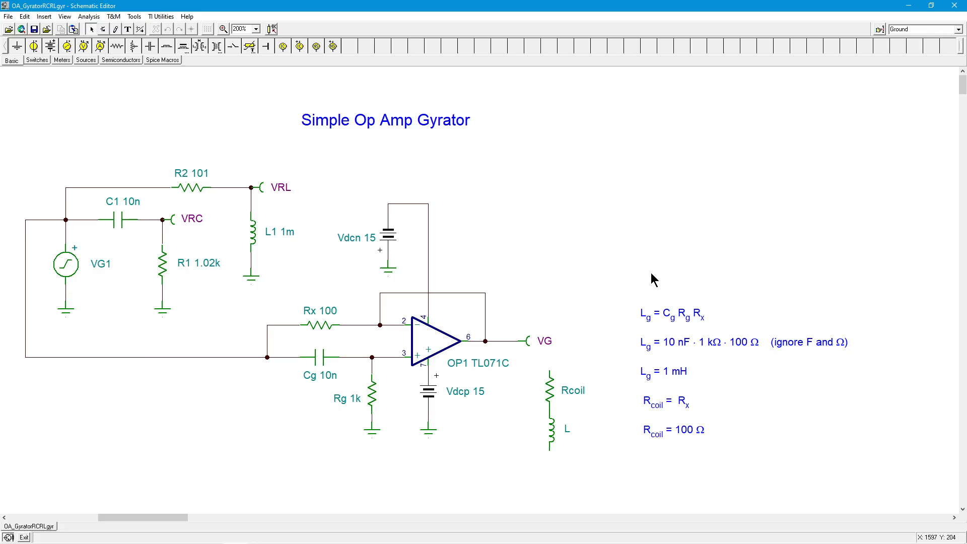
{"action": "mouse_move", "coordinate": [726, 312]}
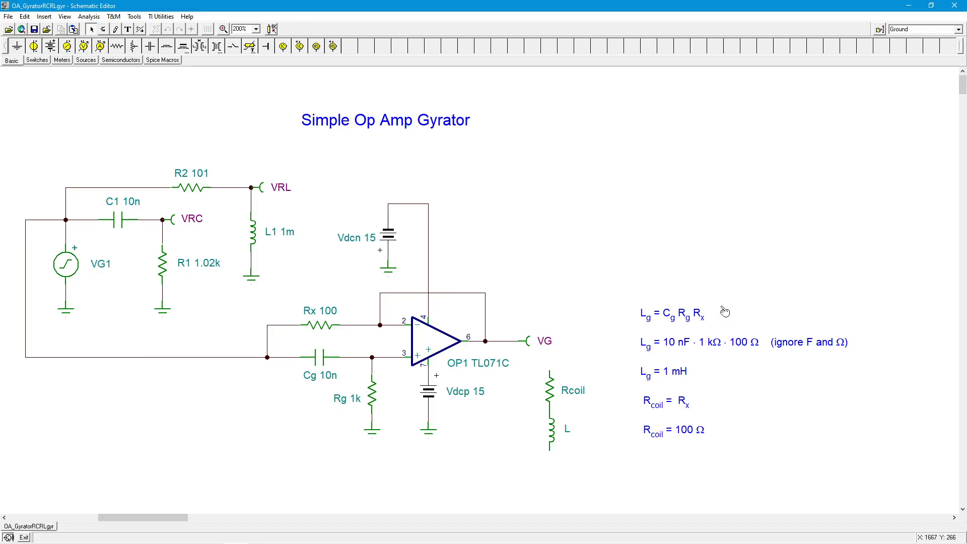
{"action": "mouse_move", "coordinate": [654, 288]}
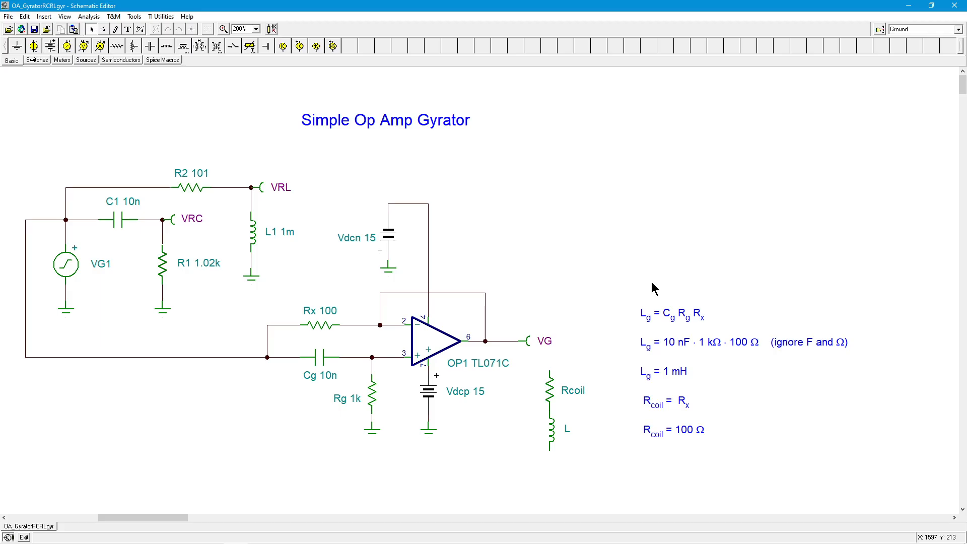
{"action": "mouse_move", "coordinate": [644, 295]}
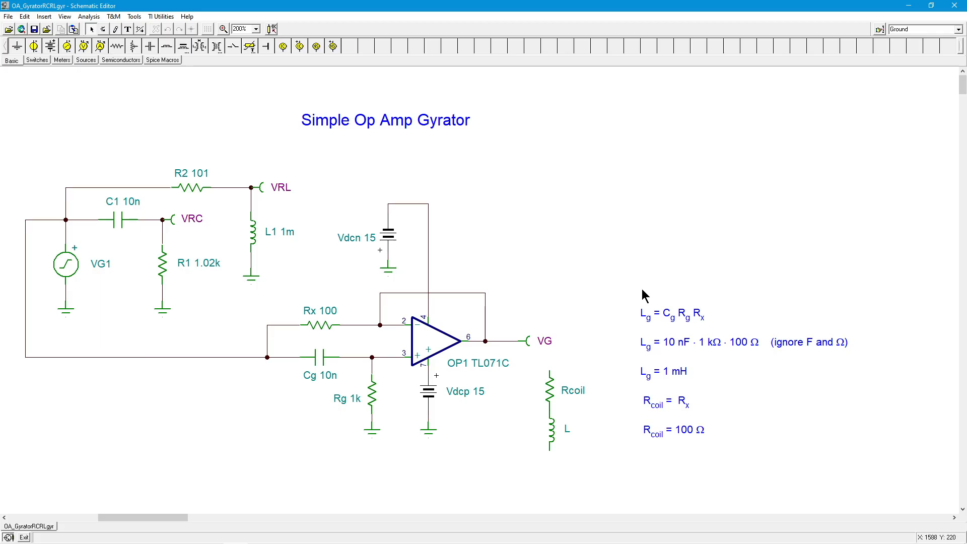
{"action": "mouse_move", "coordinate": [761, 321]}
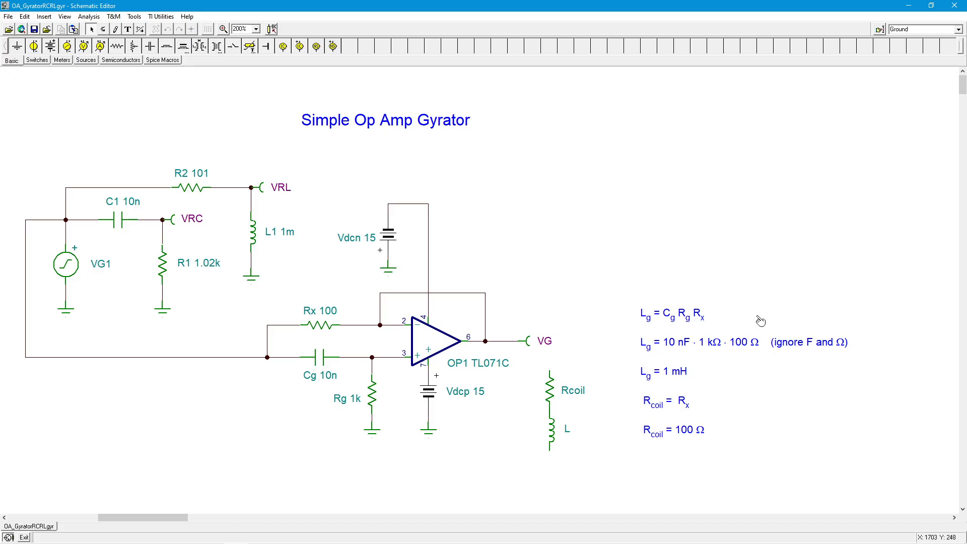
{"action": "mouse_move", "coordinate": [659, 259]}
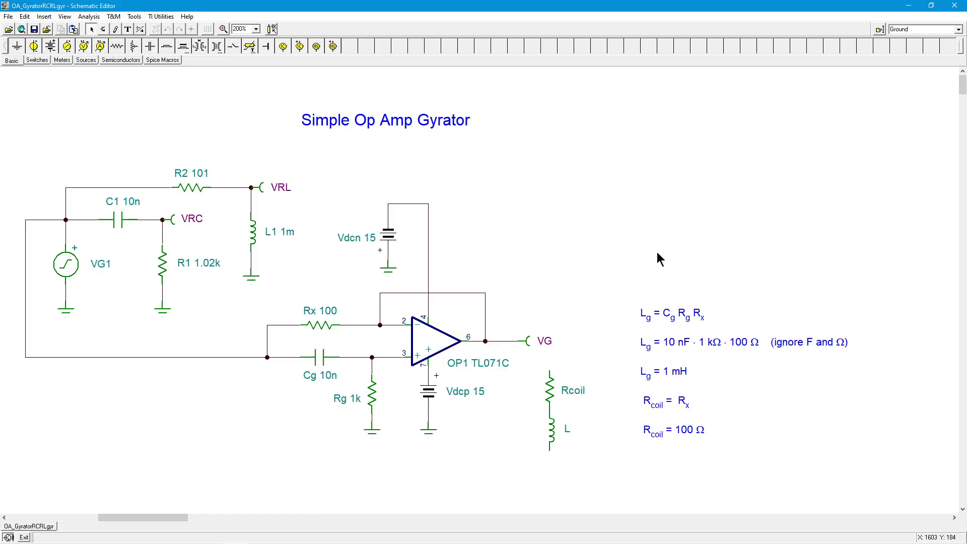
{"action": "mouse_move", "coordinate": [469, 297]}
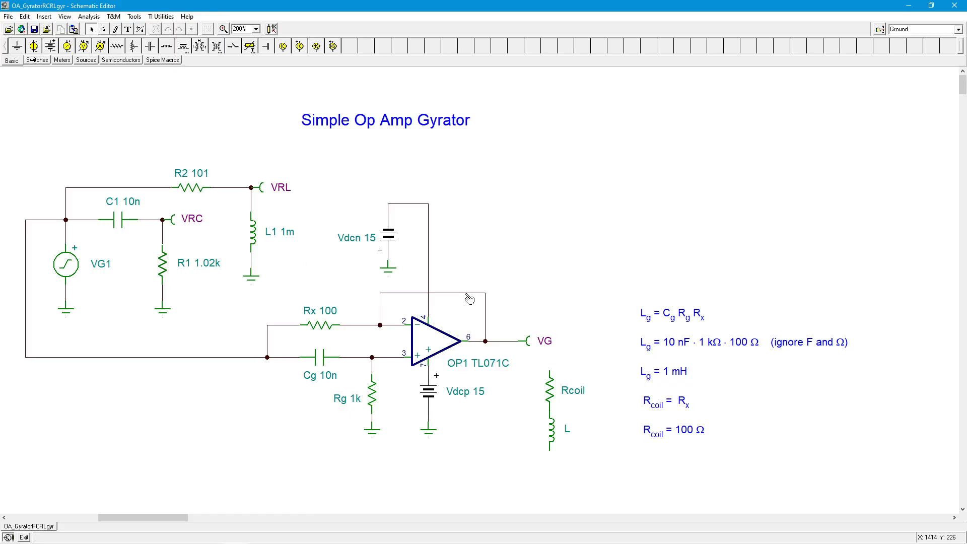
{"action": "mouse_move", "coordinate": [481, 274]}
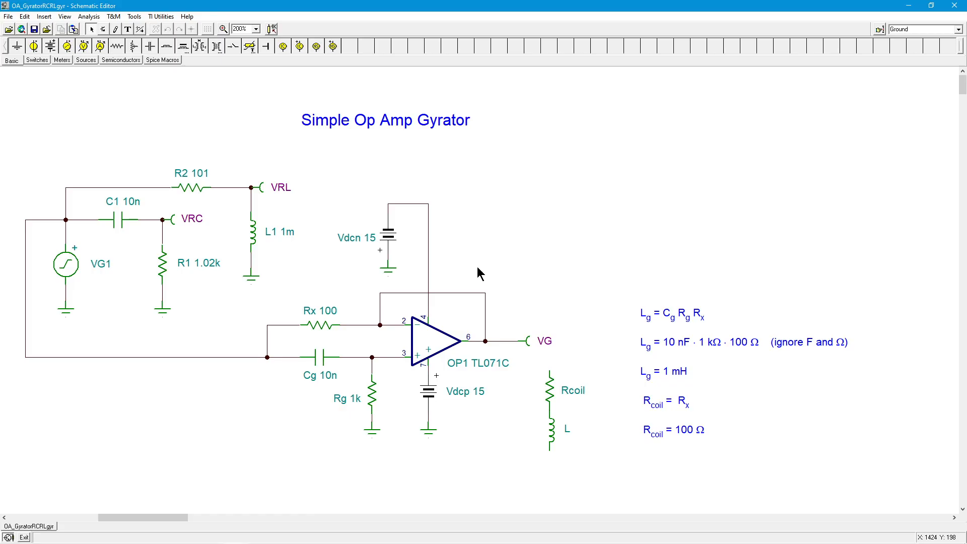
{"action": "mouse_move", "coordinate": [751, 350]}
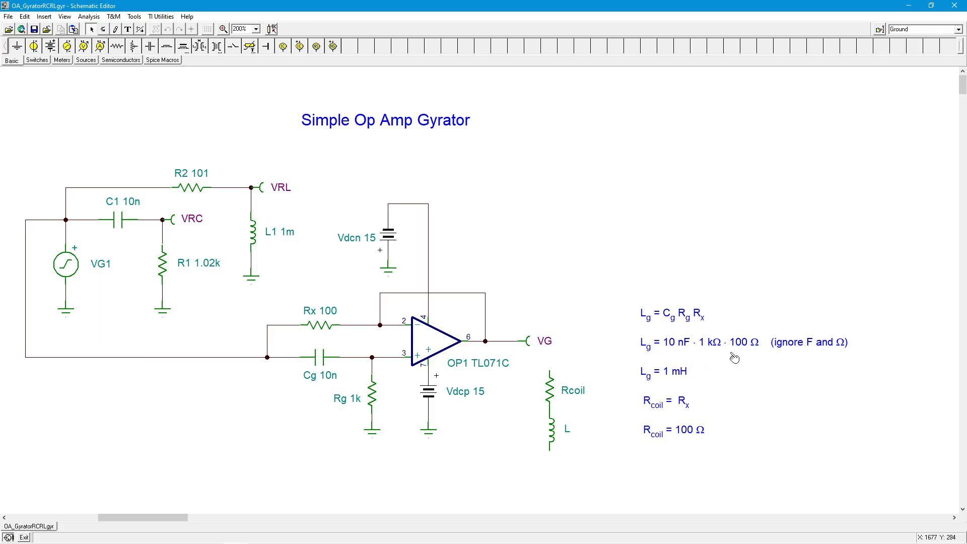
{"action": "mouse_move", "coordinate": [722, 355]}
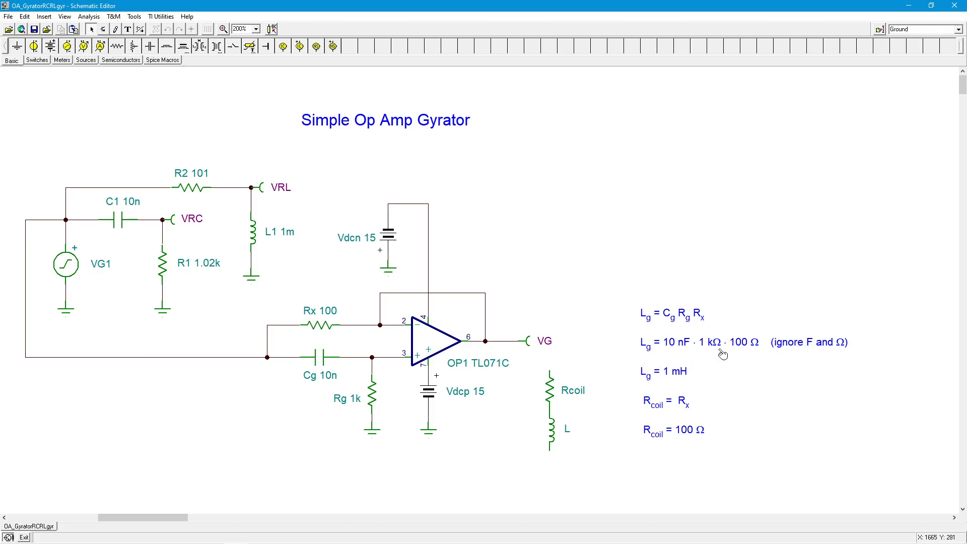
{"action": "mouse_move", "coordinate": [693, 386]}
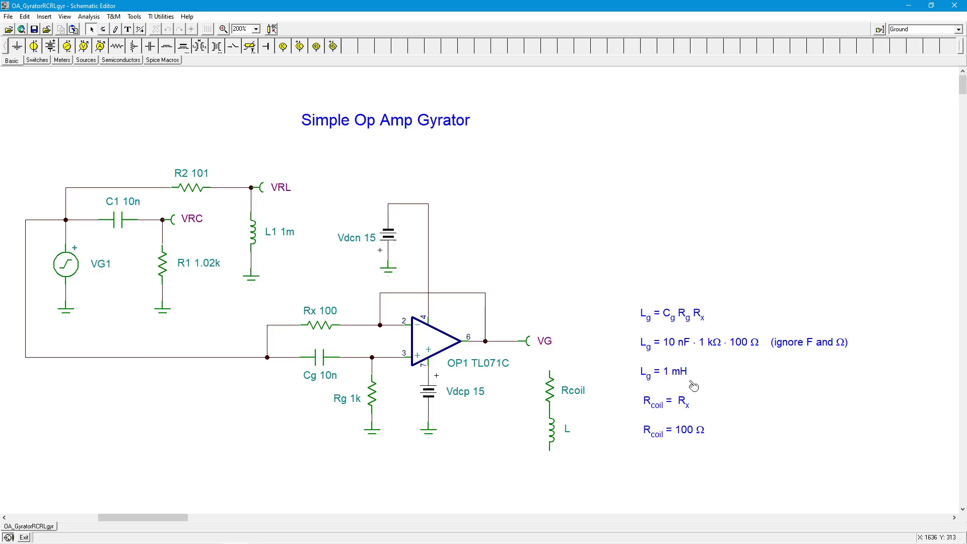
{"action": "mouse_move", "coordinate": [674, 353]}
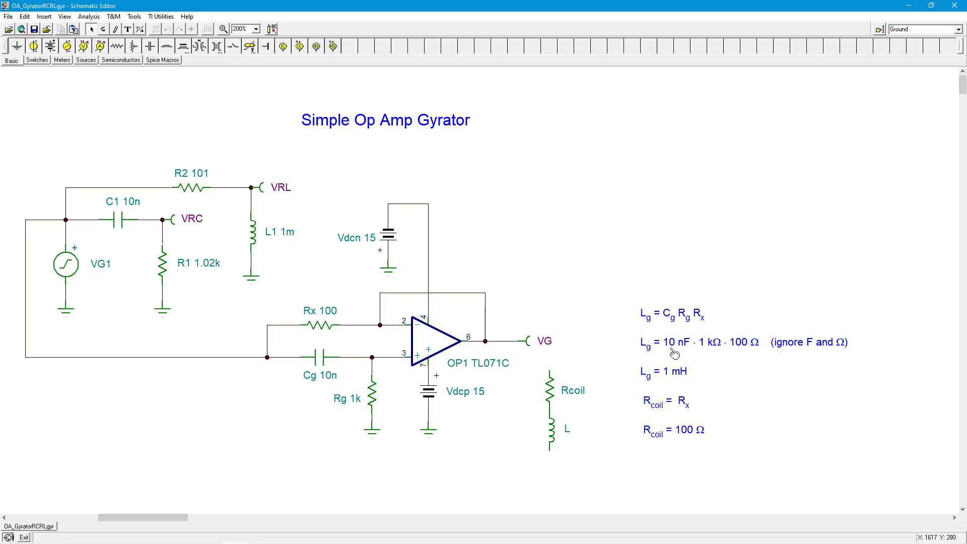
{"action": "mouse_move", "coordinate": [678, 352]}
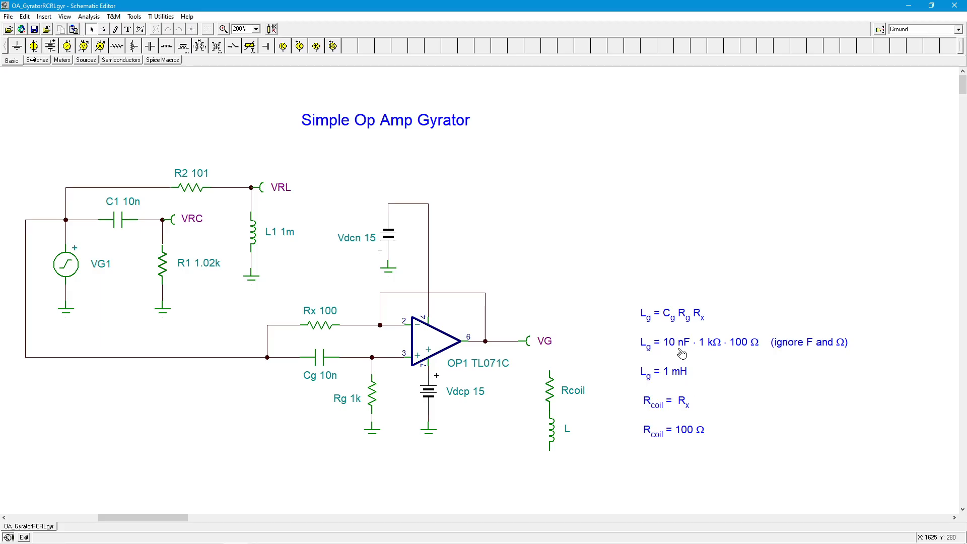
{"action": "mouse_move", "coordinate": [709, 352]}
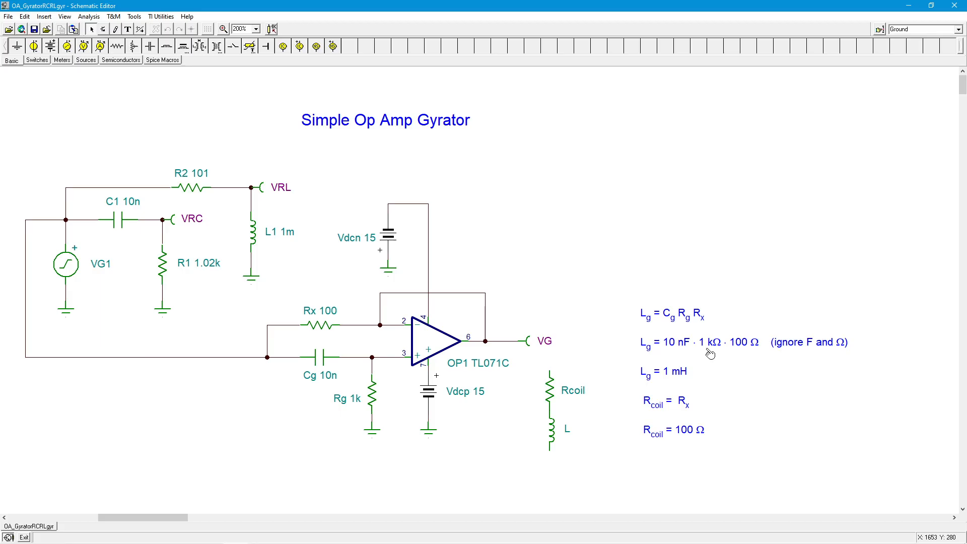
{"action": "mouse_move", "coordinate": [745, 353]}
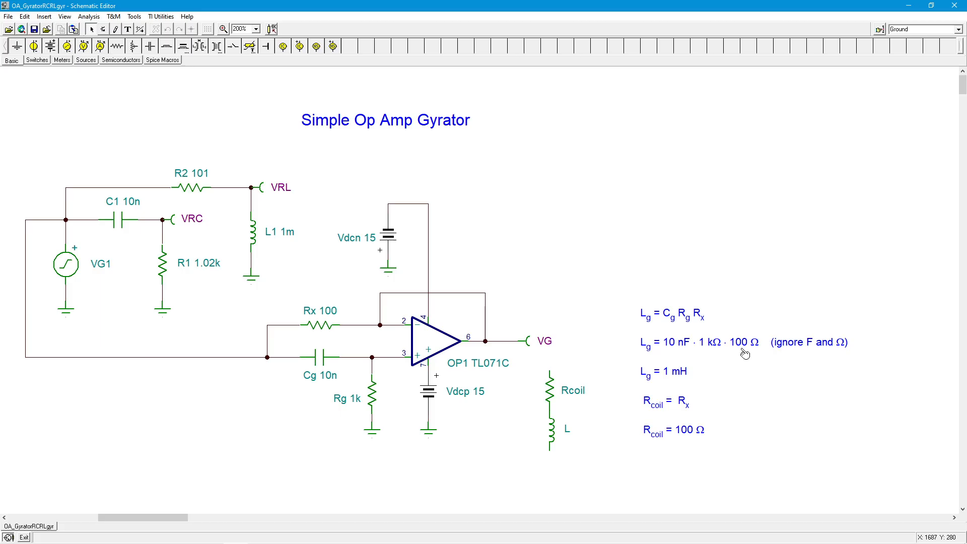
{"action": "mouse_move", "coordinate": [670, 379]}
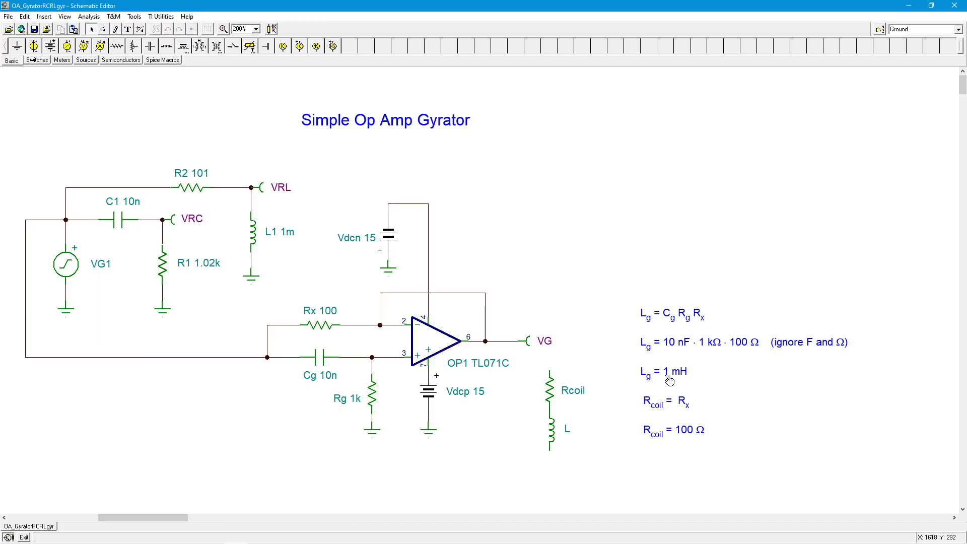
{"action": "mouse_move", "coordinate": [692, 388]}
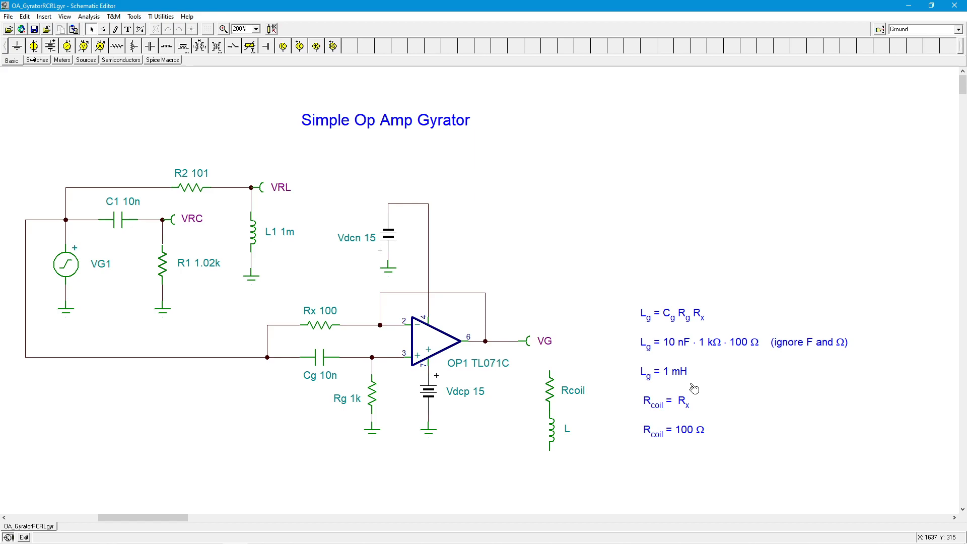
{"action": "mouse_move", "coordinate": [696, 387]}
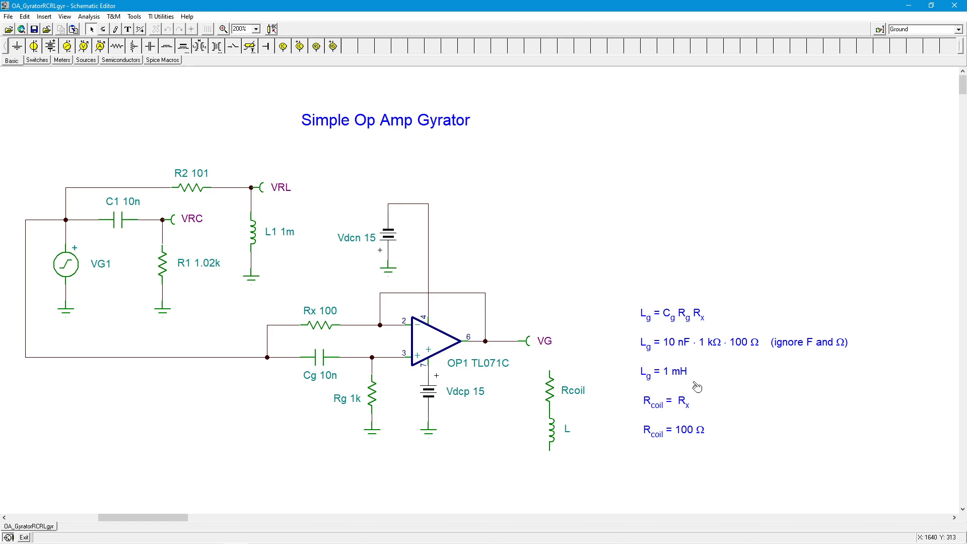
{"action": "mouse_move", "coordinate": [715, 372]}
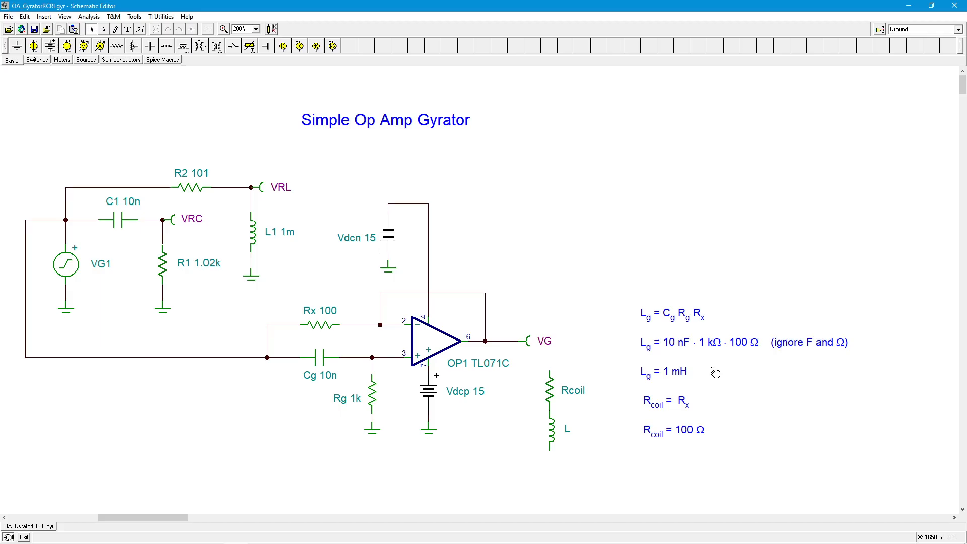
{"action": "mouse_move", "coordinate": [694, 311]}
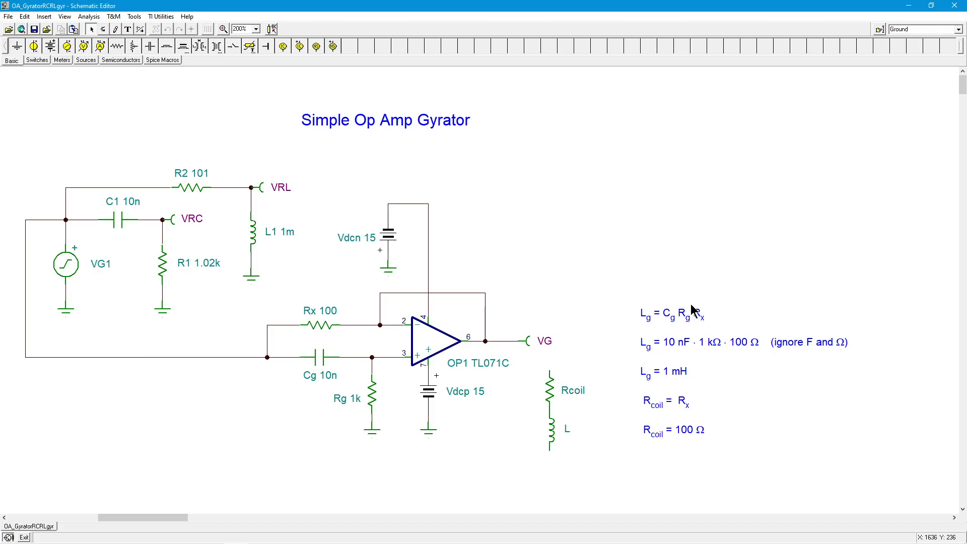
{"action": "mouse_move", "coordinate": [699, 384]}
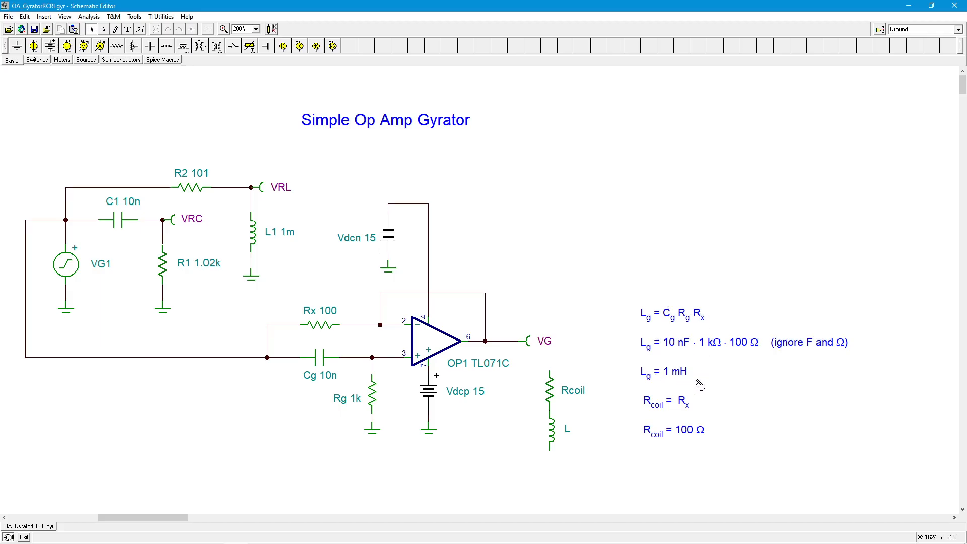
{"action": "mouse_move", "coordinate": [714, 417]}
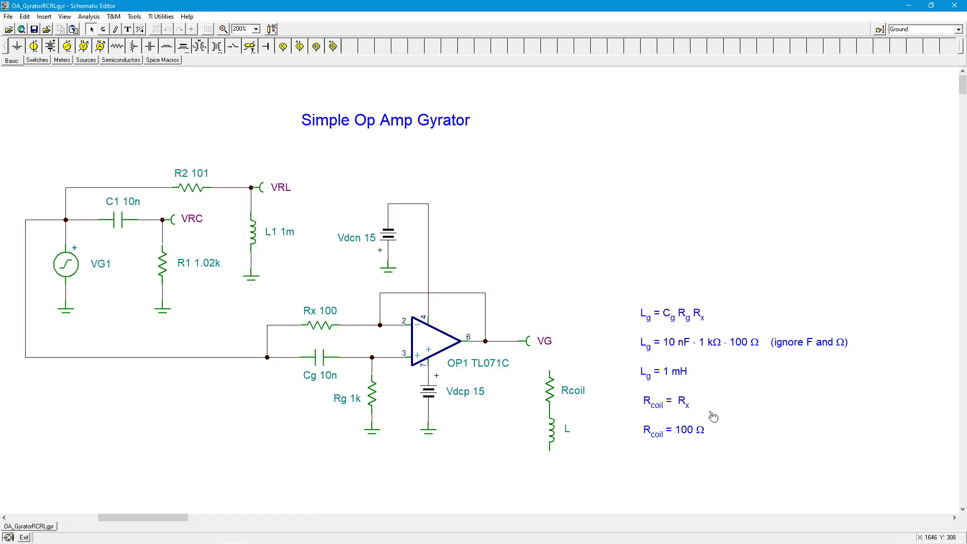
{"action": "mouse_move", "coordinate": [591, 522]}
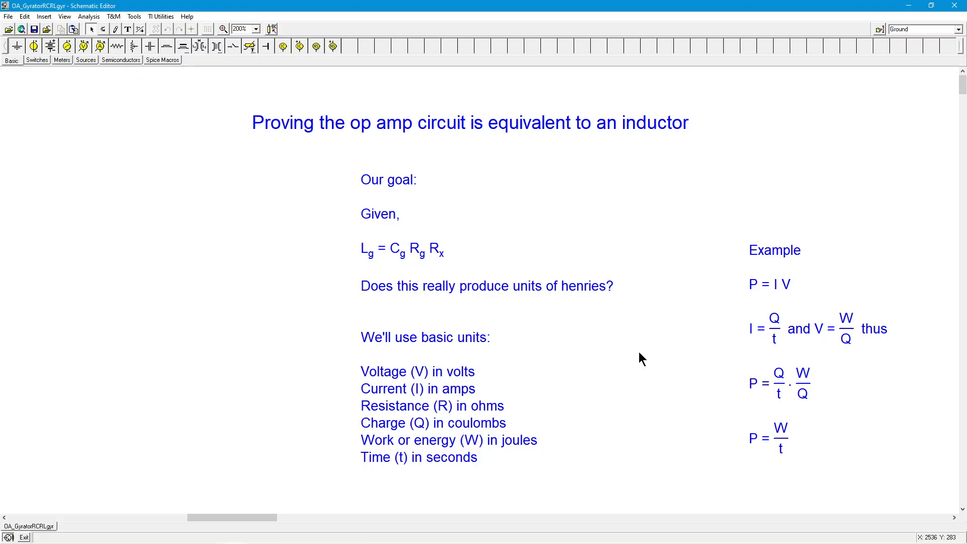
{"action": "mouse_move", "coordinate": [432, 255]}
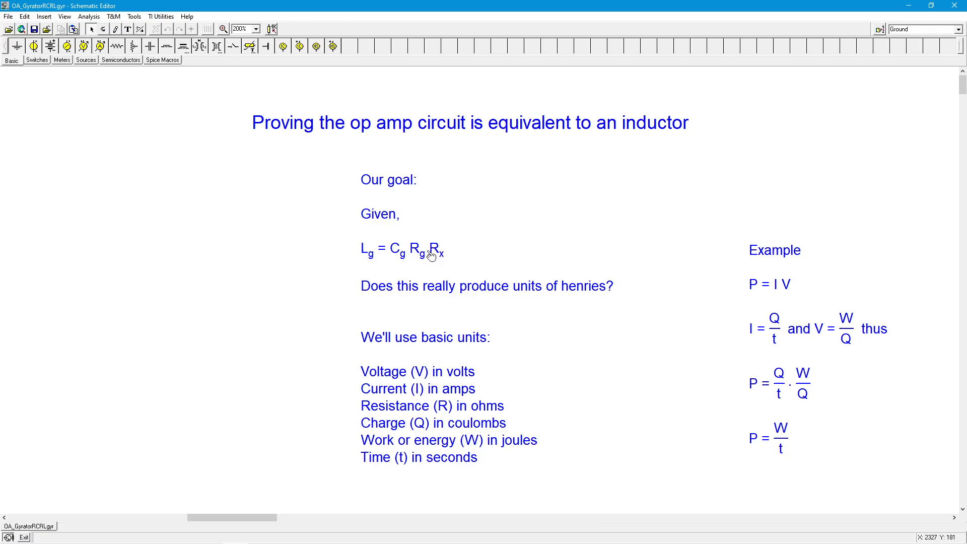
{"action": "mouse_move", "coordinate": [443, 250]}
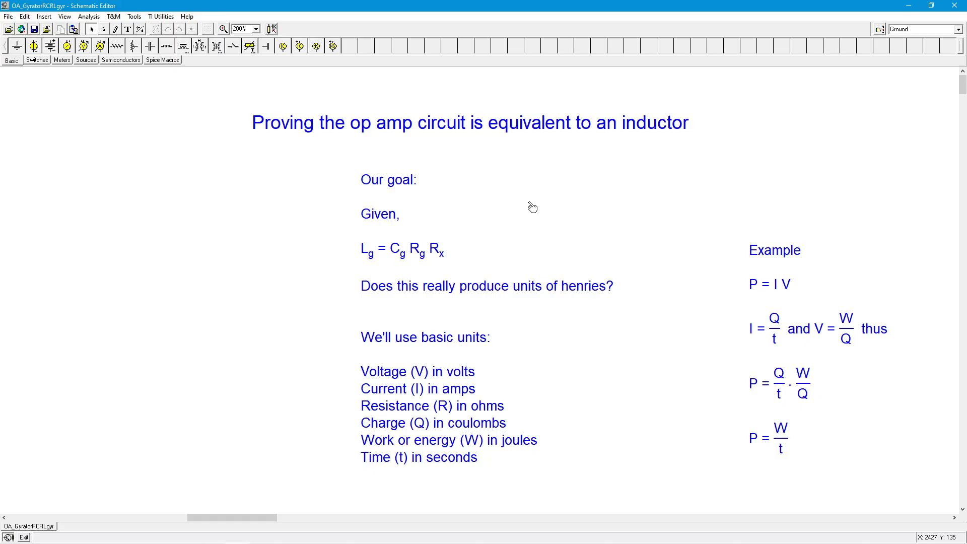
{"action": "mouse_move", "coordinate": [484, 284]}
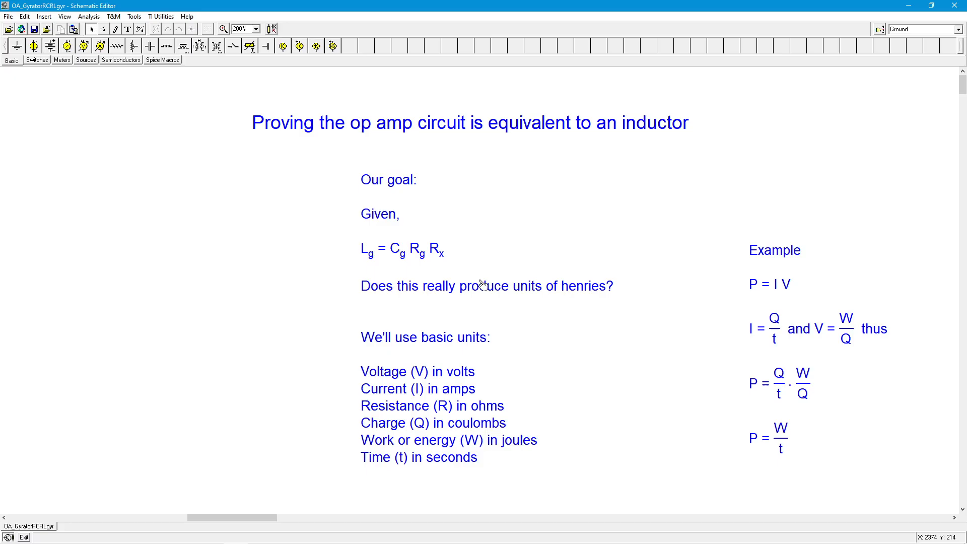
{"action": "mouse_move", "coordinate": [319, 248]}
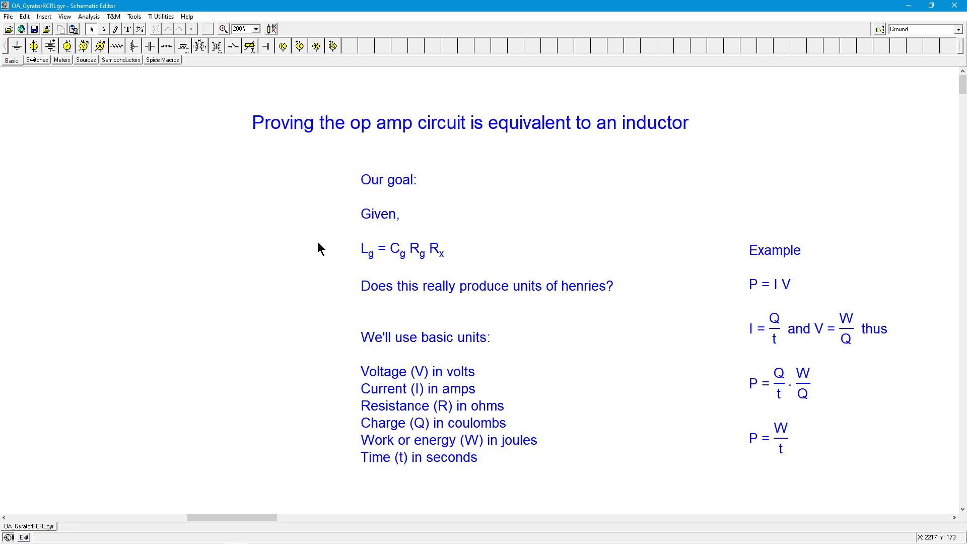
{"action": "mouse_move", "coordinate": [407, 269]}
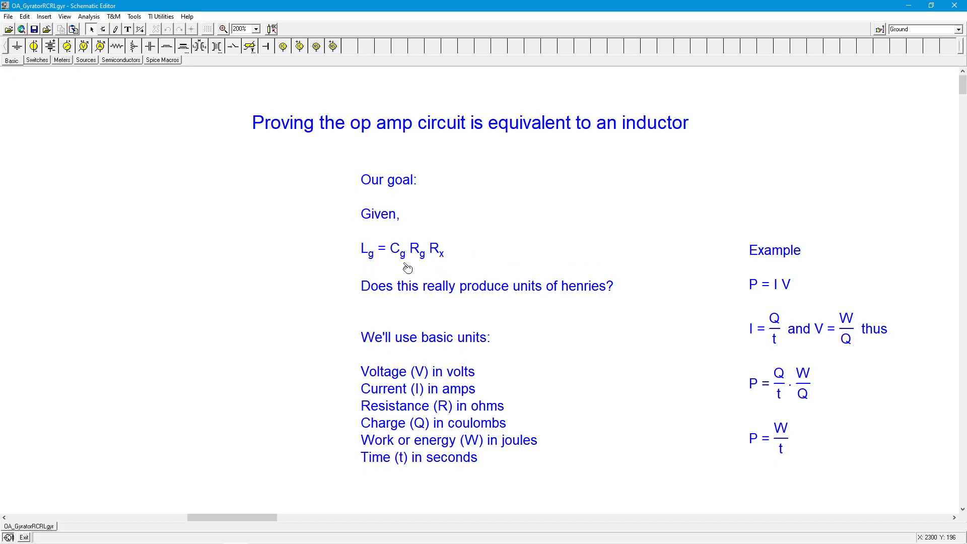
{"action": "mouse_move", "coordinate": [368, 267]}
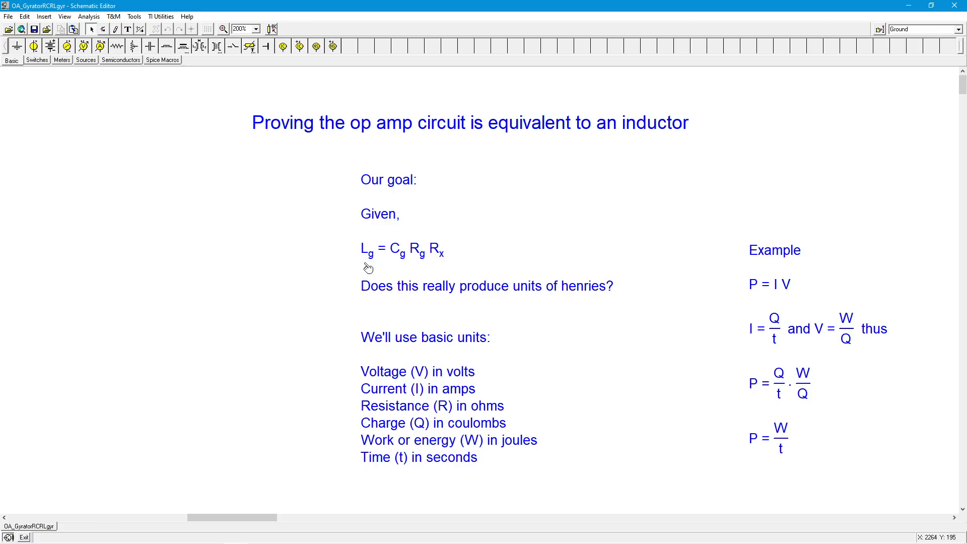
{"action": "mouse_move", "coordinate": [486, 473]}
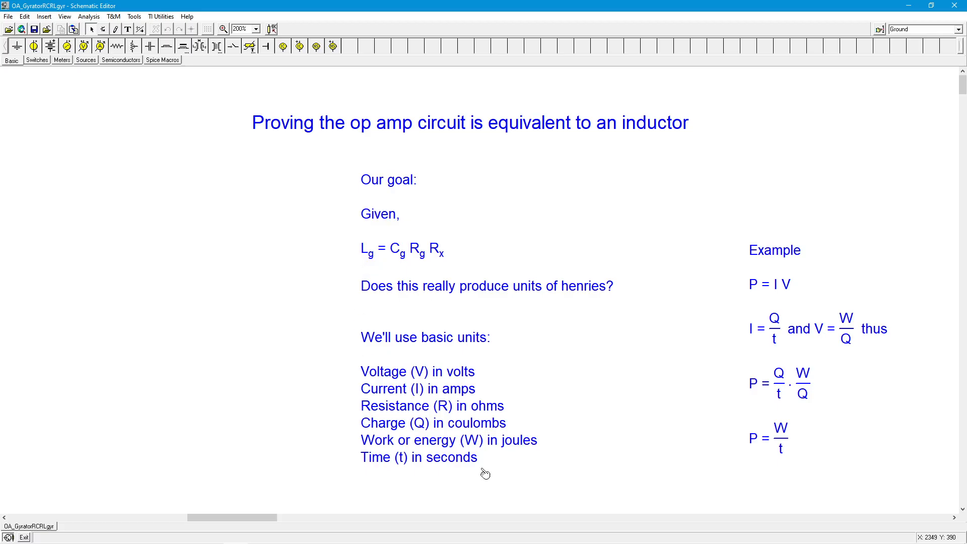
{"action": "mouse_move", "coordinate": [562, 375]}
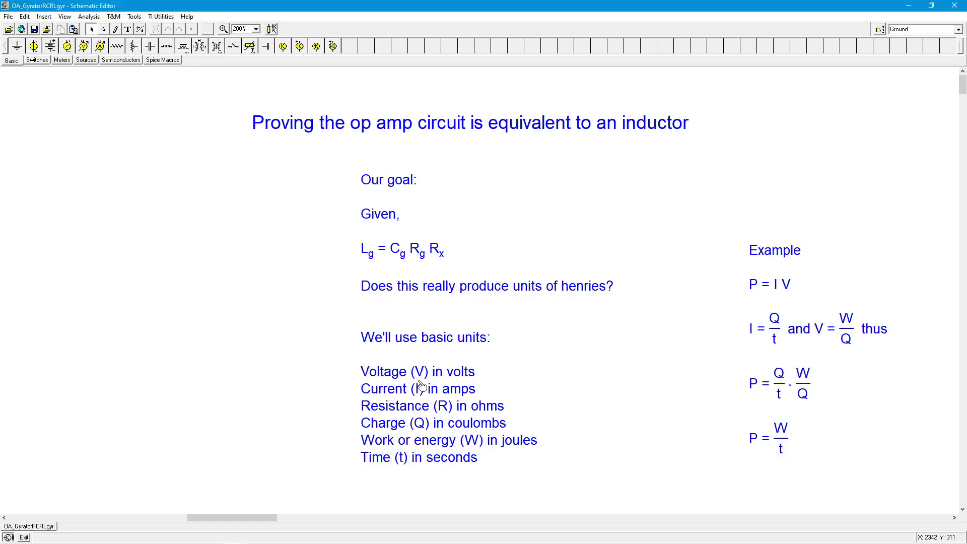
{"action": "mouse_move", "coordinate": [466, 412]}
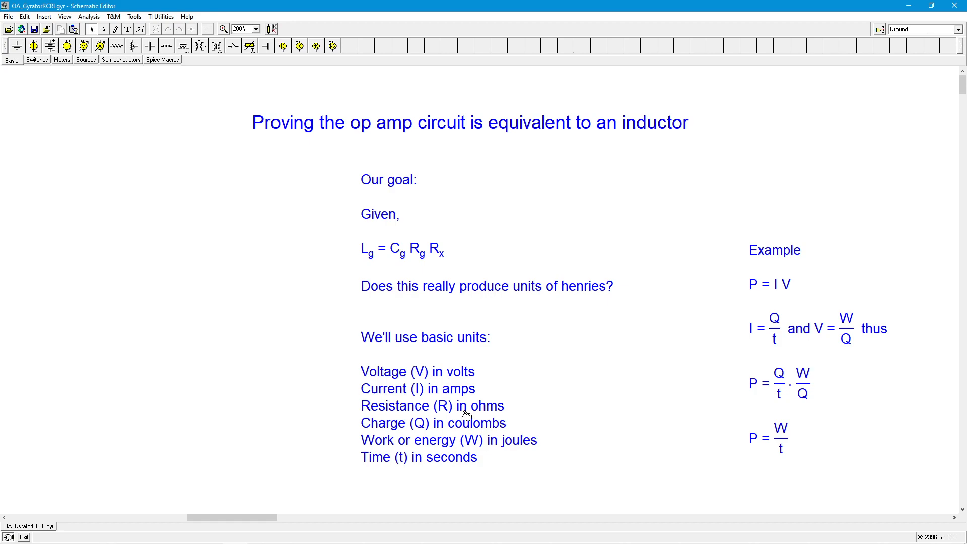
{"action": "mouse_move", "coordinate": [515, 416]}
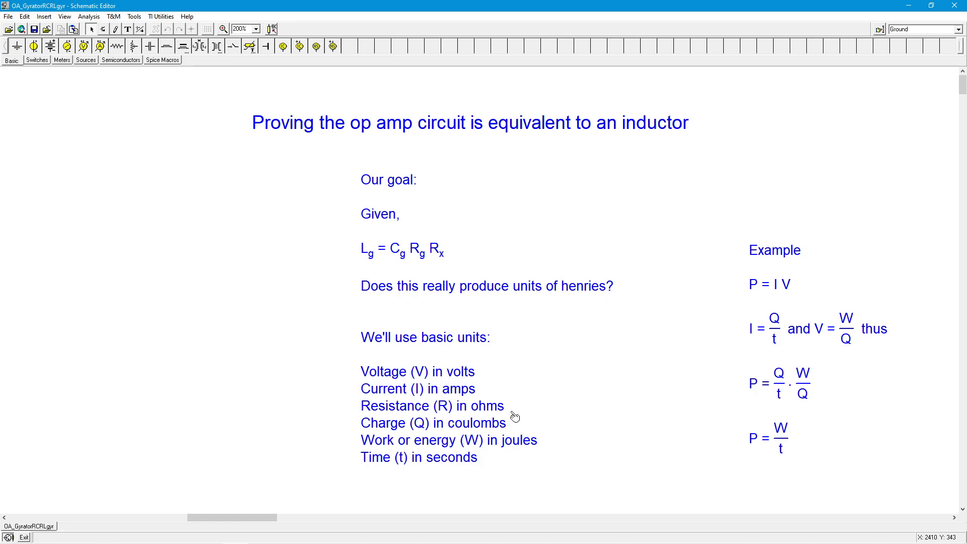
{"action": "mouse_move", "coordinate": [536, 424]}
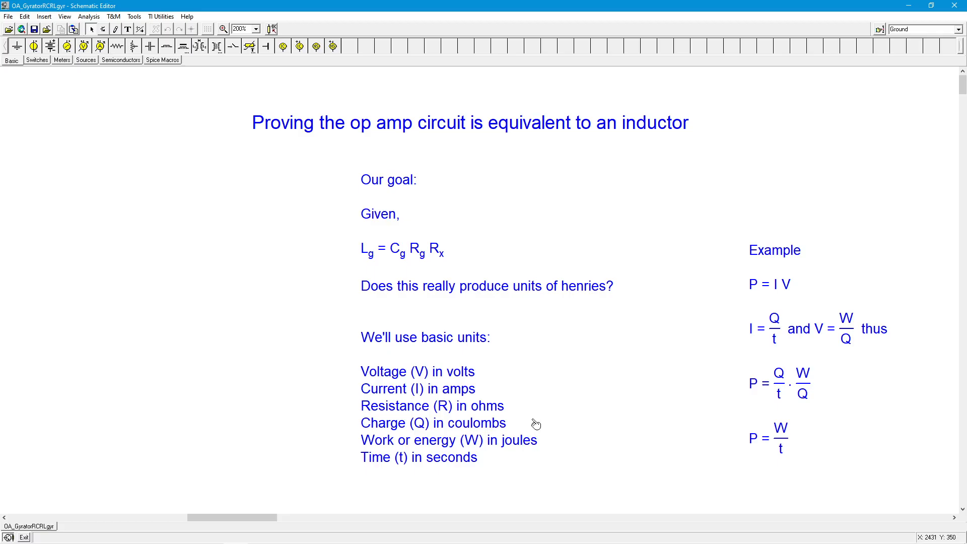
{"action": "mouse_move", "coordinate": [534, 431]}
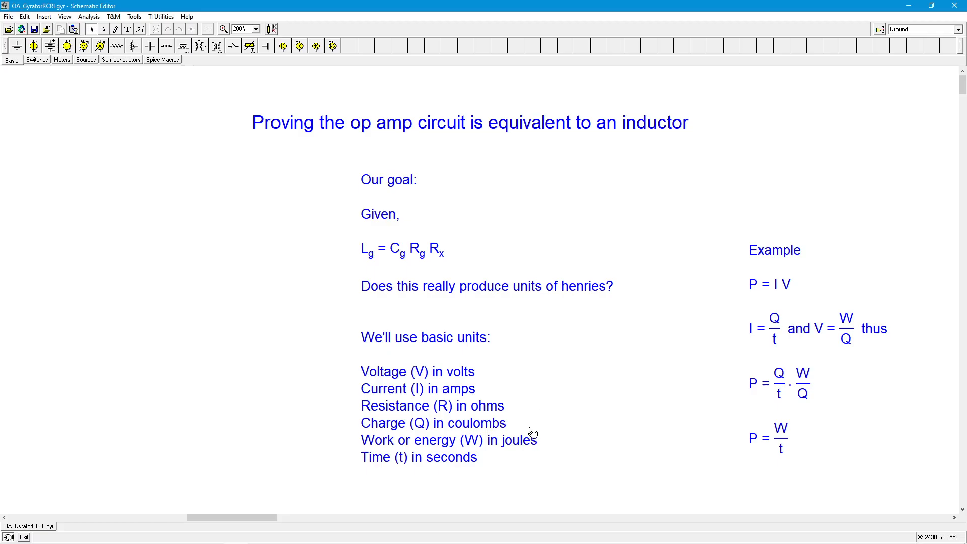
{"action": "mouse_move", "coordinate": [529, 433]}
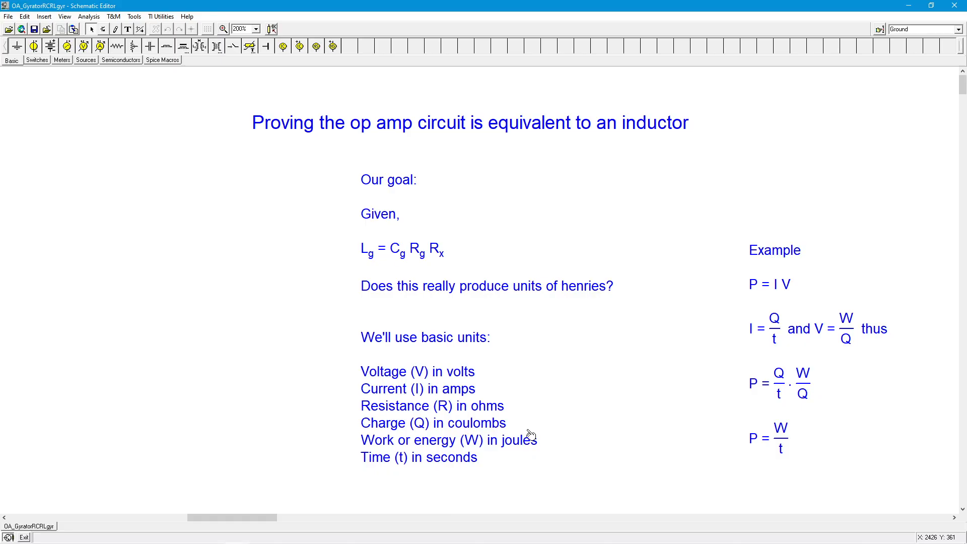
{"action": "mouse_move", "coordinate": [554, 480]}
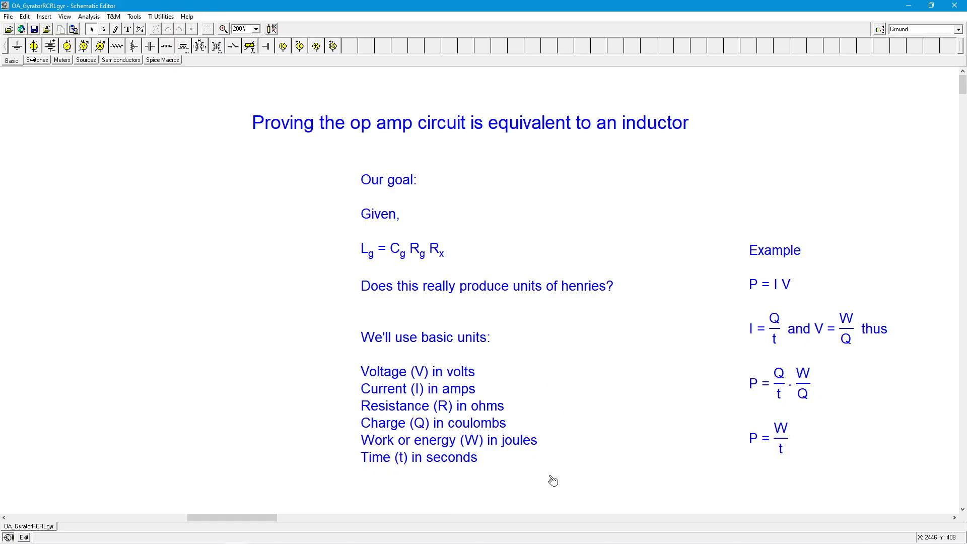
{"action": "mouse_move", "coordinate": [777, 261]}
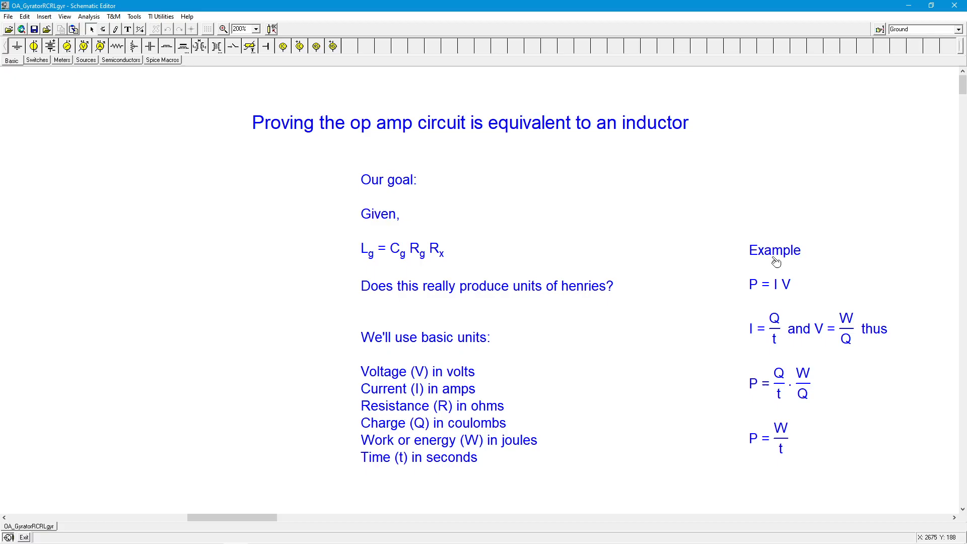
{"action": "mouse_move", "coordinate": [815, 286]}
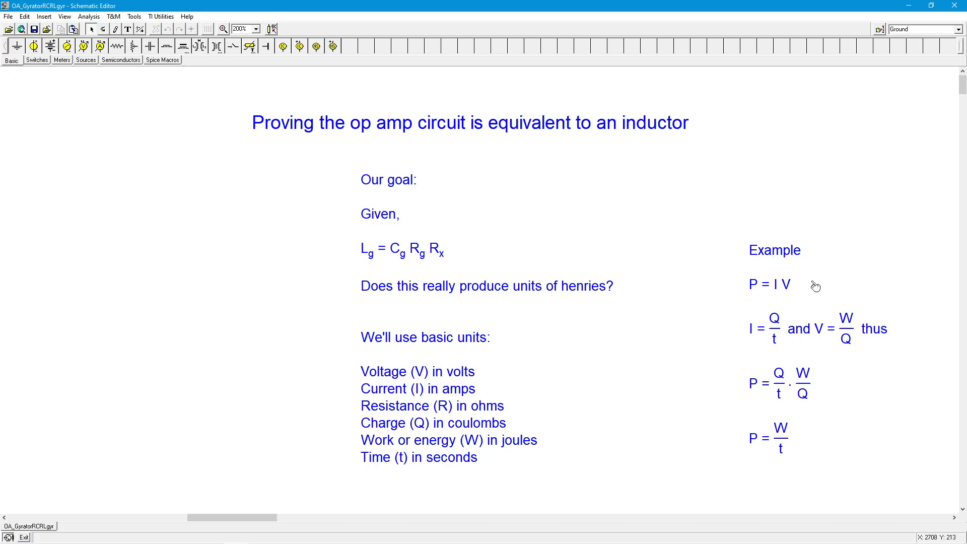
{"action": "mouse_move", "coordinate": [816, 289]}
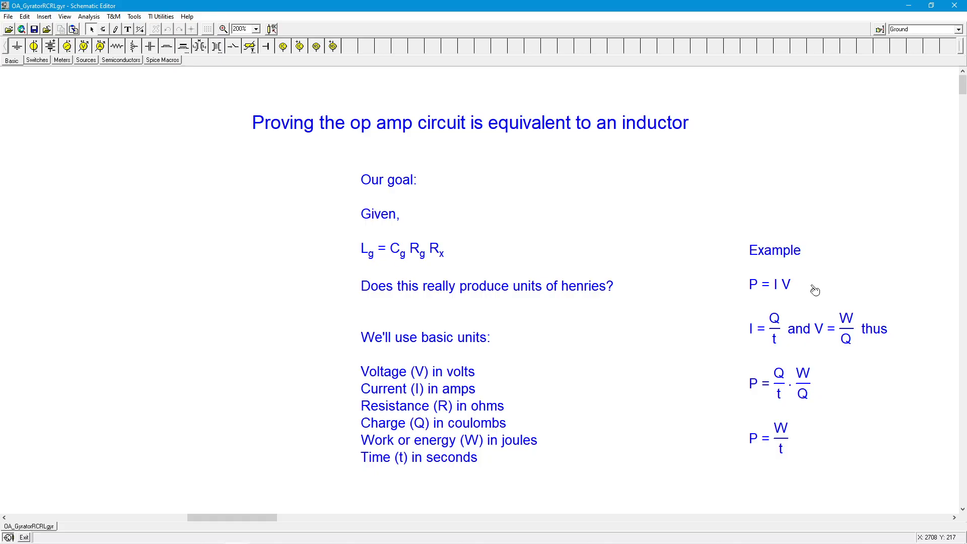
{"action": "mouse_move", "coordinate": [815, 288]}
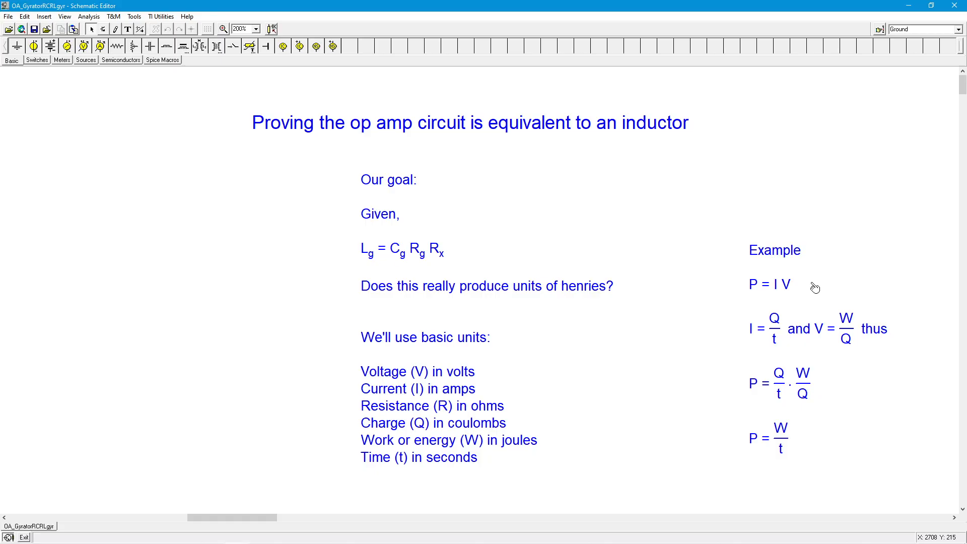
{"action": "mouse_move", "coordinate": [768, 294]}
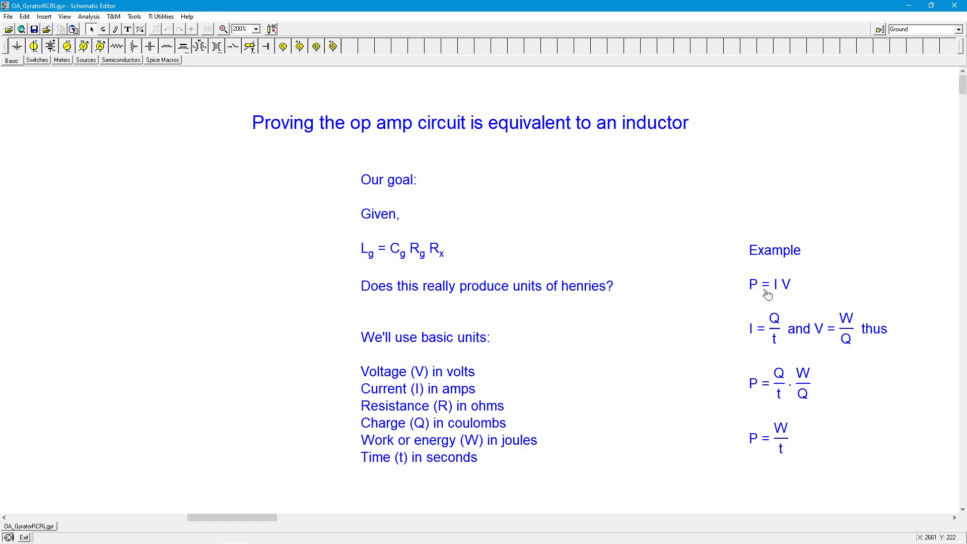
{"action": "mouse_move", "coordinate": [779, 295]}
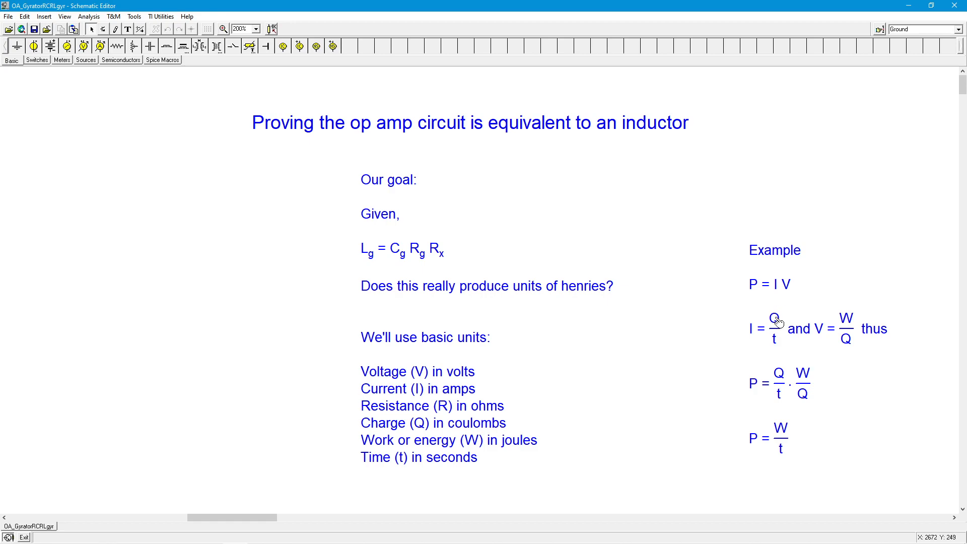
{"action": "mouse_move", "coordinate": [779, 321]}
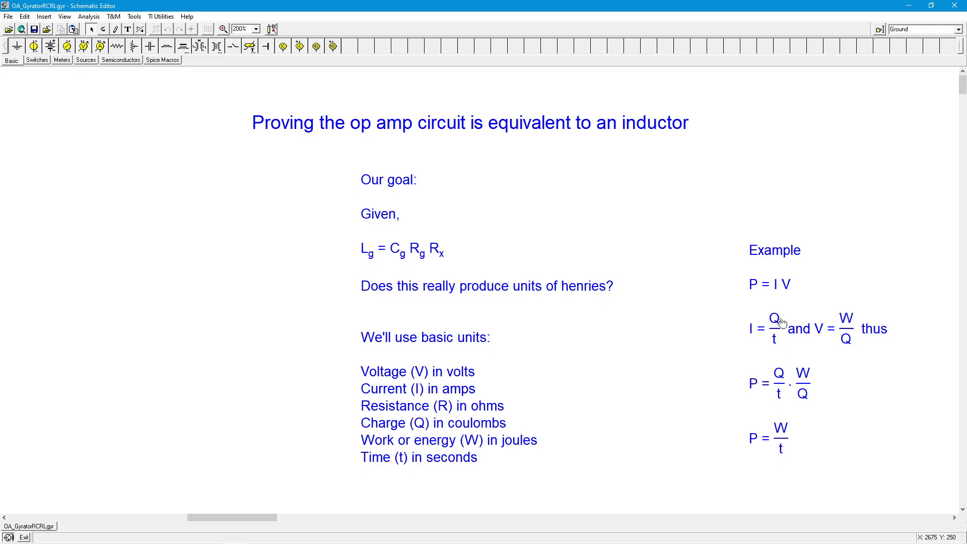
{"action": "mouse_move", "coordinate": [752, 341]}
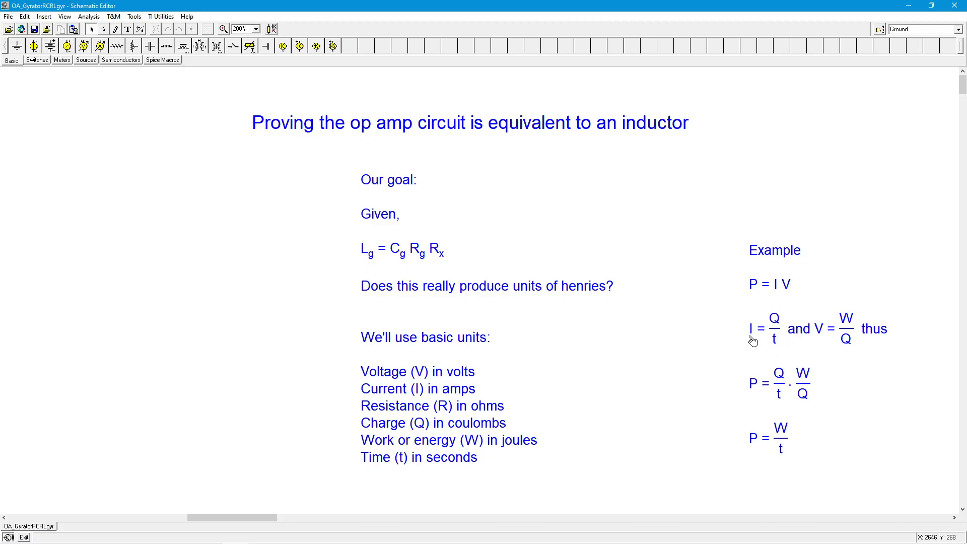
{"action": "mouse_move", "coordinate": [859, 328]}
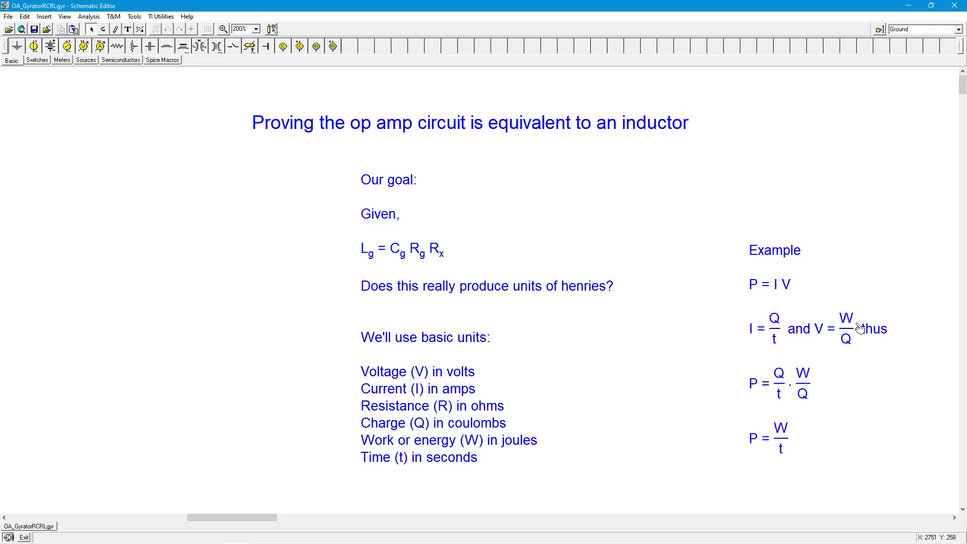
{"action": "mouse_move", "coordinate": [853, 303]}
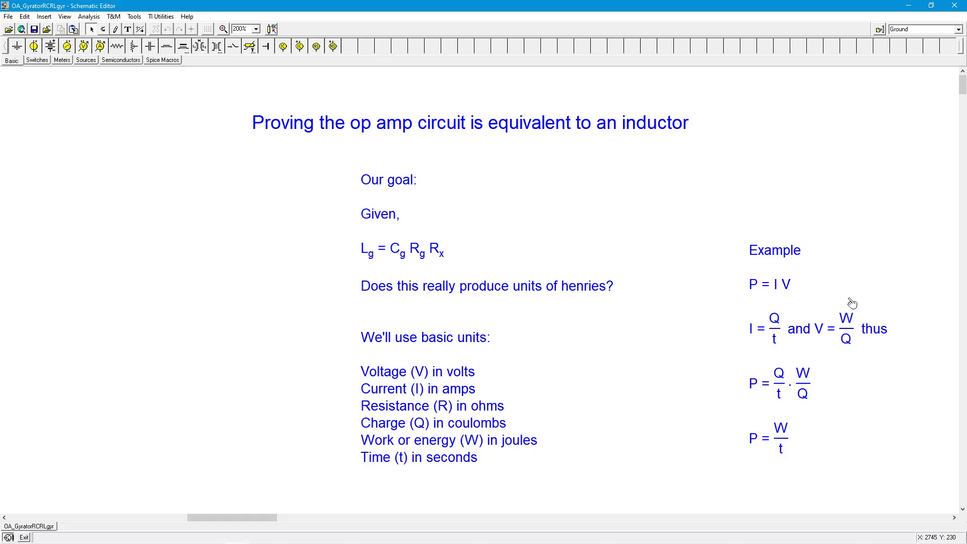
{"action": "mouse_move", "coordinate": [821, 338]}
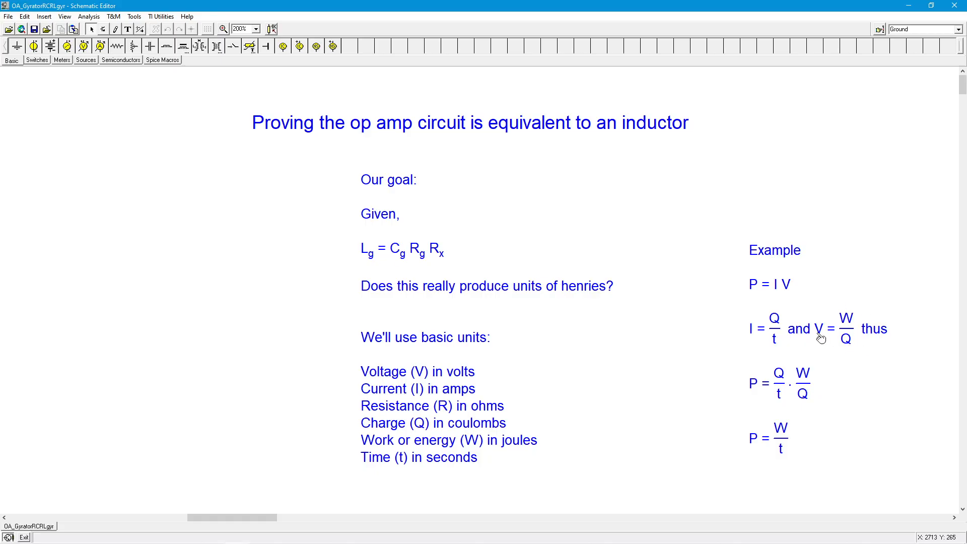
{"action": "mouse_move", "coordinate": [796, 298]}
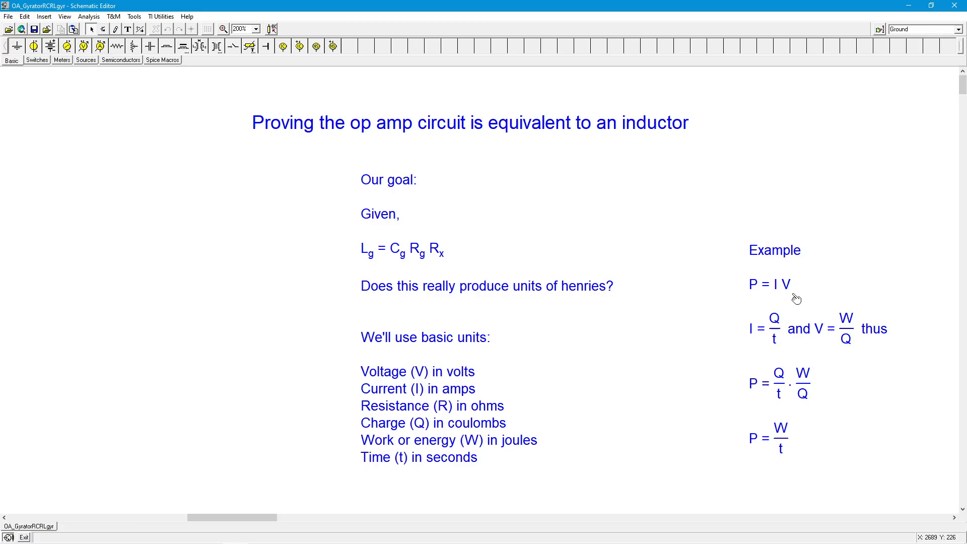
{"action": "mouse_move", "coordinate": [779, 294]}
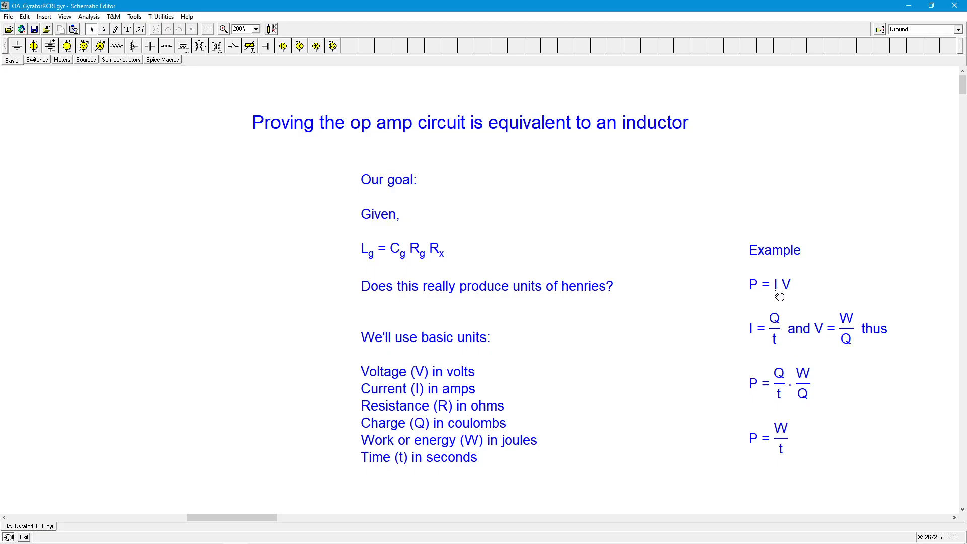
{"action": "mouse_move", "coordinate": [794, 294]}
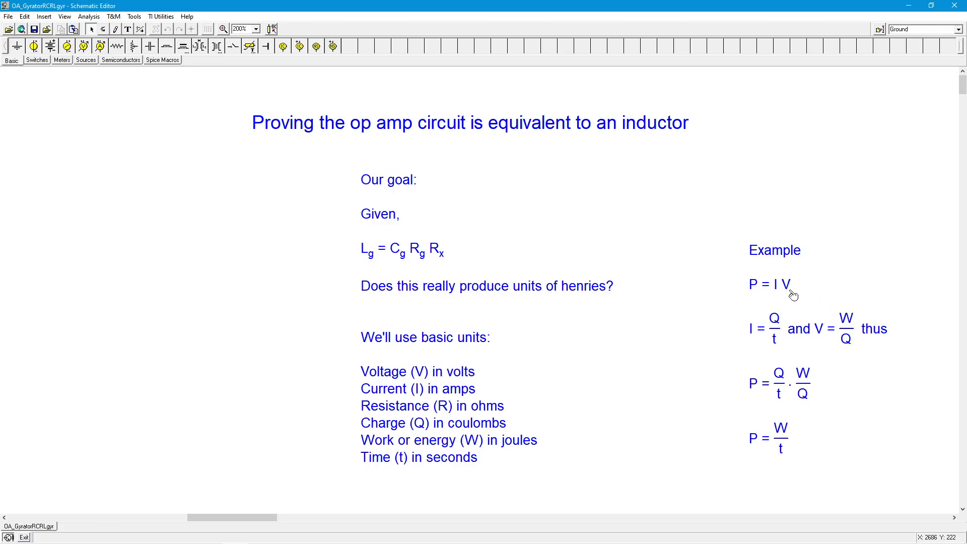
{"action": "mouse_move", "coordinate": [804, 349]}
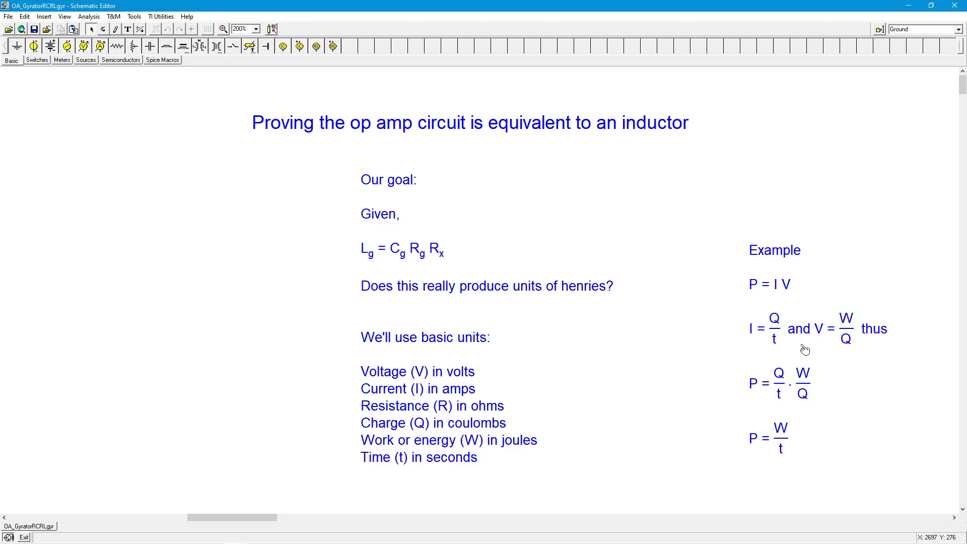
{"action": "mouse_move", "coordinate": [786, 412]}
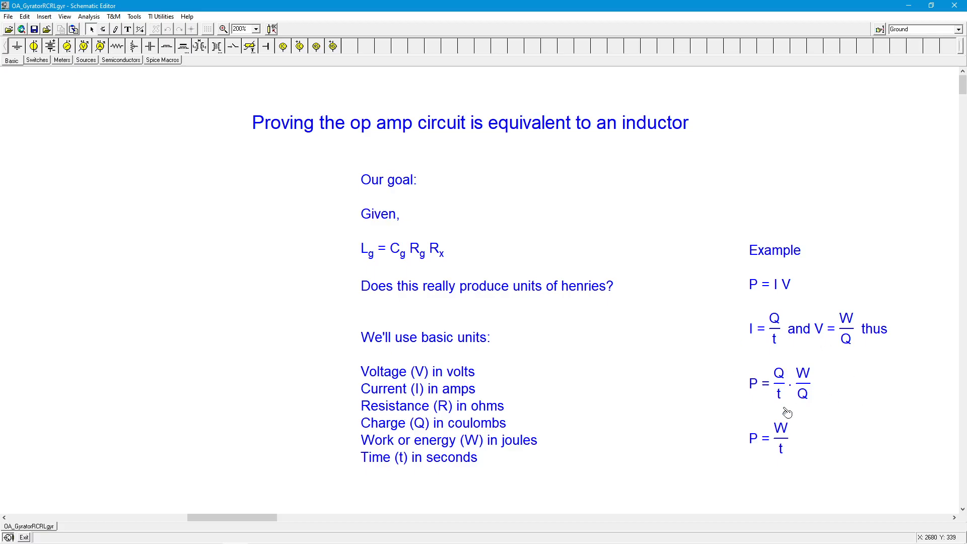
{"action": "mouse_move", "coordinate": [860, 426]}
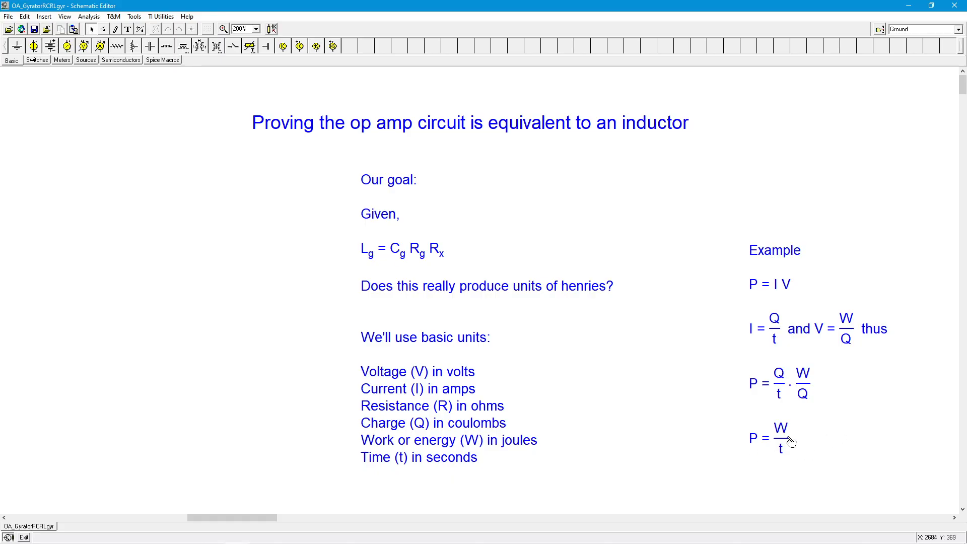
{"action": "mouse_move", "coordinate": [792, 462]}
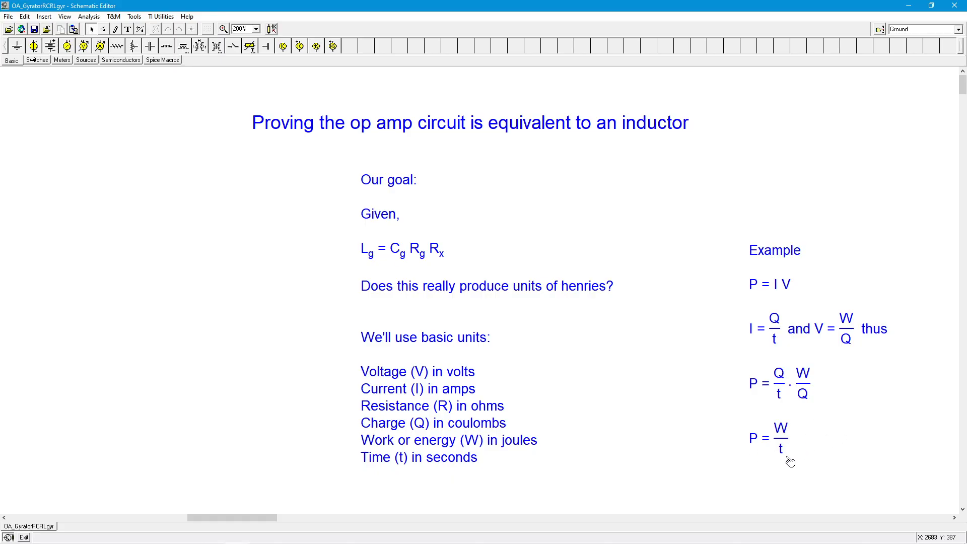
{"action": "mouse_move", "coordinate": [800, 424]}
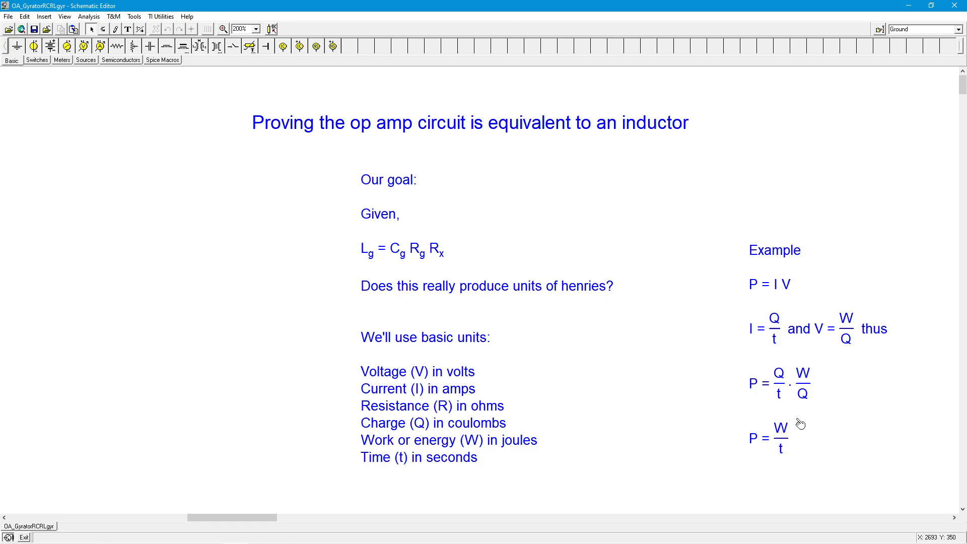
{"action": "mouse_move", "coordinate": [743, 449]}
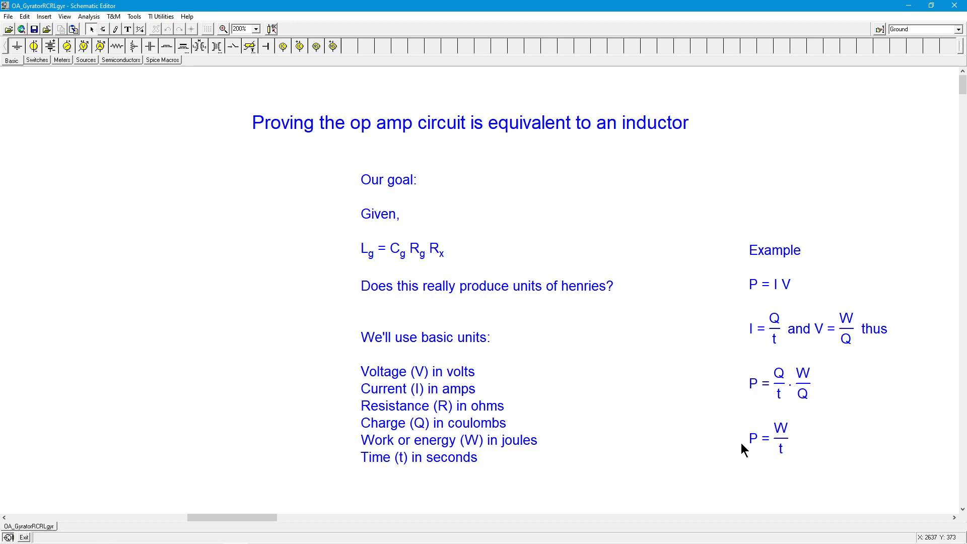
{"action": "mouse_move", "coordinate": [797, 453]}
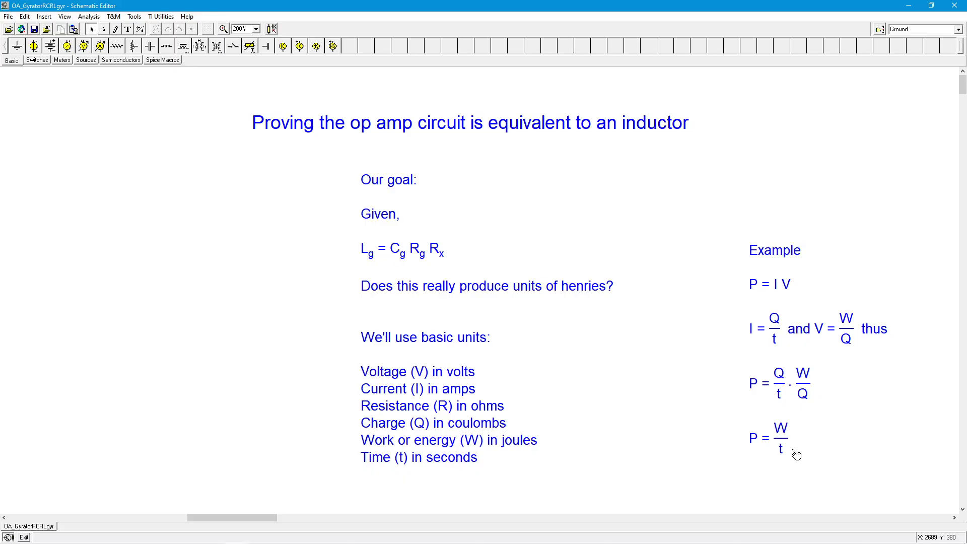
{"action": "mouse_move", "coordinate": [820, 445]}
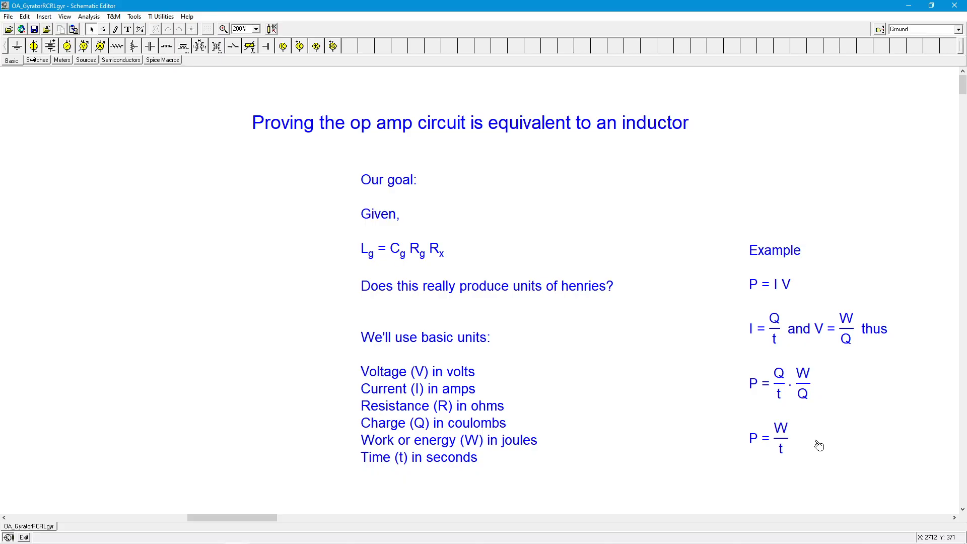
{"action": "mouse_move", "coordinate": [850, 308]}
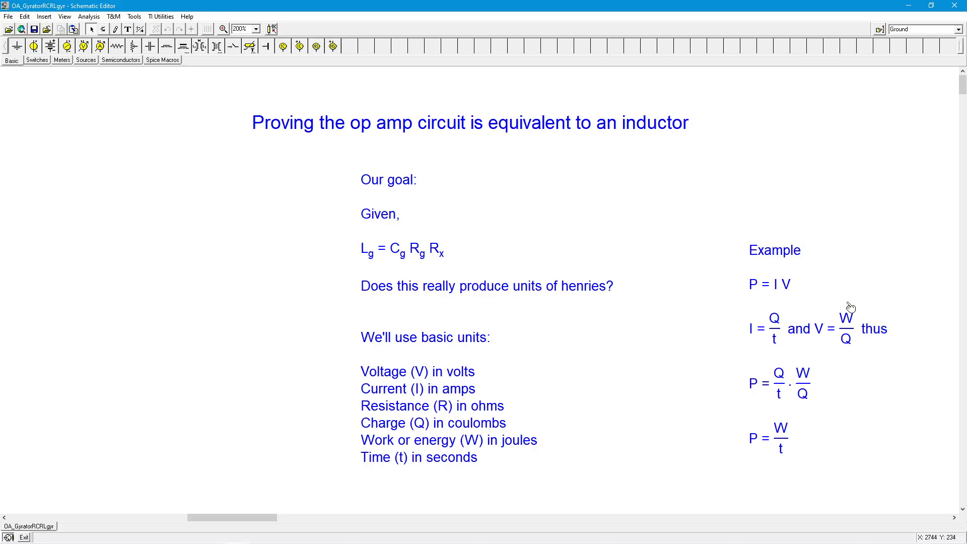
{"action": "mouse_move", "coordinate": [856, 381]}
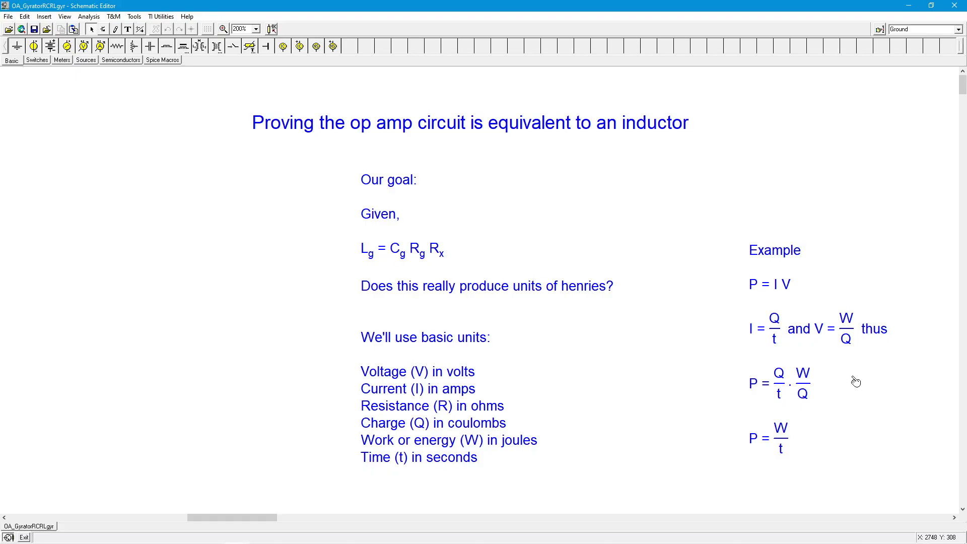
{"action": "mouse_move", "coordinate": [690, 388]}
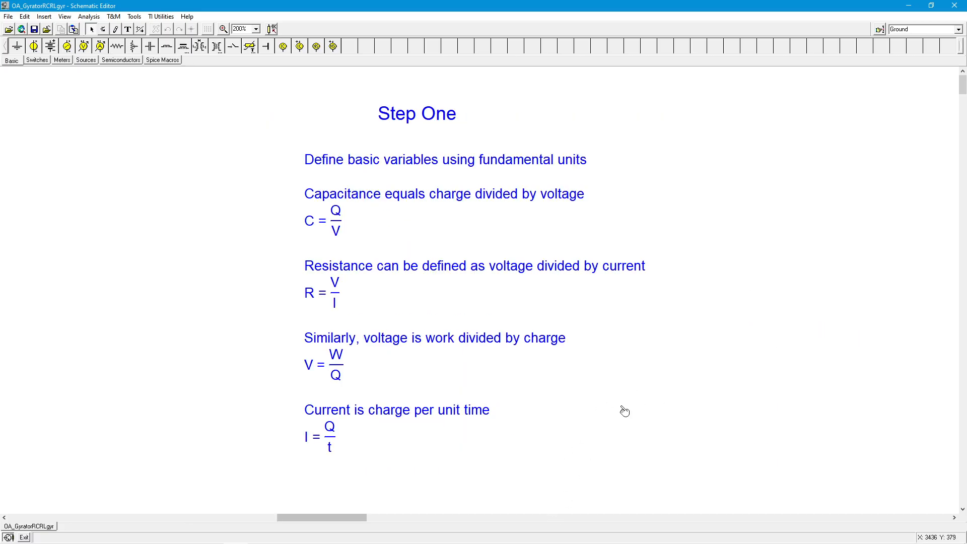
{"action": "mouse_move", "coordinate": [710, 215]}
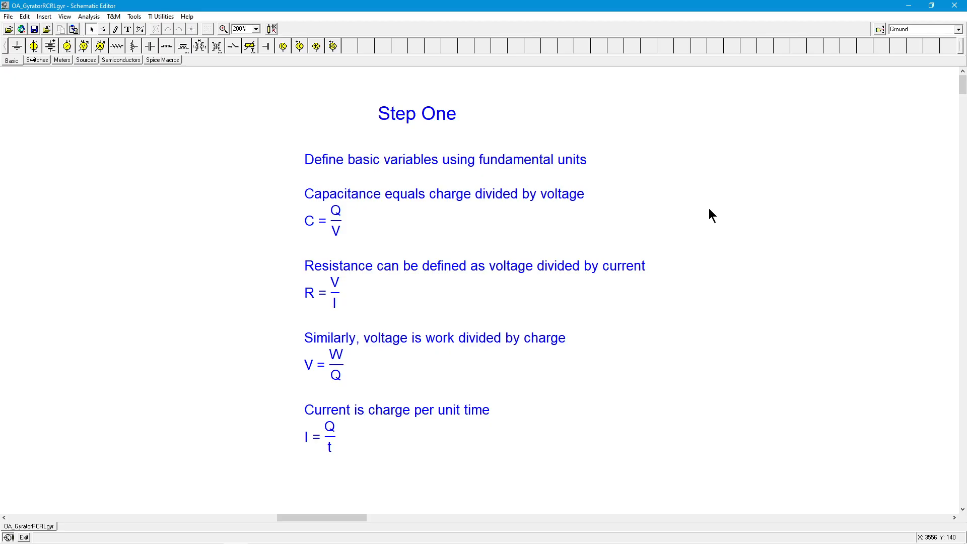
{"action": "mouse_move", "coordinate": [425, 209]}
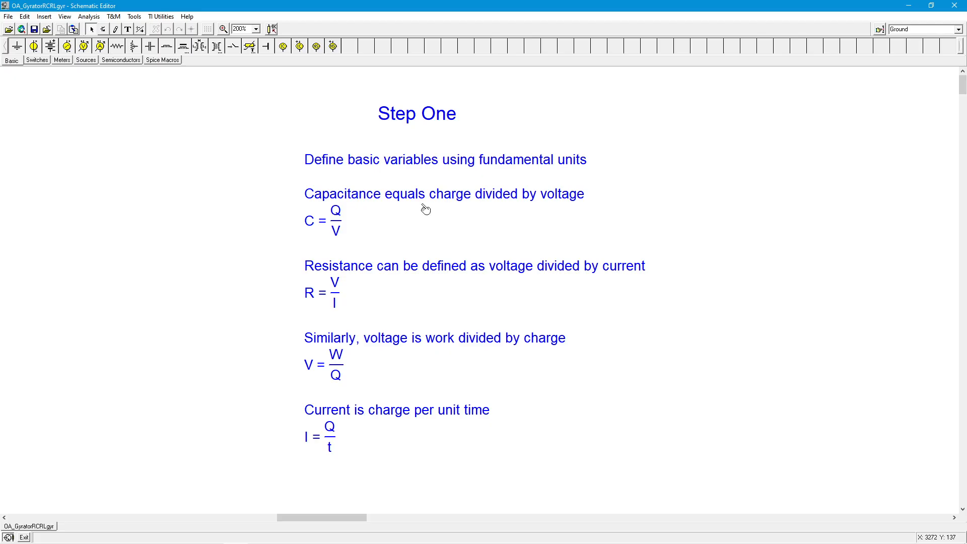
{"action": "mouse_move", "coordinate": [292, 227]}
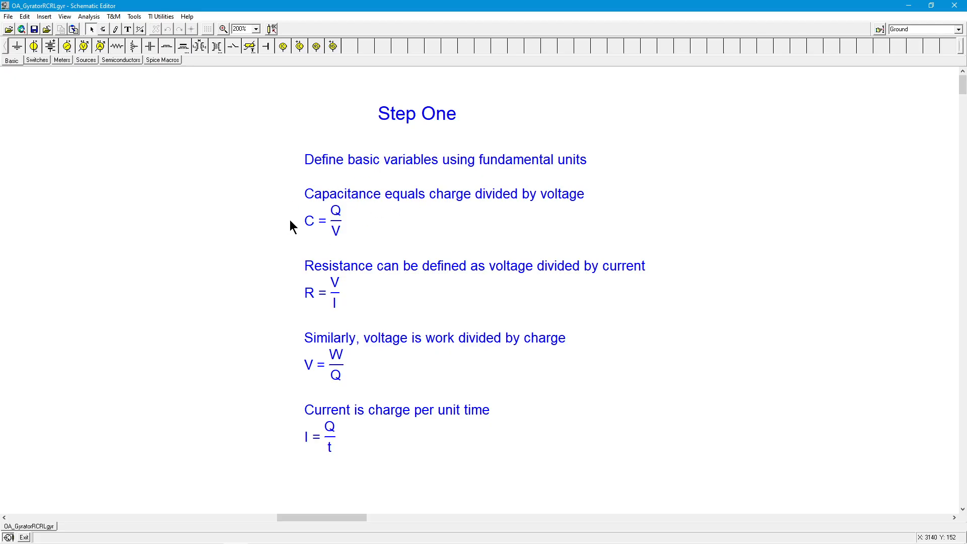
{"action": "mouse_move", "coordinate": [358, 220]}
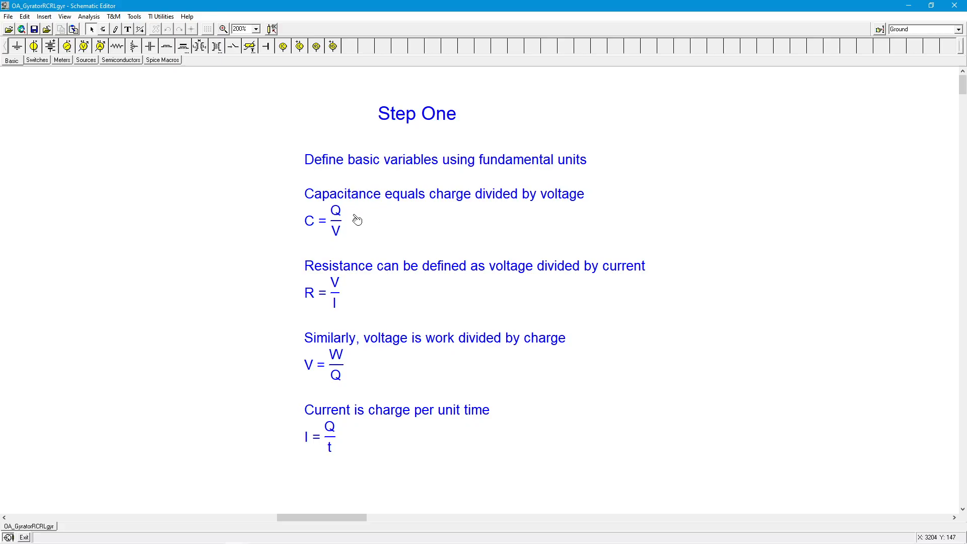
{"action": "mouse_move", "coordinate": [355, 239]}
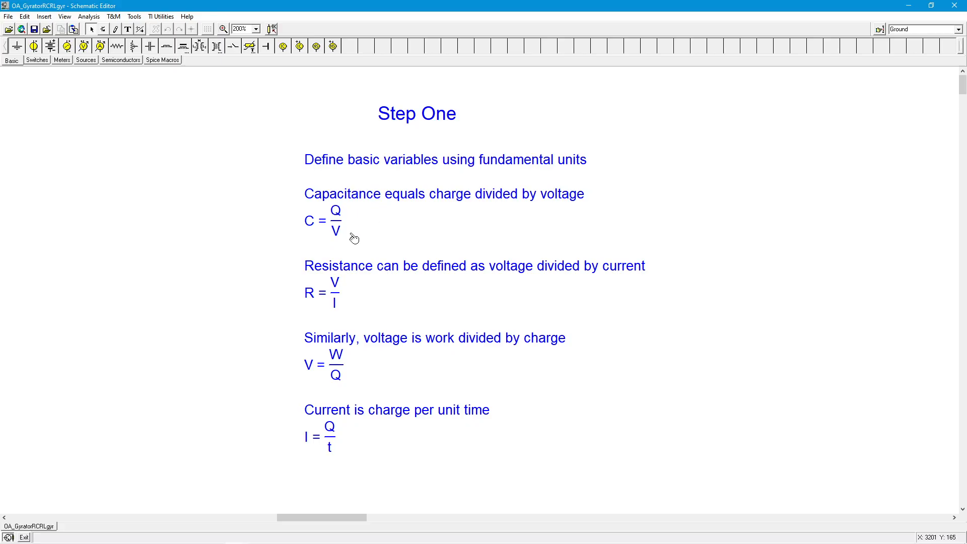
{"action": "mouse_move", "coordinate": [362, 215]}
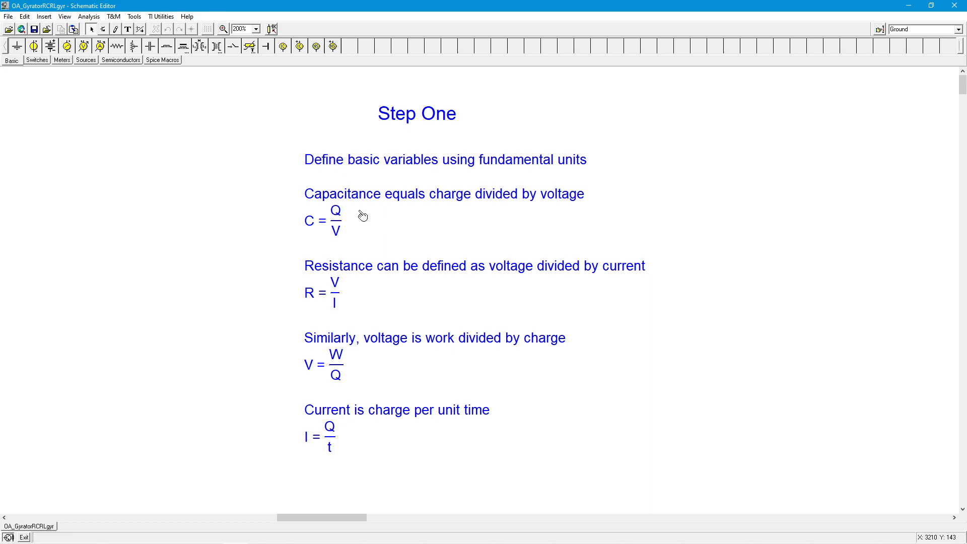
{"action": "mouse_move", "coordinate": [353, 239]}
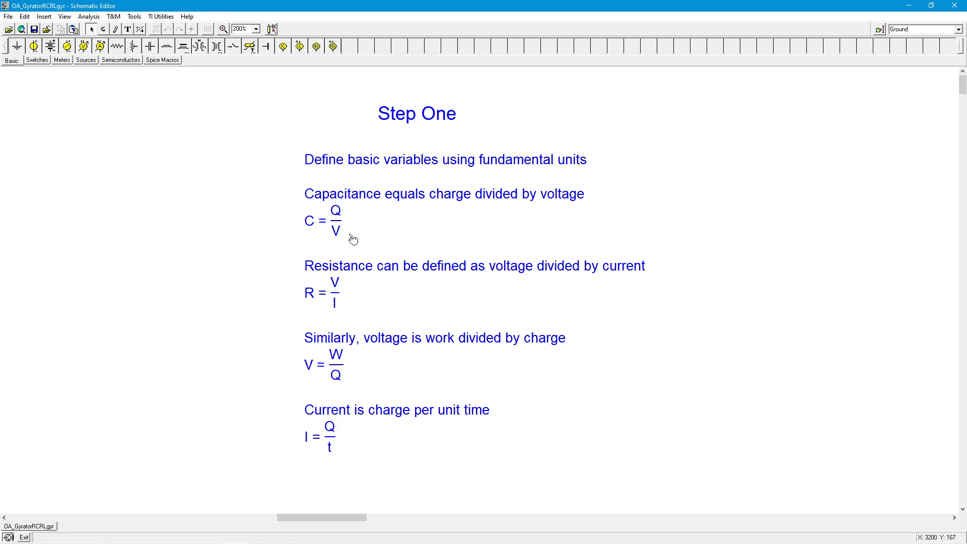
{"action": "mouse_move", "coordinate": [339, 289]}
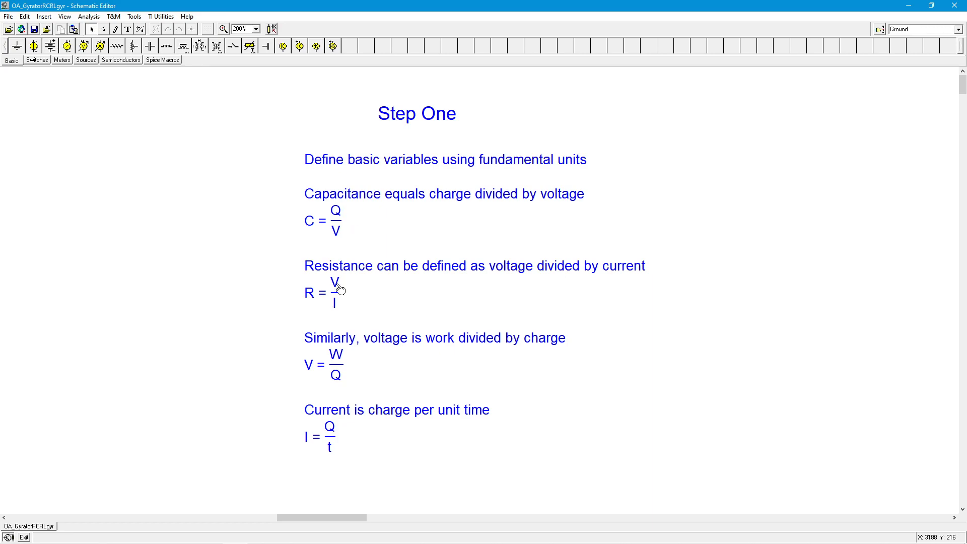
{"action": "mouse_move", "coordinate": [385, 302]}
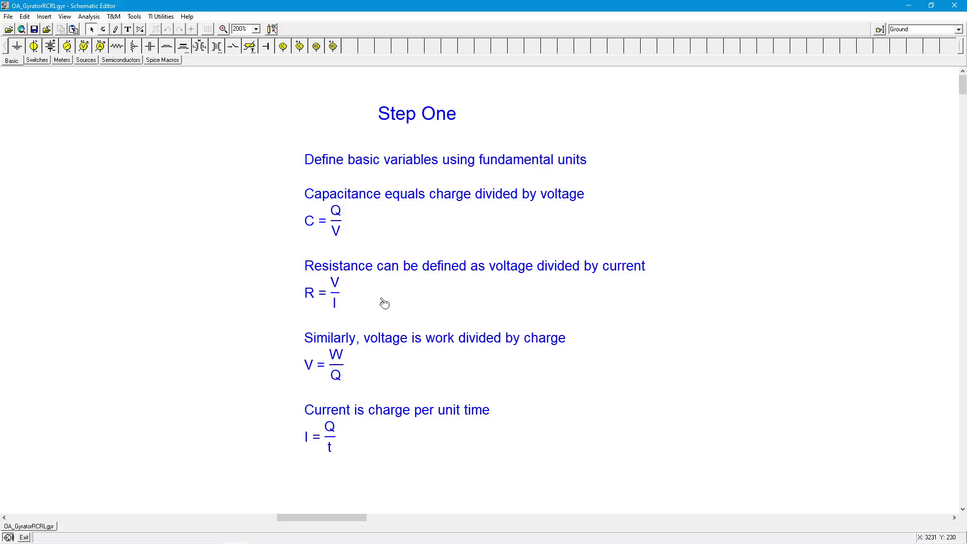
{"action": "mouse_move", "coordinate": [363, 316]}
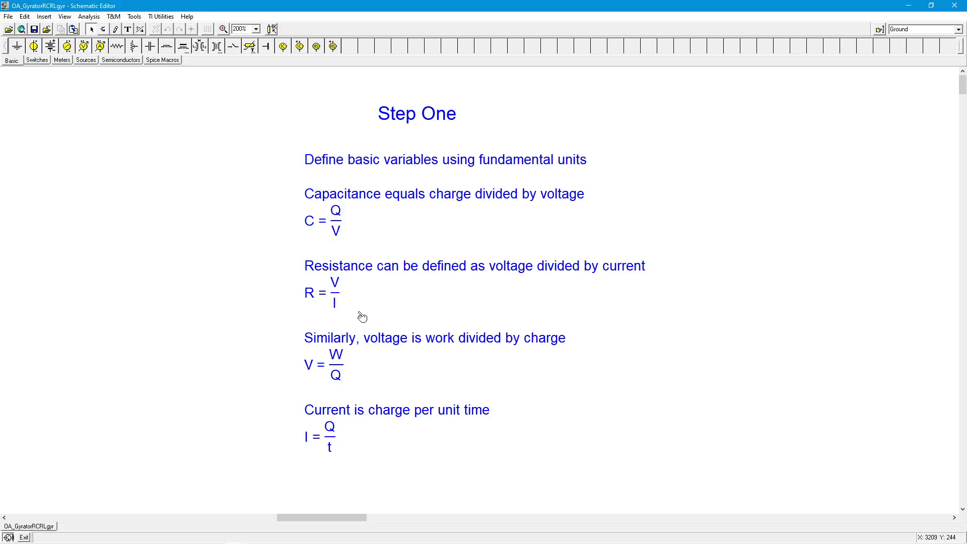
{"action": "mouse_move", "coordinate": [360, 296]}
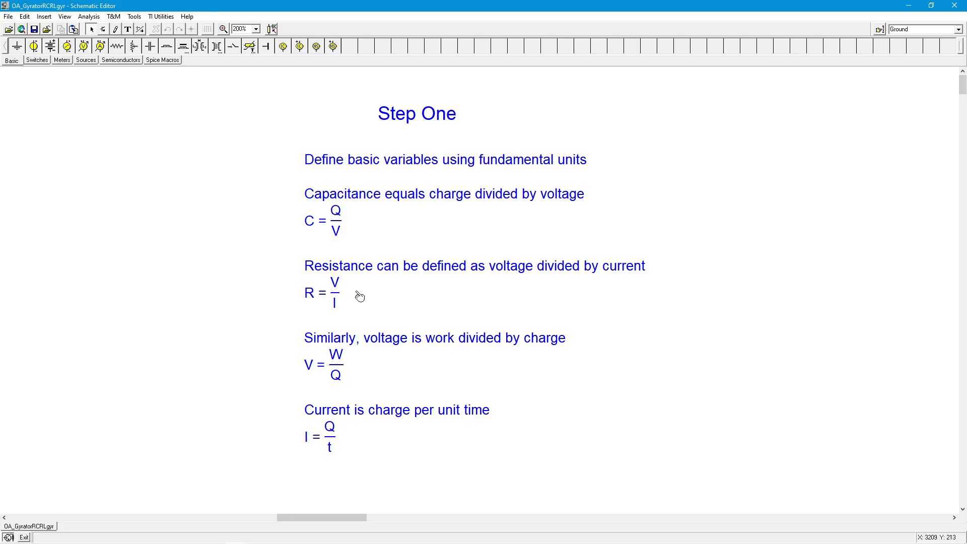
{"action": "mouse_move", "coordinate": [314, 300]}
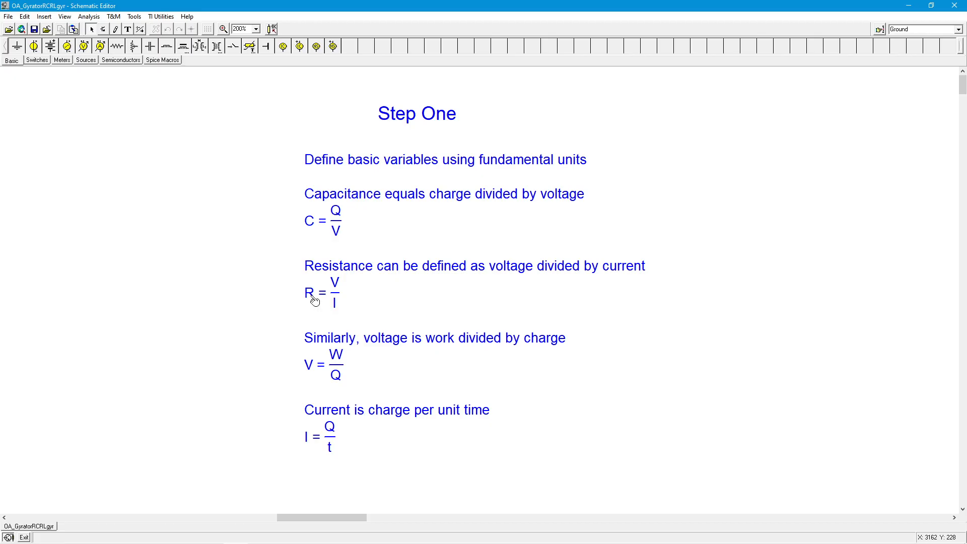
{"action": "mouse_move", "coordinate": [348, 285]}
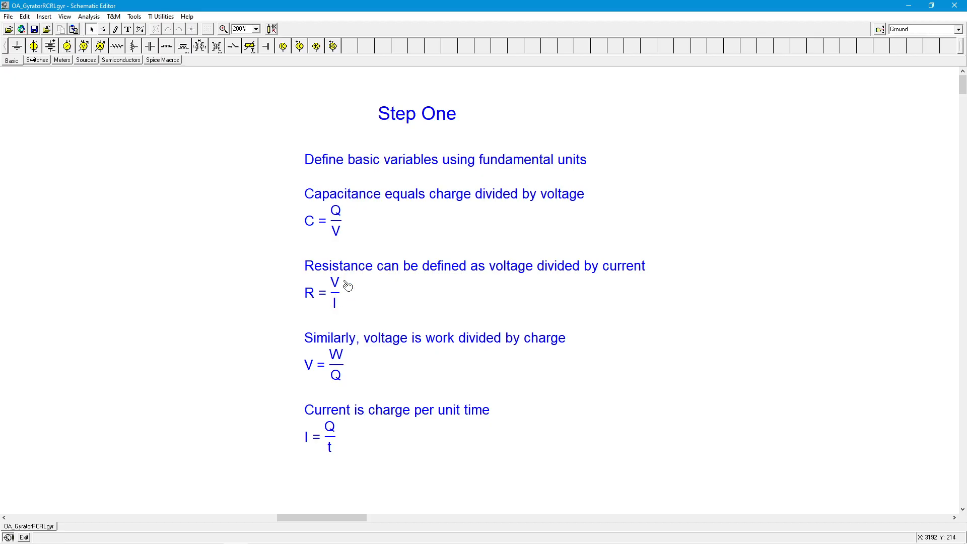
{"action": "mouse_move", "coordinate": [341, 288]}
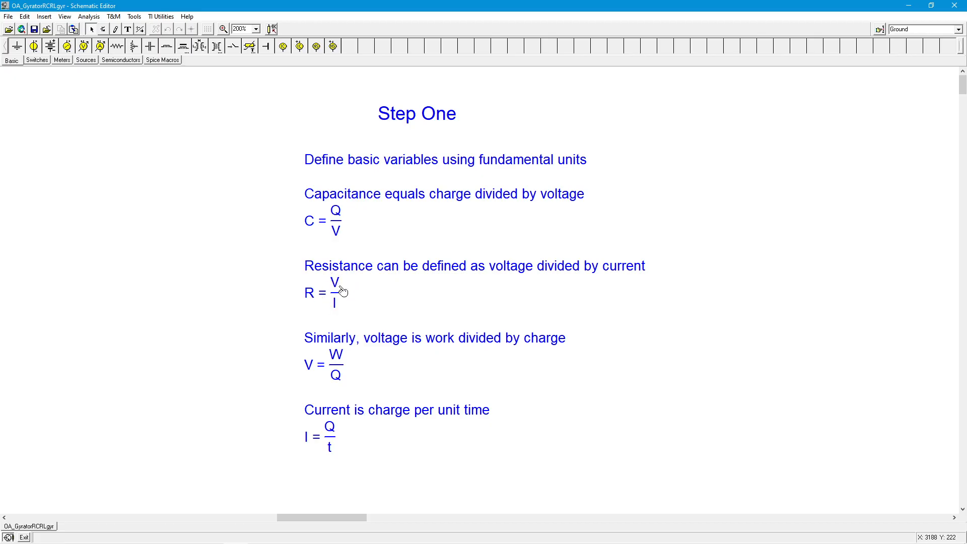
{"action": "mouse_move", "coordinate": [316, 364]}
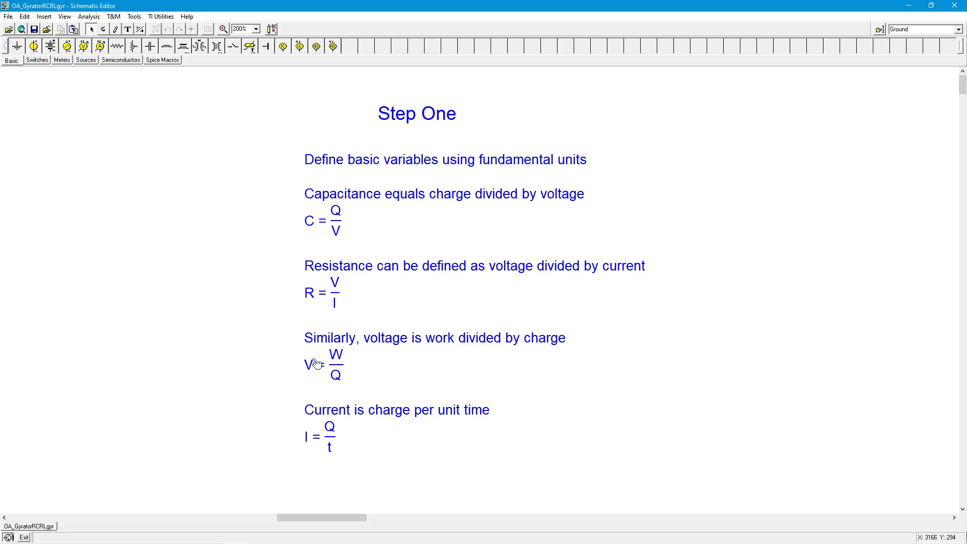
{"action": "mouse_move", "coordinate": [363, 359]}
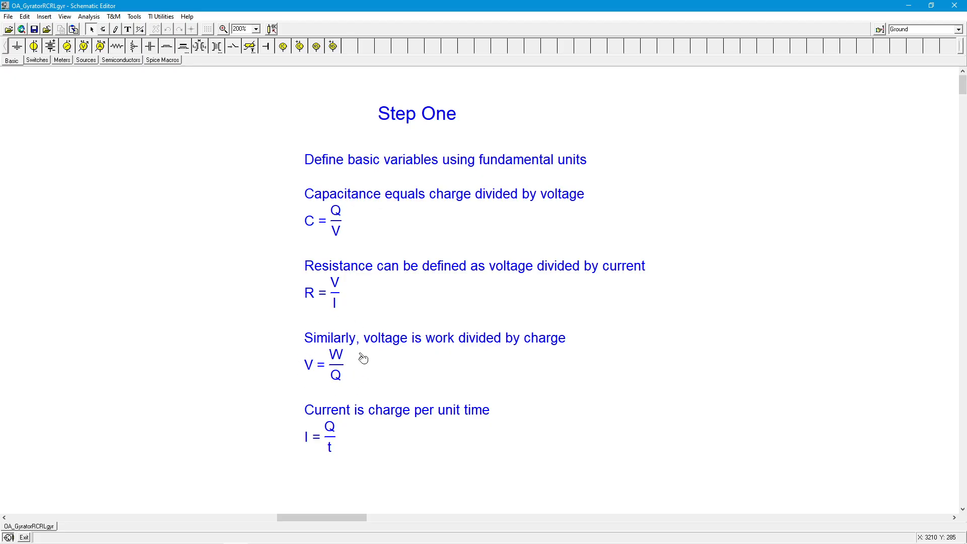
{"action": "mouse_move", "coordinate": [357, 361]}
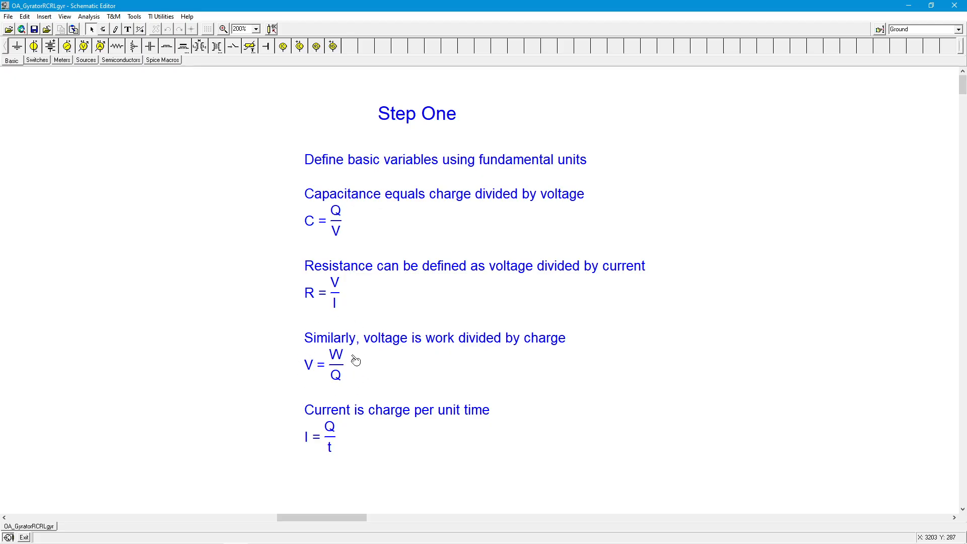
{"action": "mouse_move", "coordinate": [352, 375]}
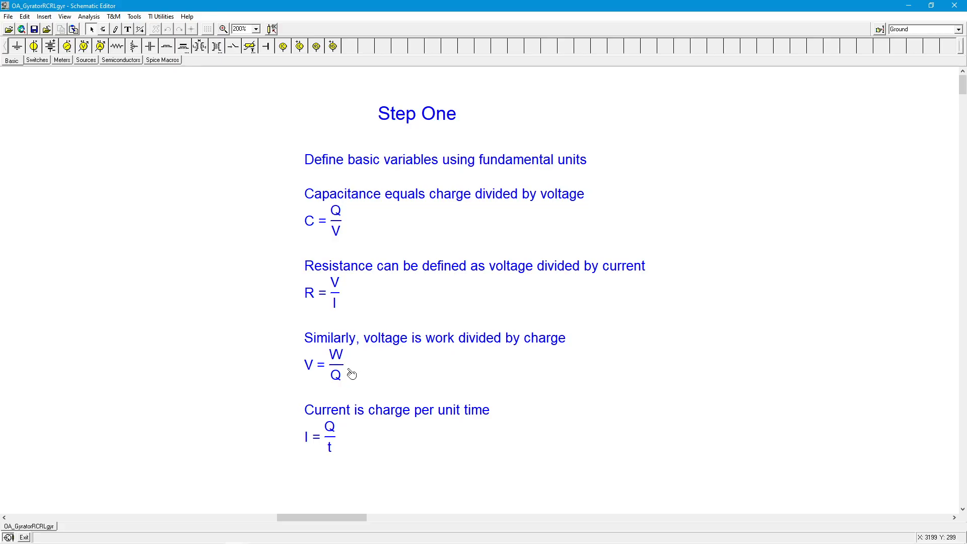
{"action": "mouse_move", "coordinate": [352, 379]}
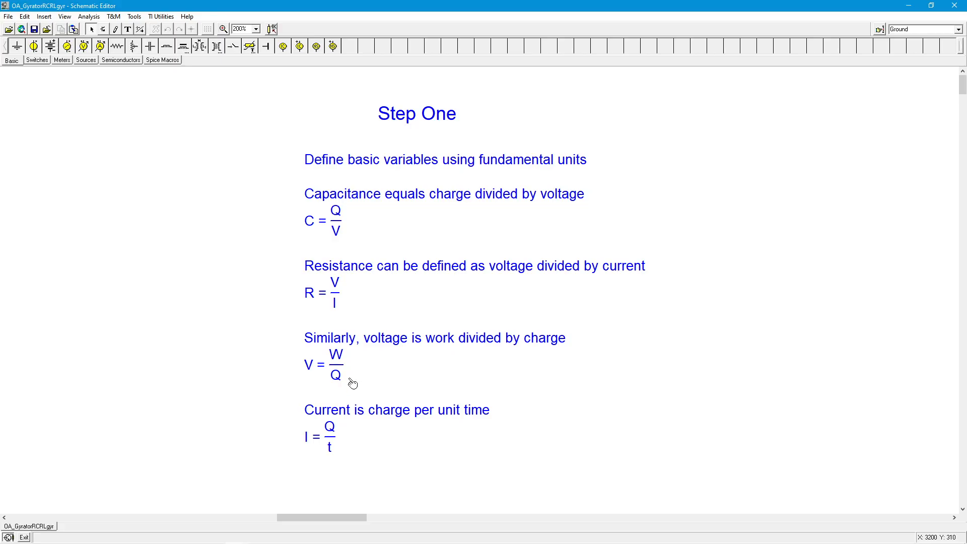
{"action": "mouse_move", "coordinate": [304, 378]}
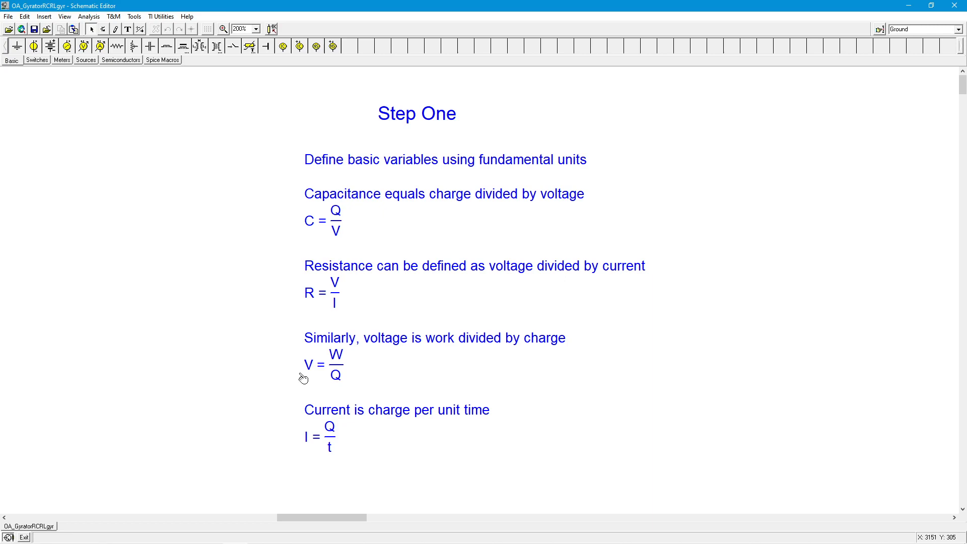
{"action": "mouse_move", "coordinate": [352, 381]}
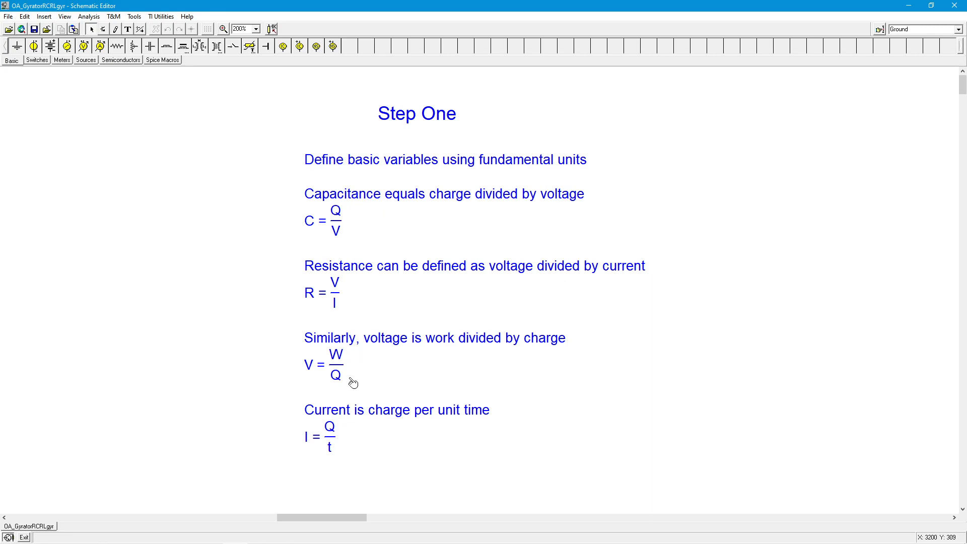
{"action": "mouse_move", "coordinate": [468, 423]}
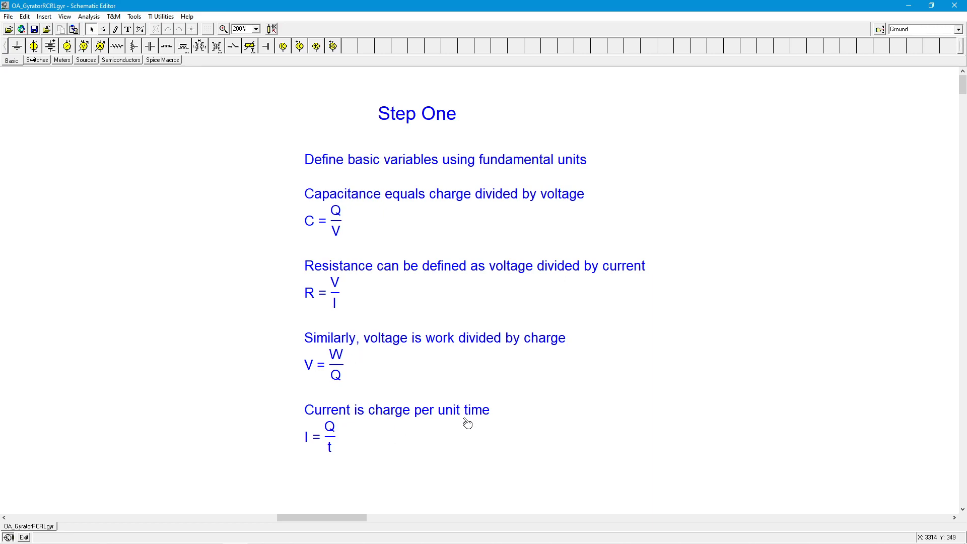
{"action": "mouse_move", "coordinate": [339, 426]}
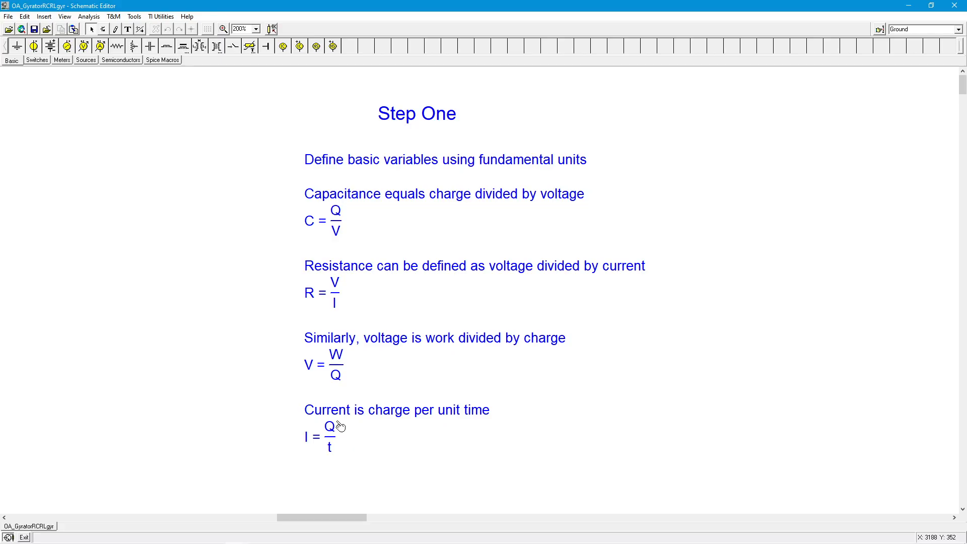
{"action": "mouse_move", "coordinate": [349, 460]}
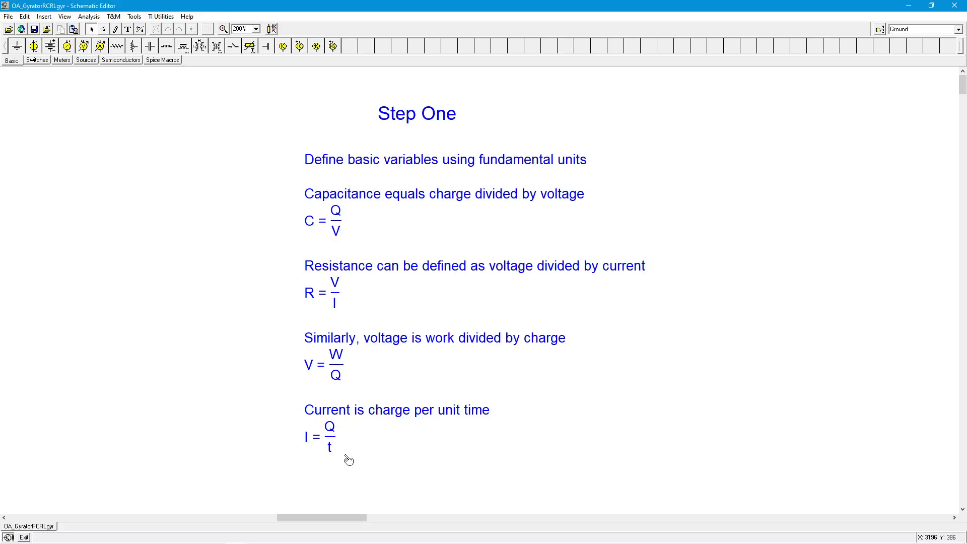
{"action": "mouse_move", "coordinate": [302, 448]}
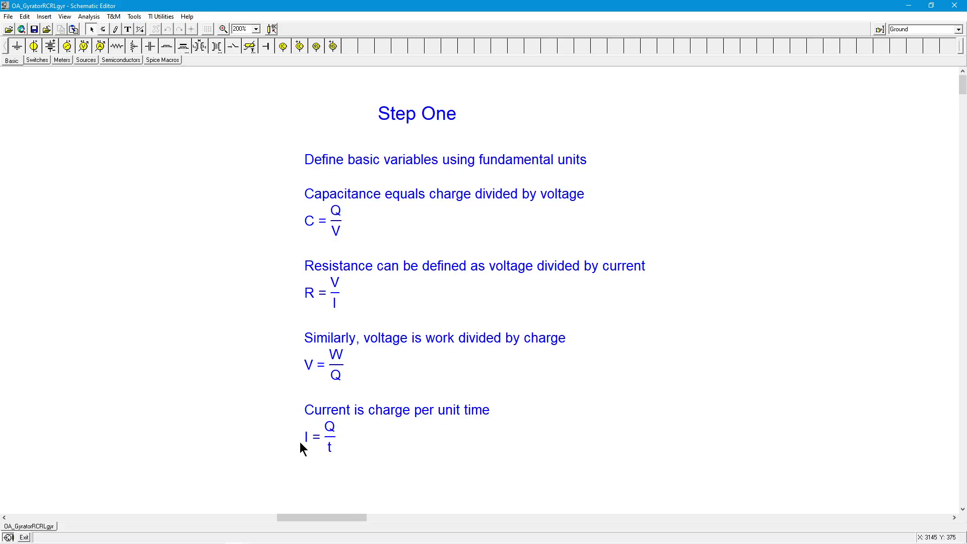
{"action": "mouse_move", "coordinate": [430, 316]}
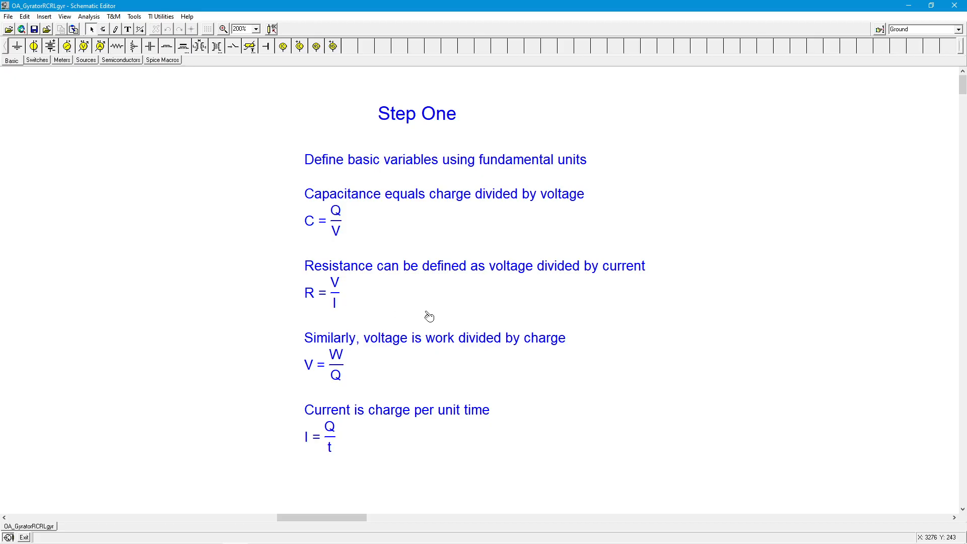
{"action": "mouse_move", "coordinate": [476, 421]}
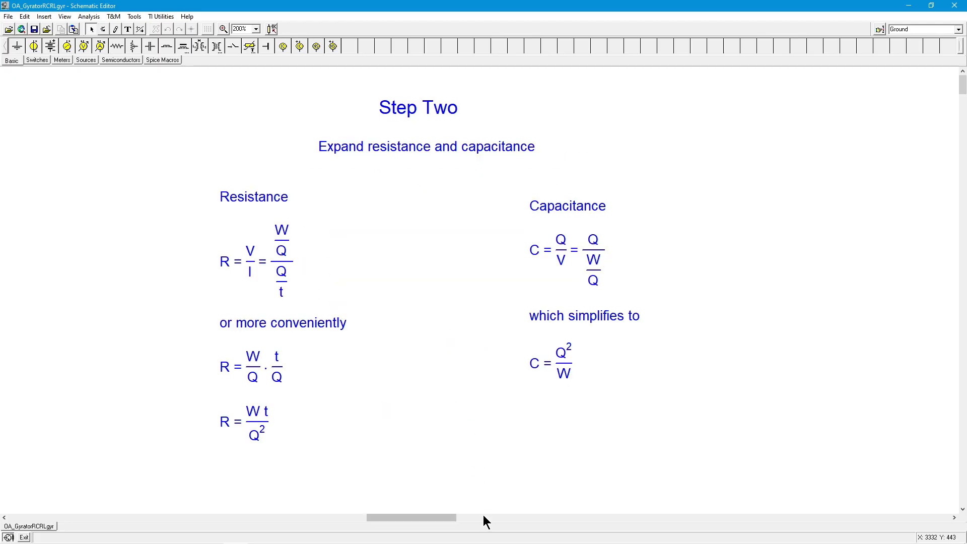
{"action": "mouse_move", "coordinate": [258, 238]}
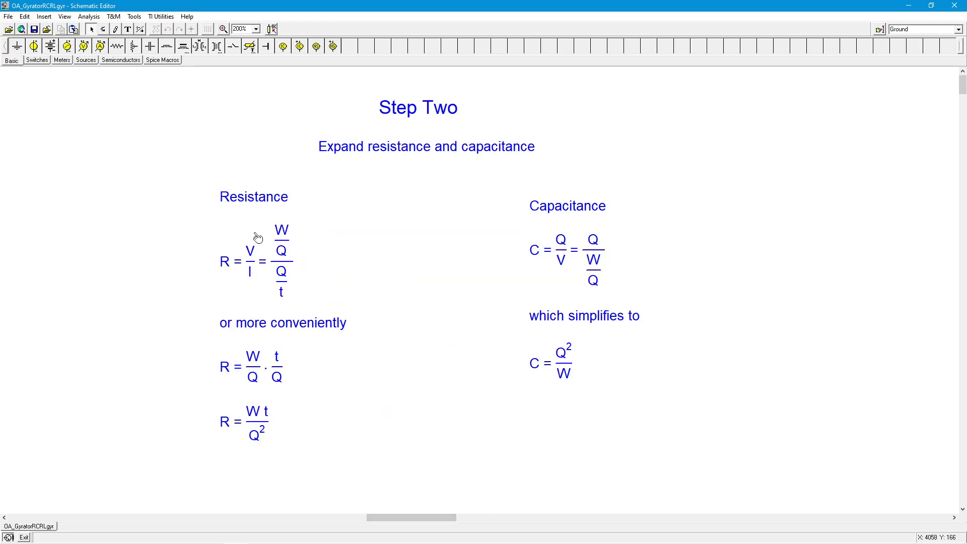
{"action": "mouse_move", "coordinate": [253, 237]}
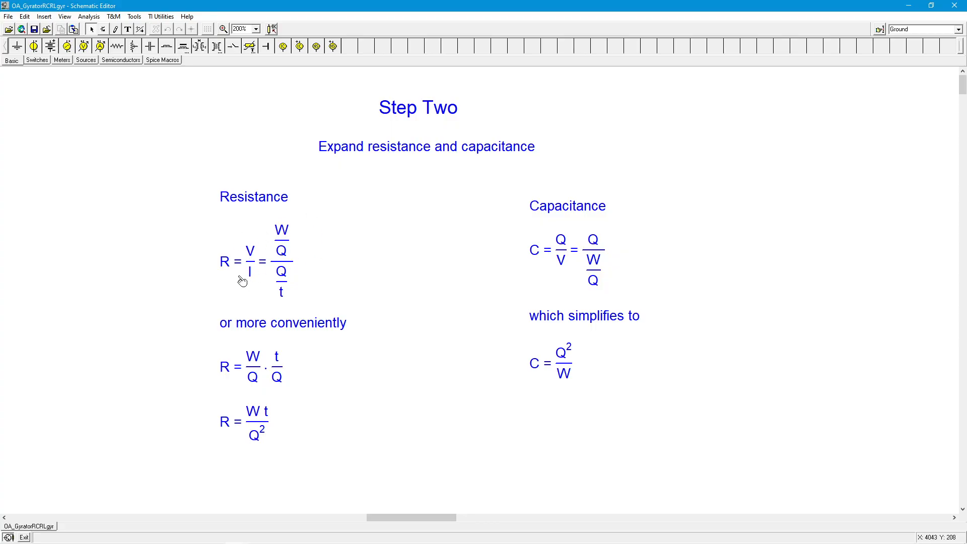
{"action": "mouse_move", "coordinate": [287, 285]}
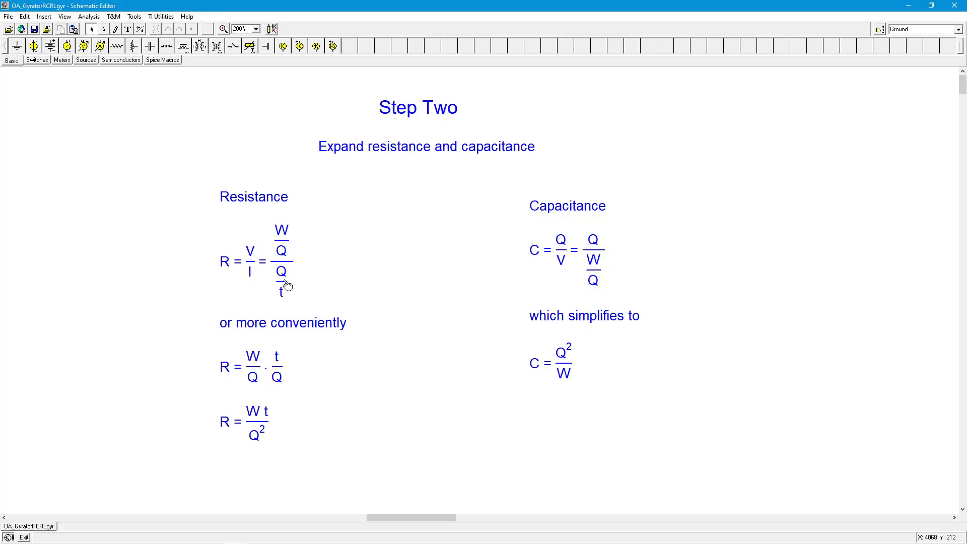
{"action": "mouse_move", "coordinate": [299, 254]}
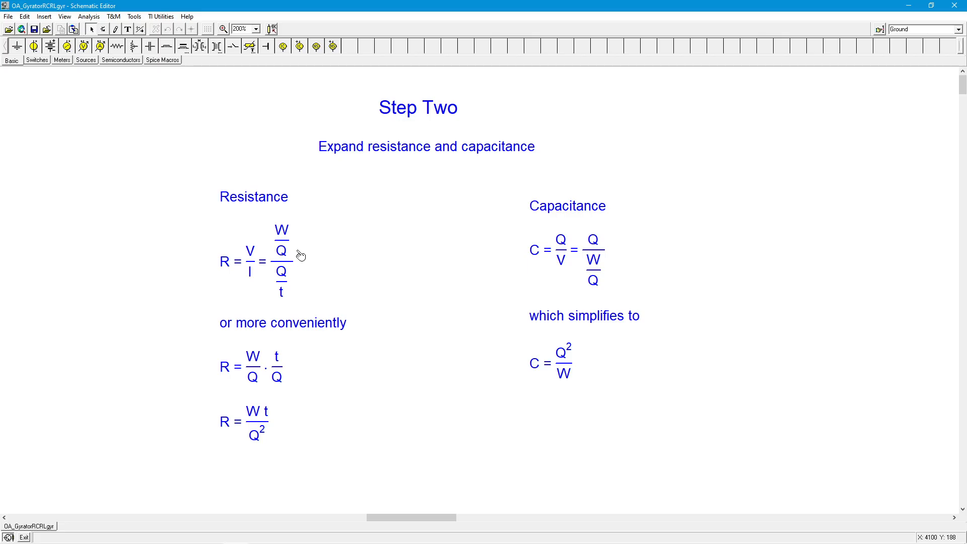
{"action": "mouse_move", "coordinate": [276, 286]}
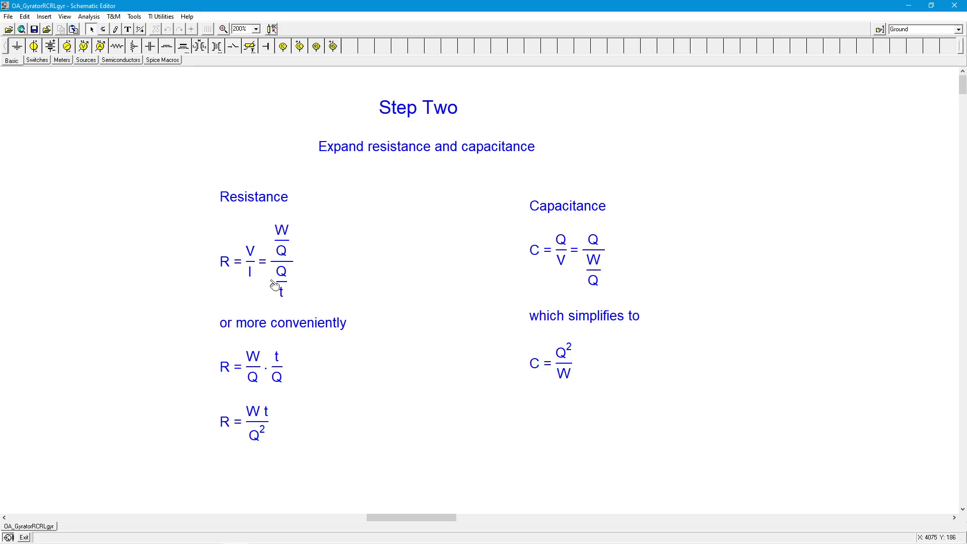
{"action": "mouse_move", "coordinate": [280, 290]}
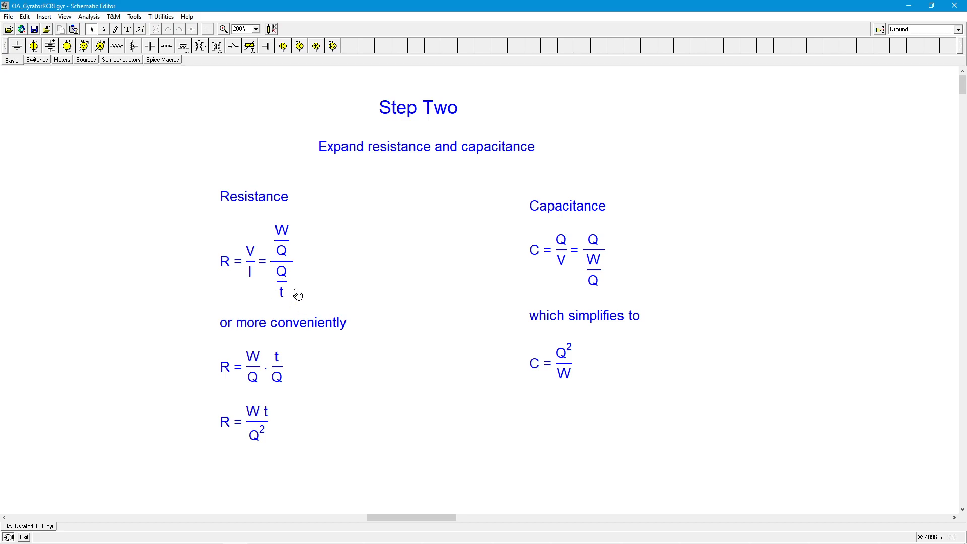
{"action": "mouse_move", "coordinate": [294, 225]}
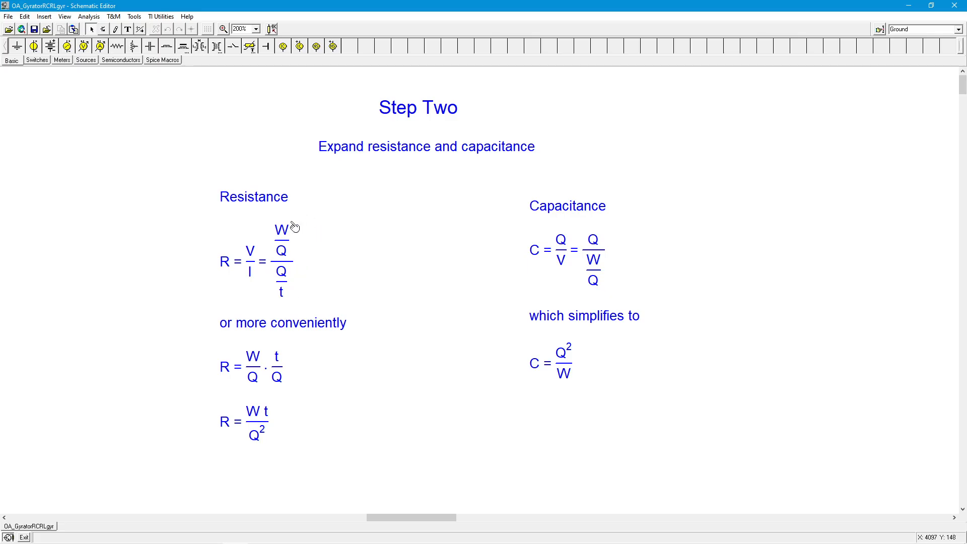
{"action": "mouse_move", "coordinate": [303, 366]}
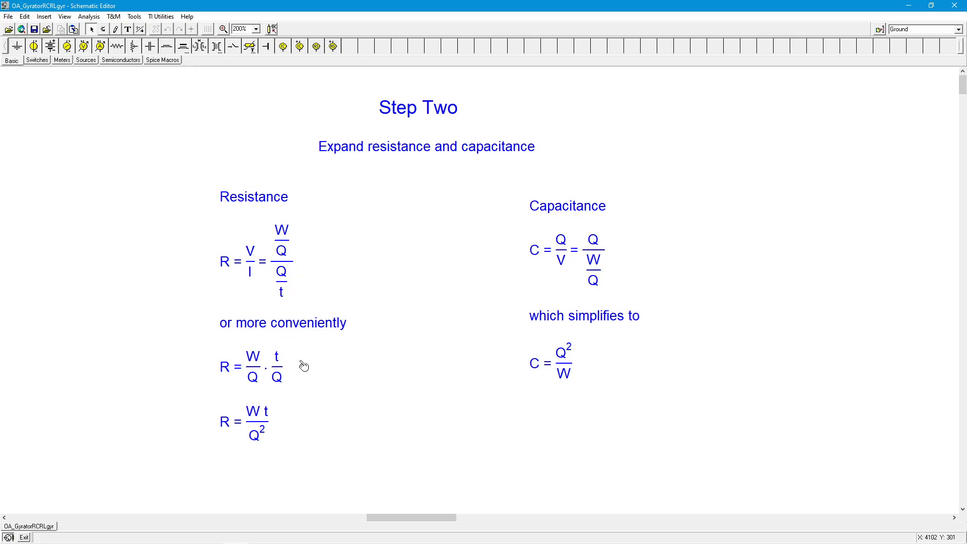
{"action": "mouse_move", "coordinate": [212, 395]}
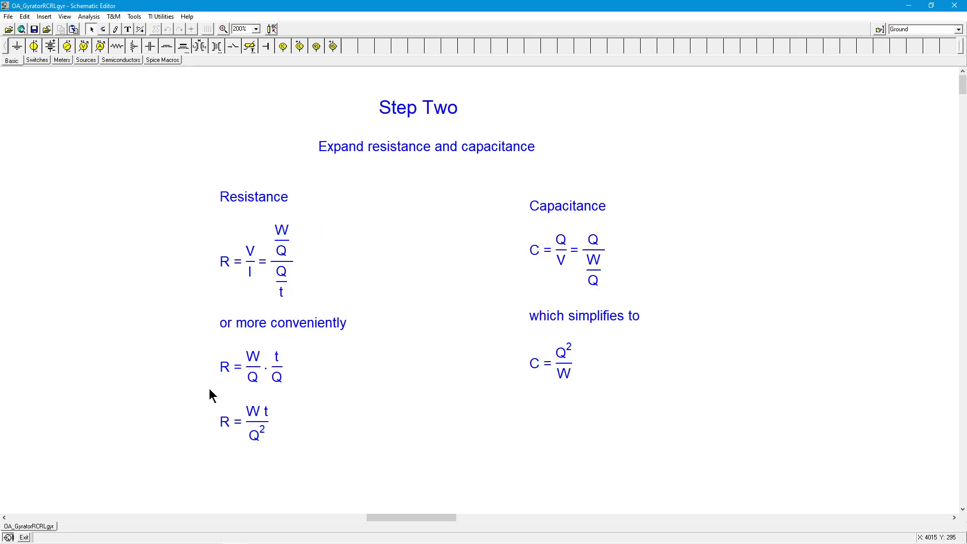
{"action": "mouse_move", "coordinate": [277, 442]}
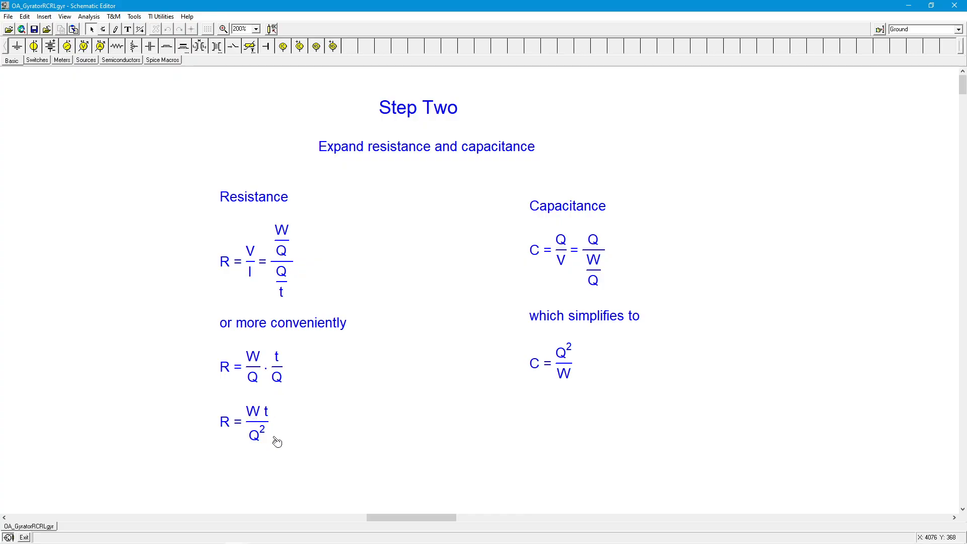
{"action": "mouse_move", "coordinate": [225, 414]}
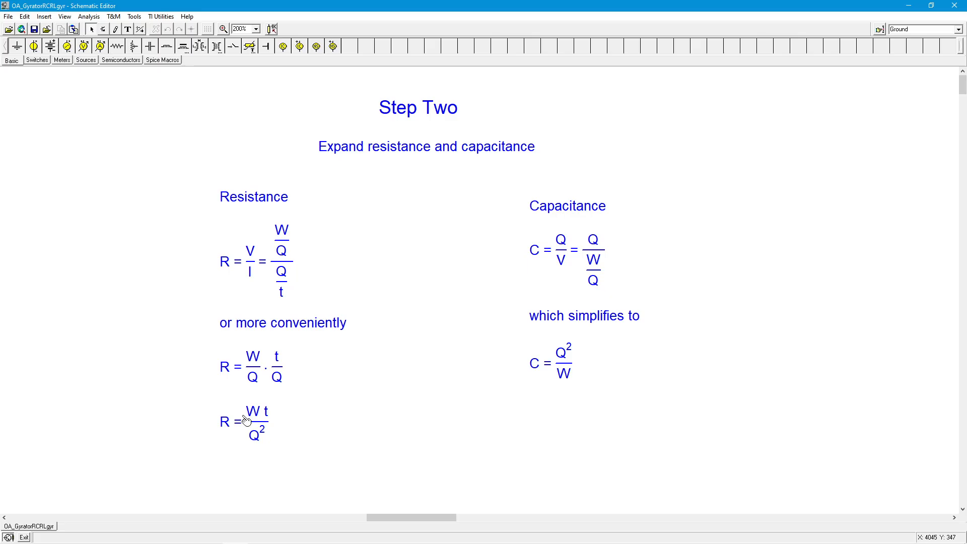
{"action": "mouse_move", "coordinate": [284, 414]}
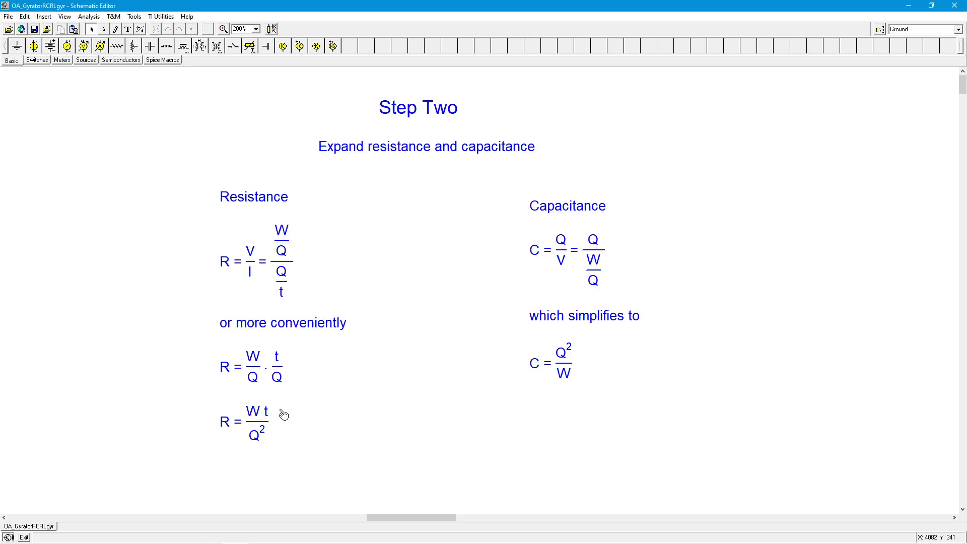
{"action": "mouse_move", "coordinate": [270, 445]}
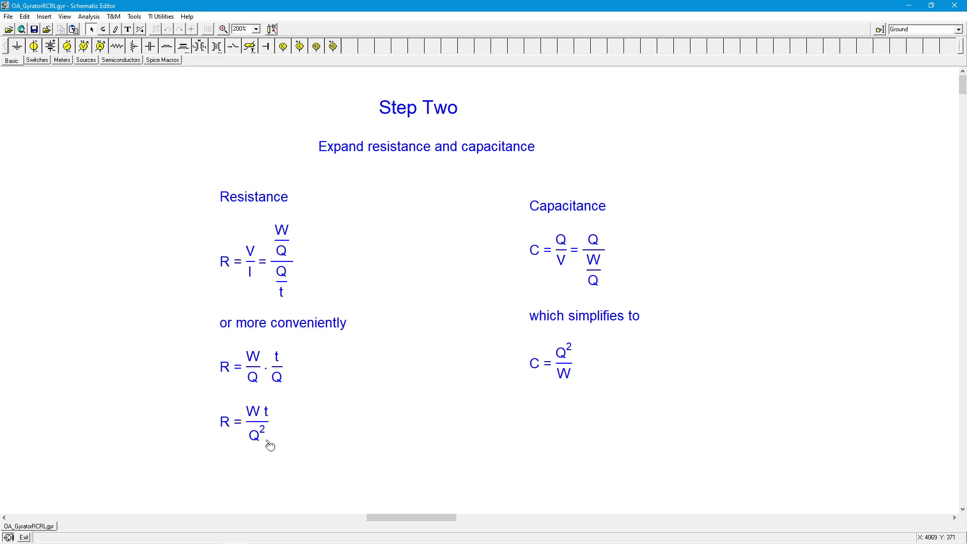
{"action": "mouse_move", "coordinate": [228, 438]}
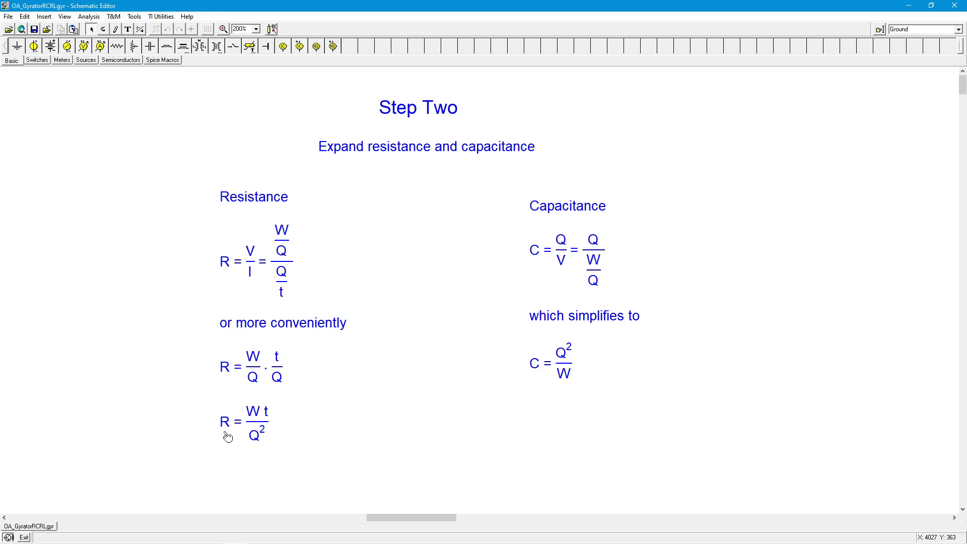
{"action": "mouse_move", "coordinate": [154, 440]}
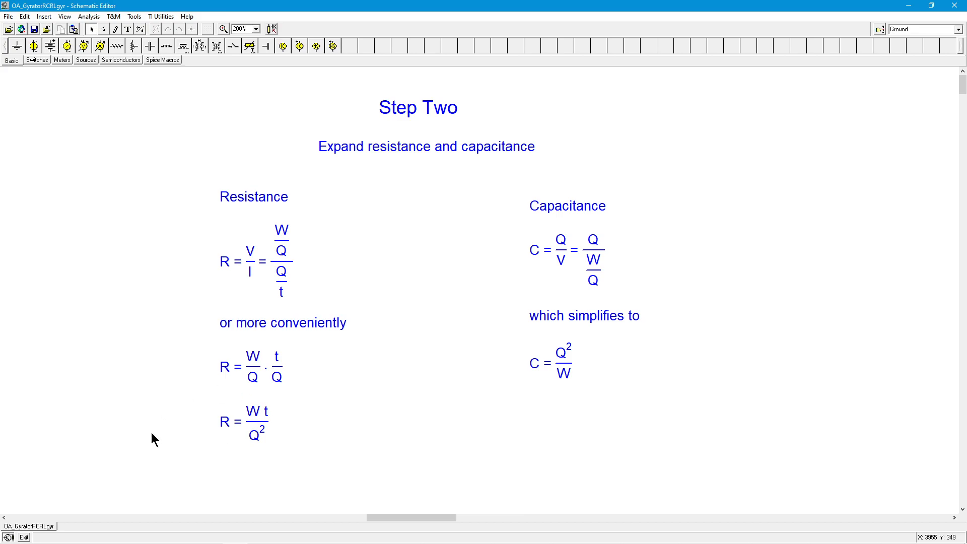
{"action": "mouse_move", "coordinate": [295, 432]}
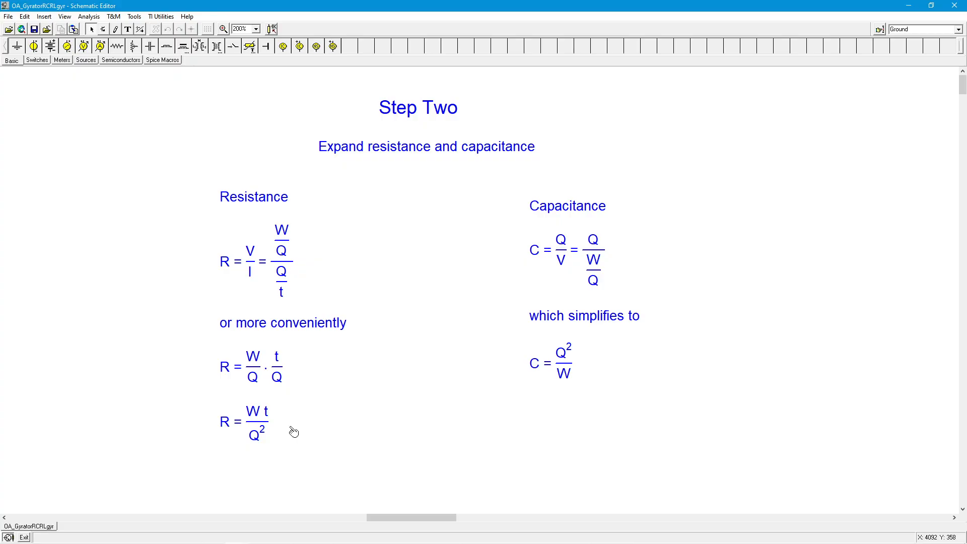
{"action": "mouse_move", "coordinate": [564, 245]}
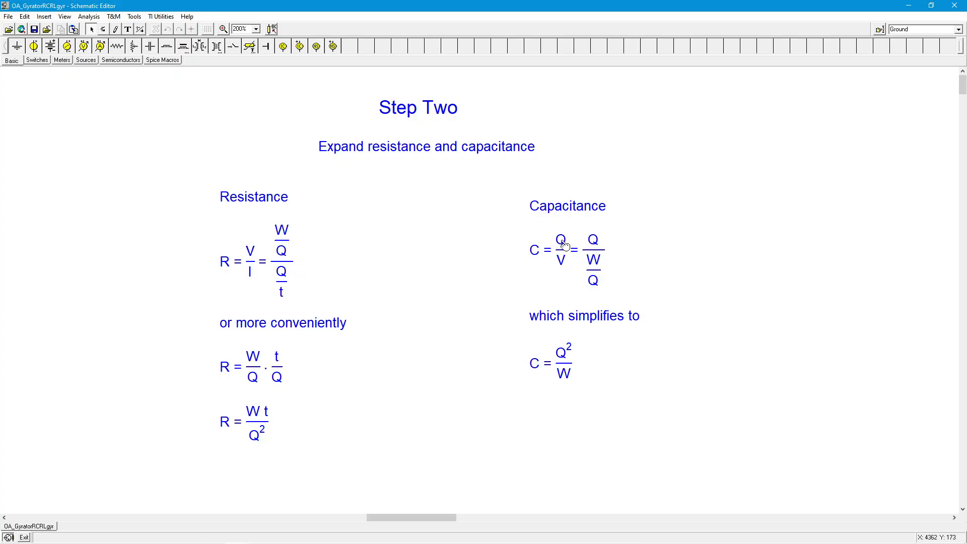
{"action": "mouse_move", "coordinate": [569, 236]}
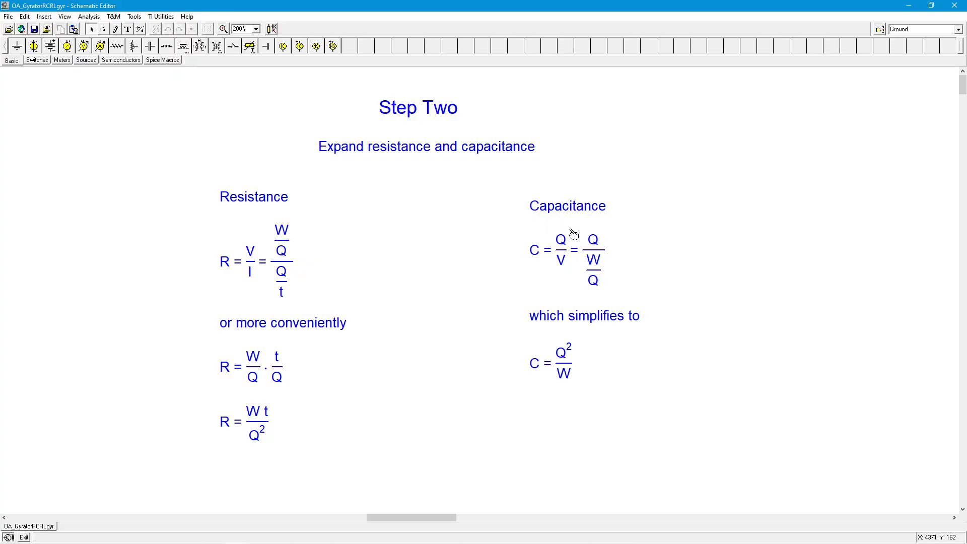
{"action": "mouse_move", "coordinate": [558, 283]}
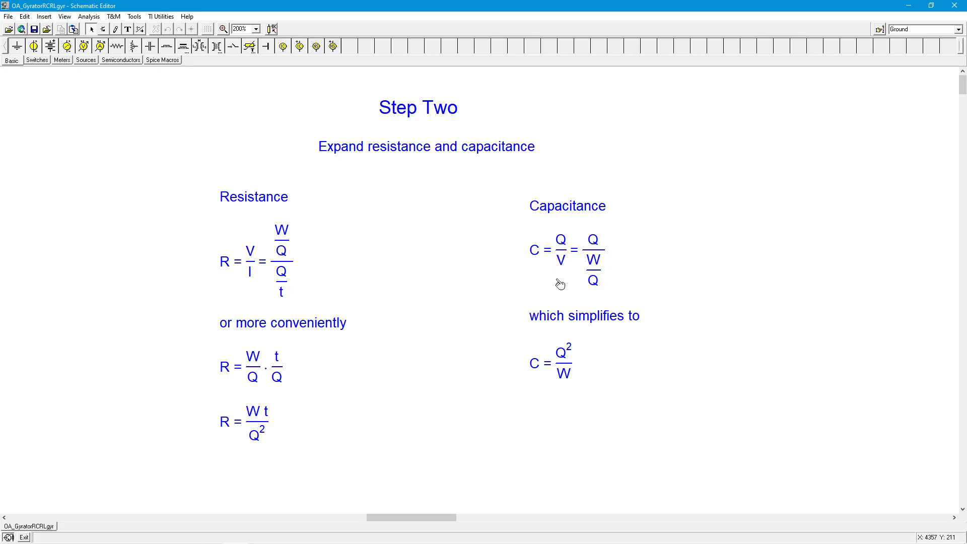
{"action": "mouse_move", "coordinate": [583, 260]}
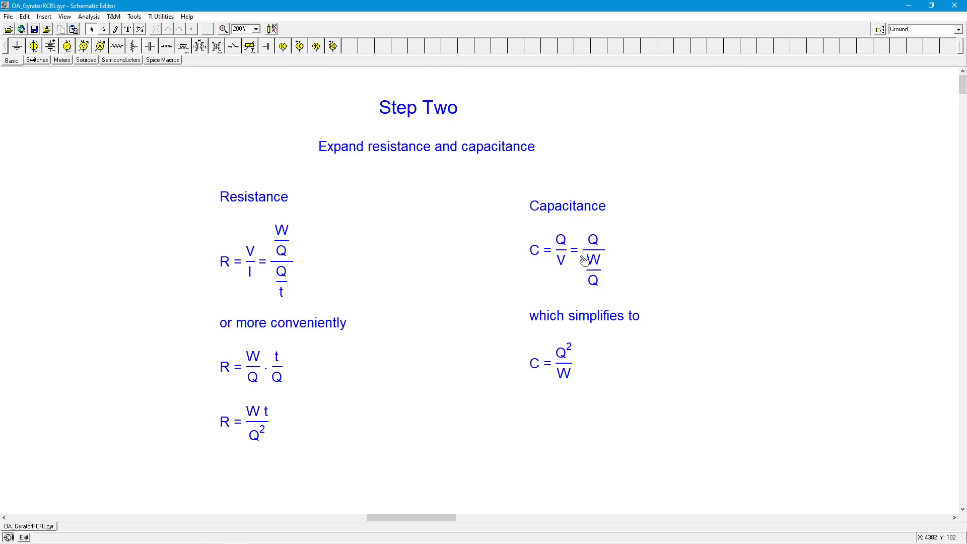
{"action": "mouse_move", "coordinate": [605, 291]}
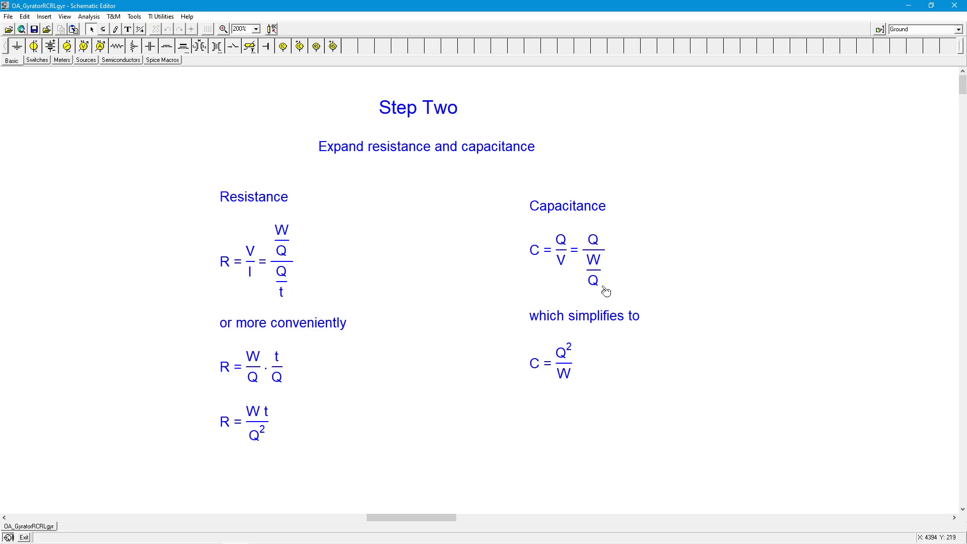
{"action": "mouse_move", "coordinate": [610, 276]}
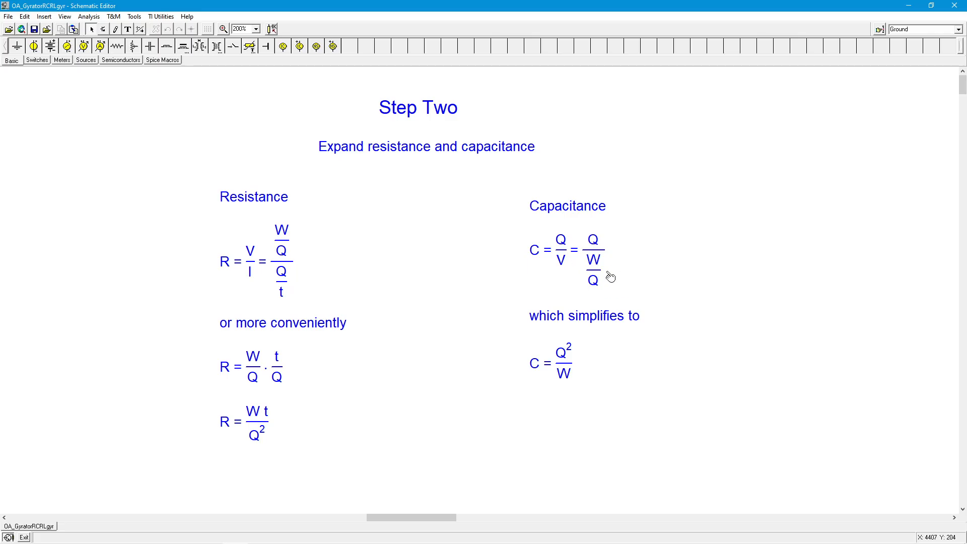
{"action": "mouse_move", "coordinate": [610, 267]}
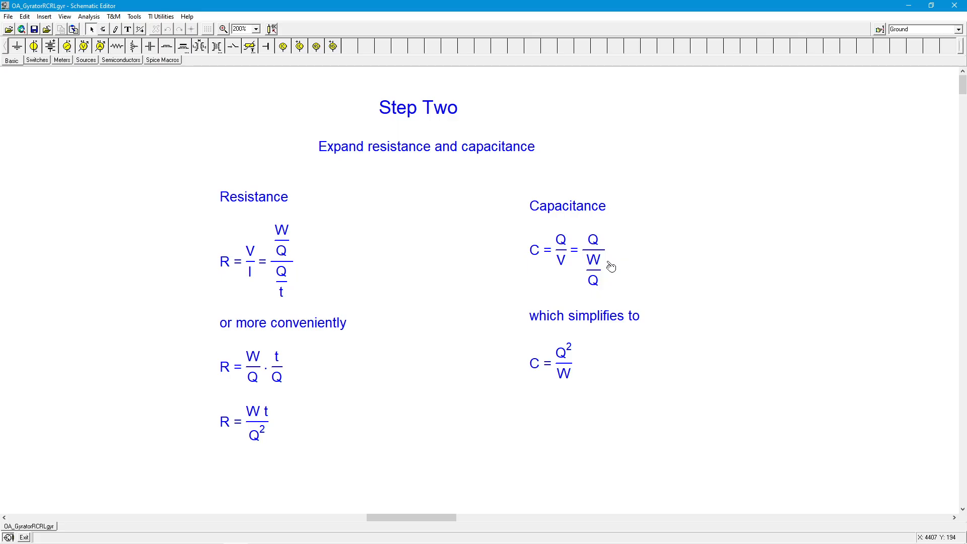
{"action": "mouse_move", "coordinate": [601, 338]}
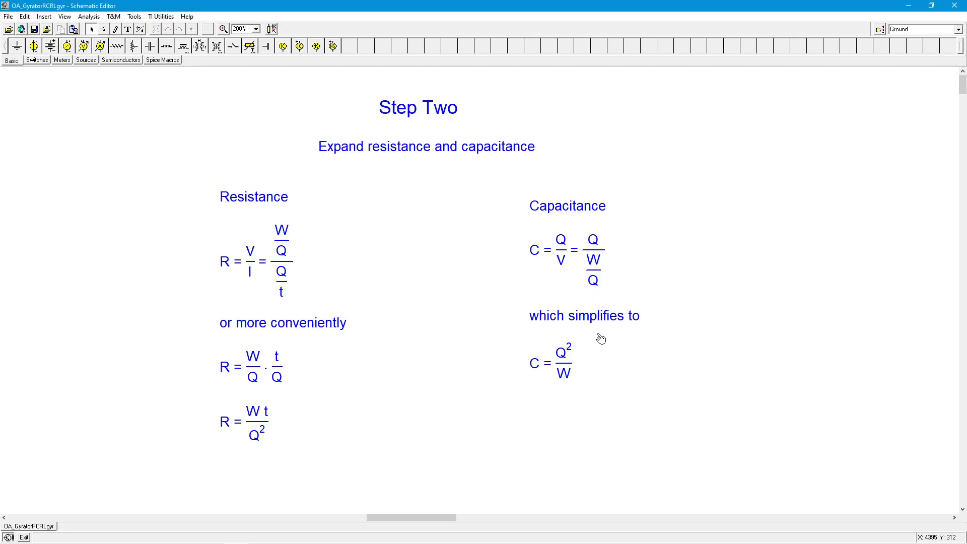
{"action": "mouse_move", "coordinate": [589, 335]}
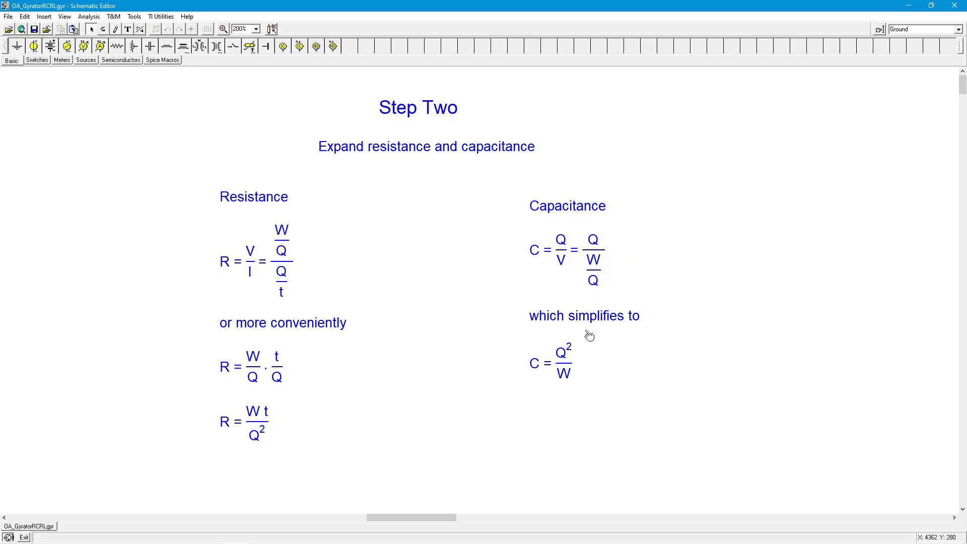
{"action": "mouse_move", "coordinate": [574, 393]}
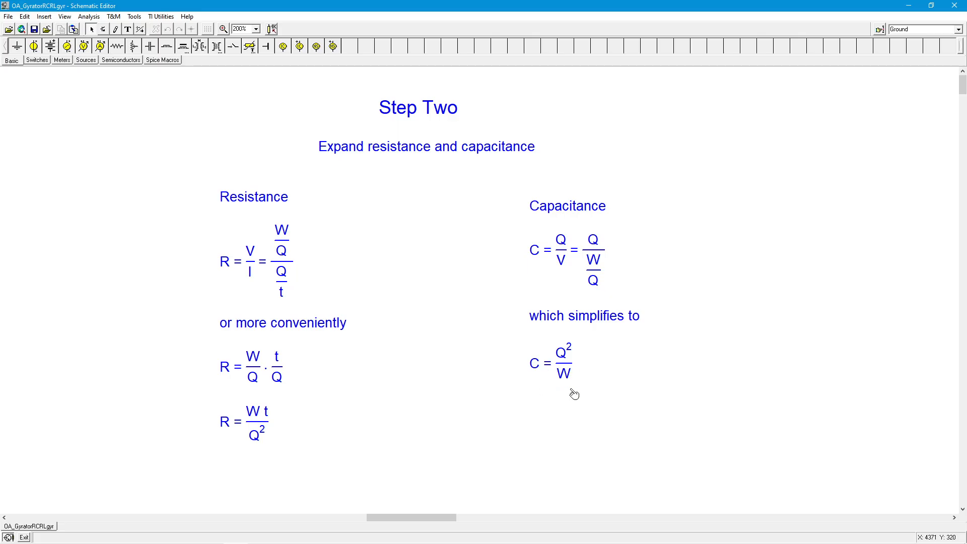
{"action": "mouse_move", "coordinate": [541, 372]}
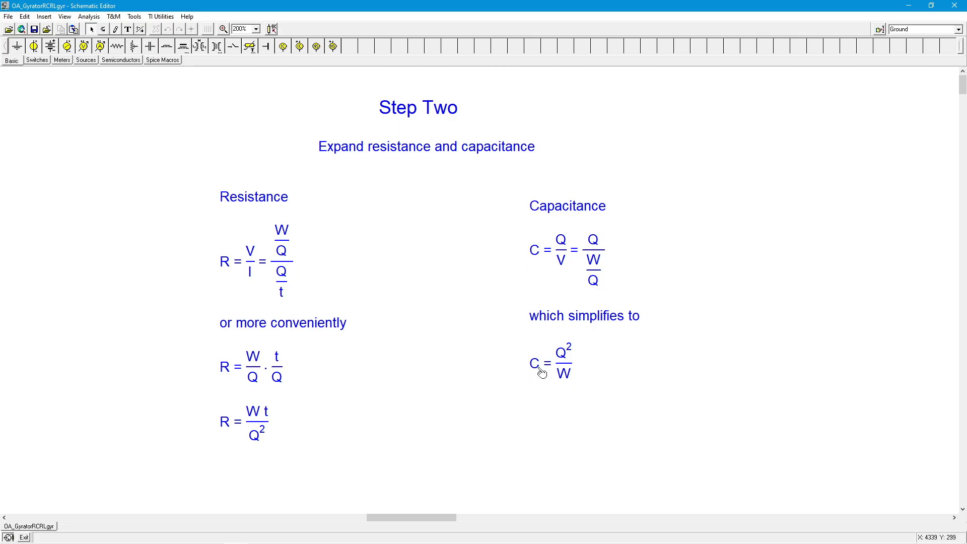
{"action": "mouse_move", "coordinate": [532, 381]}
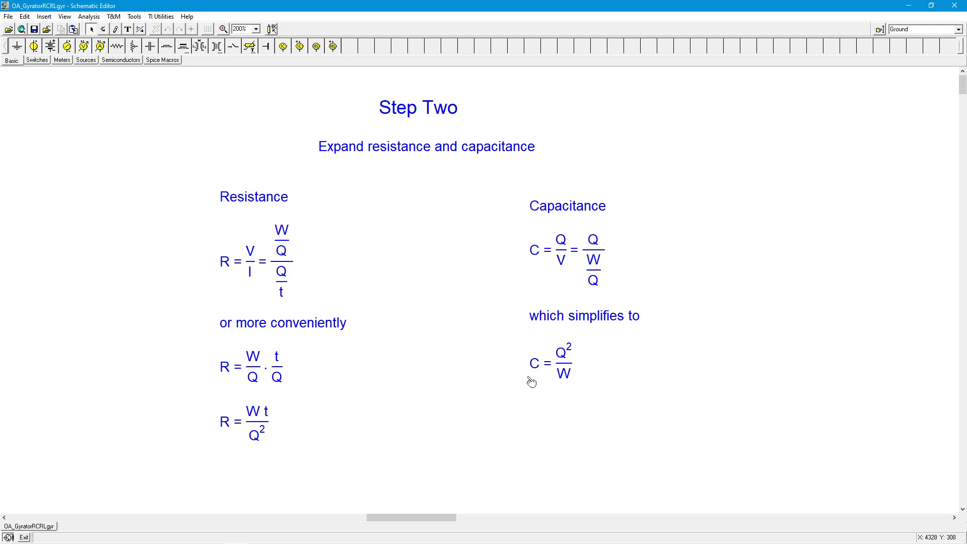
{"action": "mouse_move", "coordinate": [583, 356]}
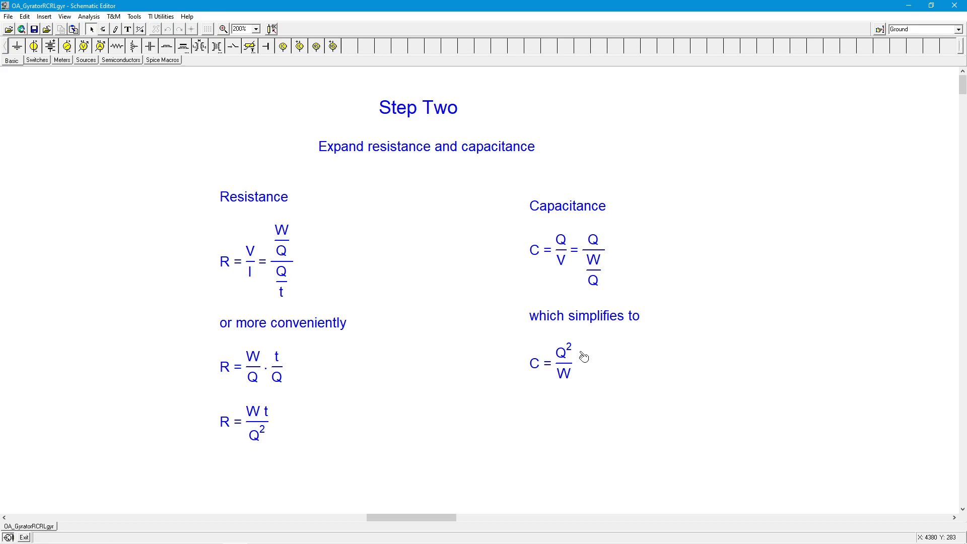
{"action": "mouse_move", "coordinate": [587, 387]}
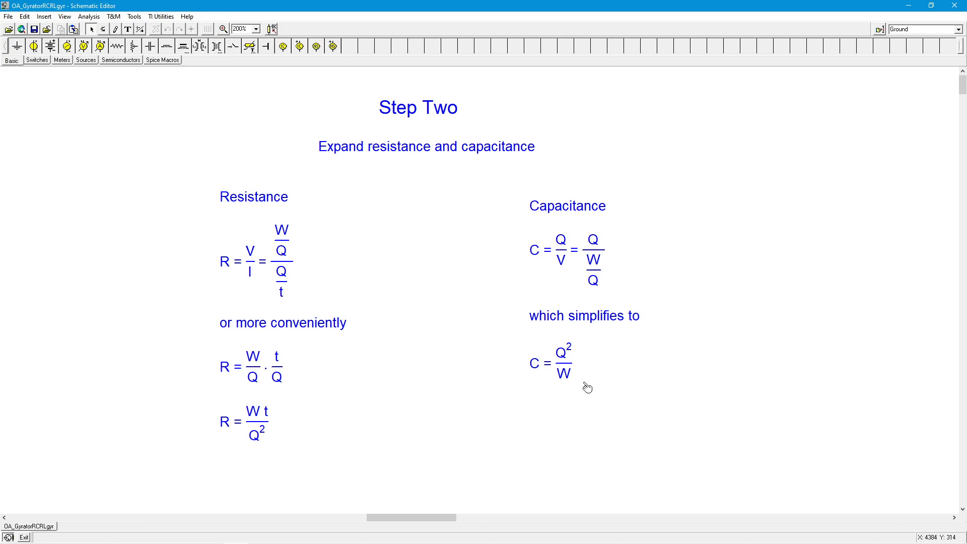
{"action": "mouse_move", "coordinate": [545, 382]}
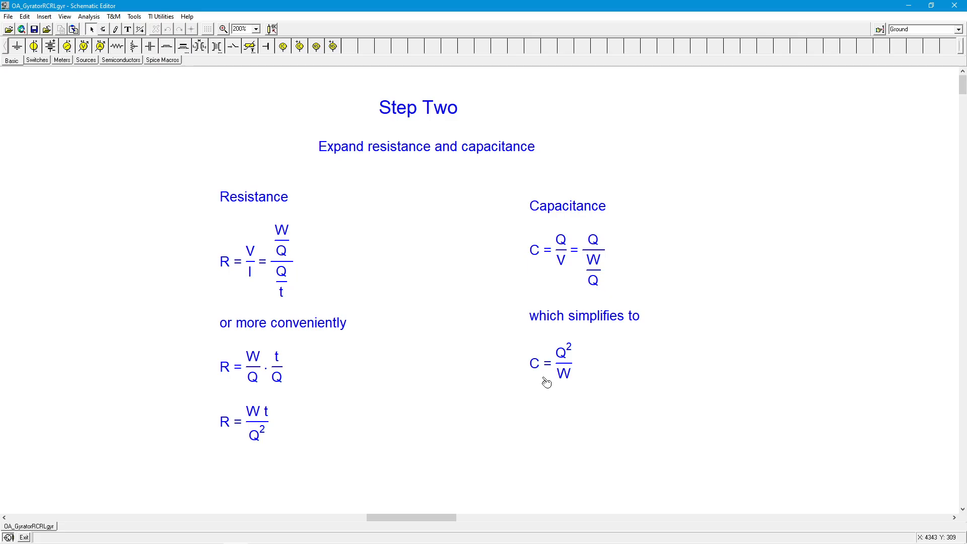
{"action": "mouse_move", "coordinate": [555, 521]}
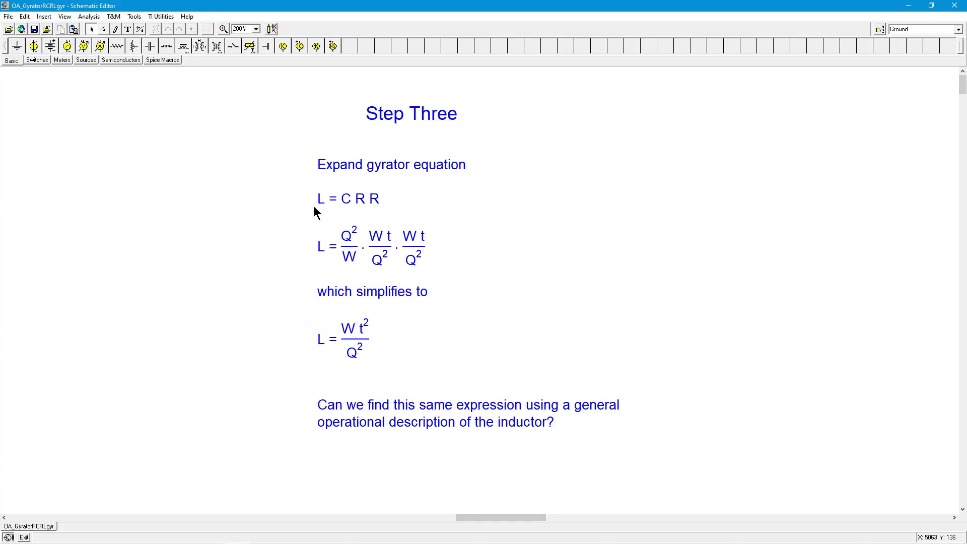
{"action": "mouse_move", "coordinate": [325, 215]}
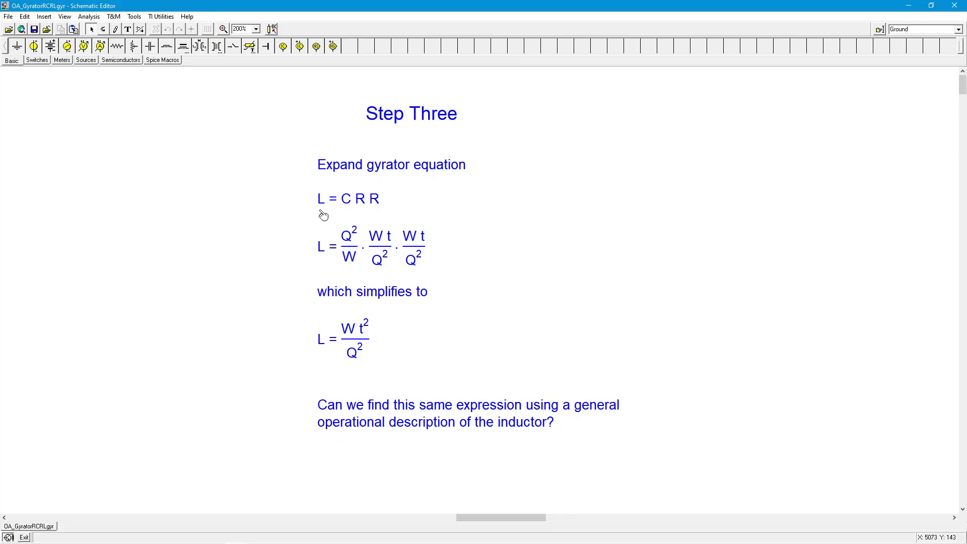
{"action": "mouse_move", "coordinate": [393, 211]}
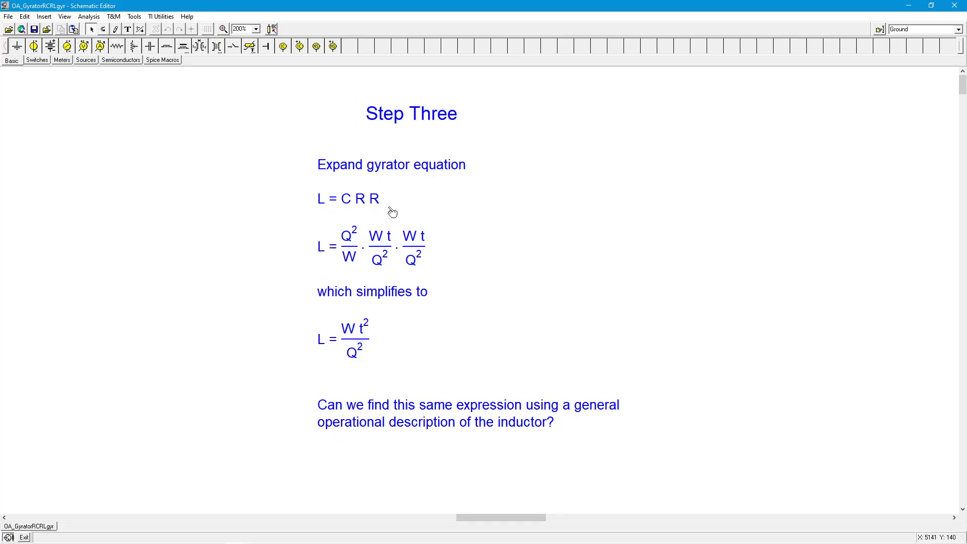
{"action": "mouse_move", "coordinate": [388, 213]}
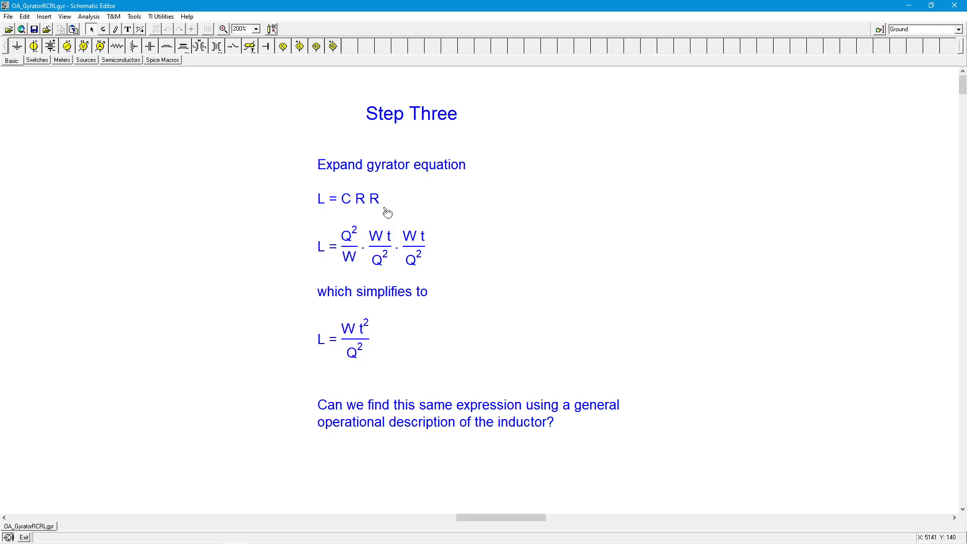
{"action": "mouse_move", "coordinate": [346, 210]}
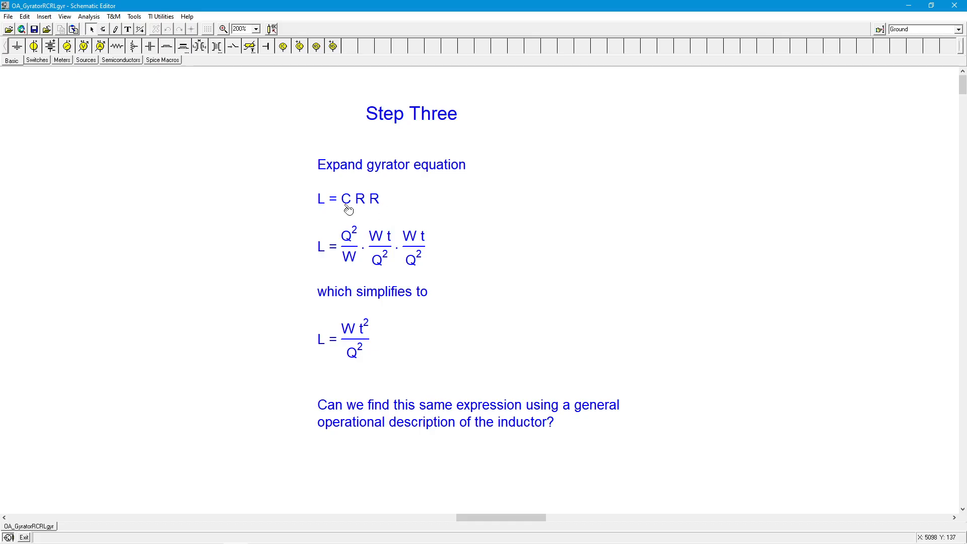
{"action": "mouse_move", "coordinate": [374, 212]}
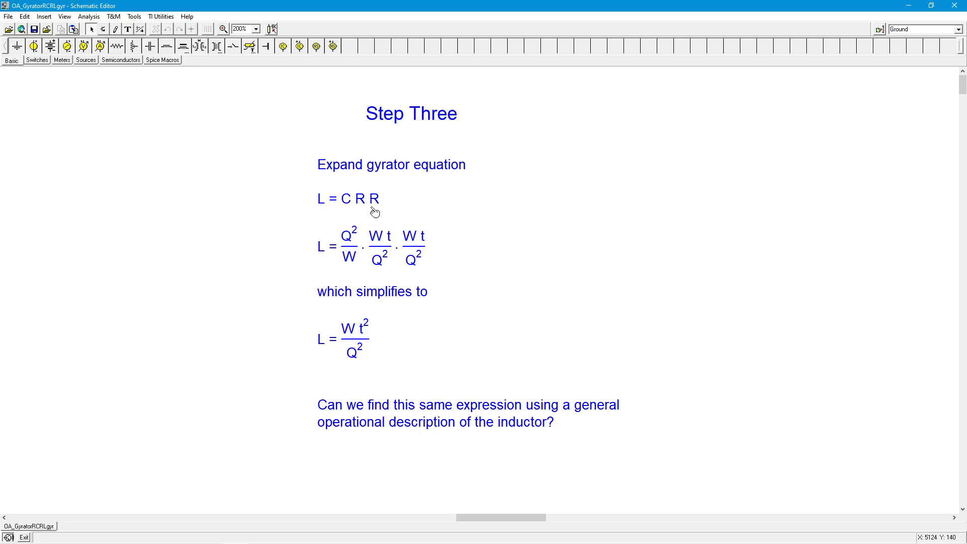
{"action": "mouse_move", "coordinate": [348, 197]}
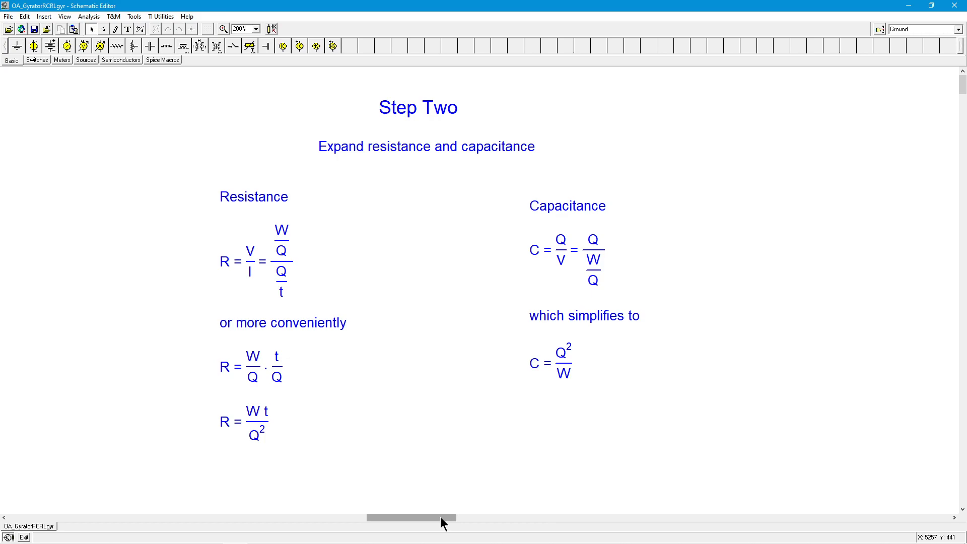
{"action": "mouse_move", "coordinate": [571, 378]}
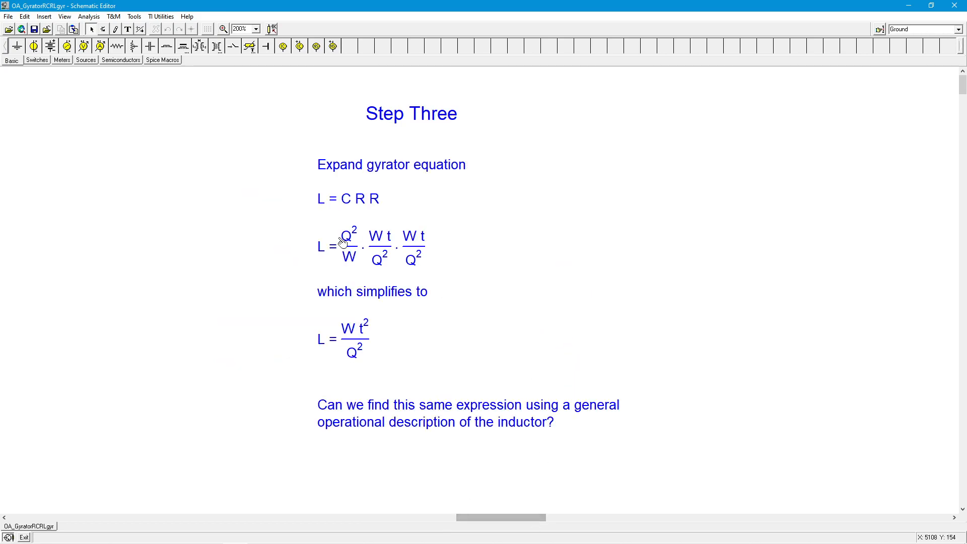
{"action": "mouse_move", "coordinate": [394, 306]}
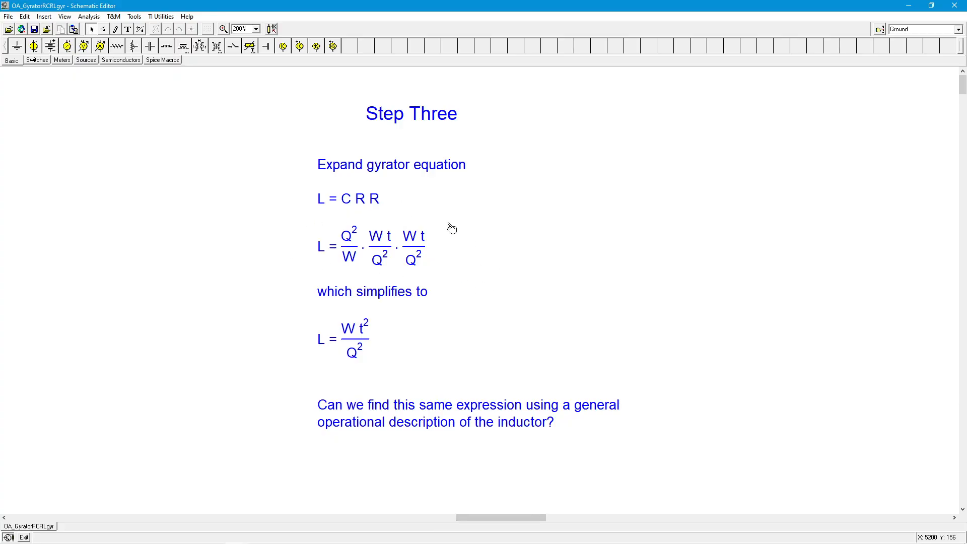
{"action": "mouse_move", "coordinate": [346, 230]}
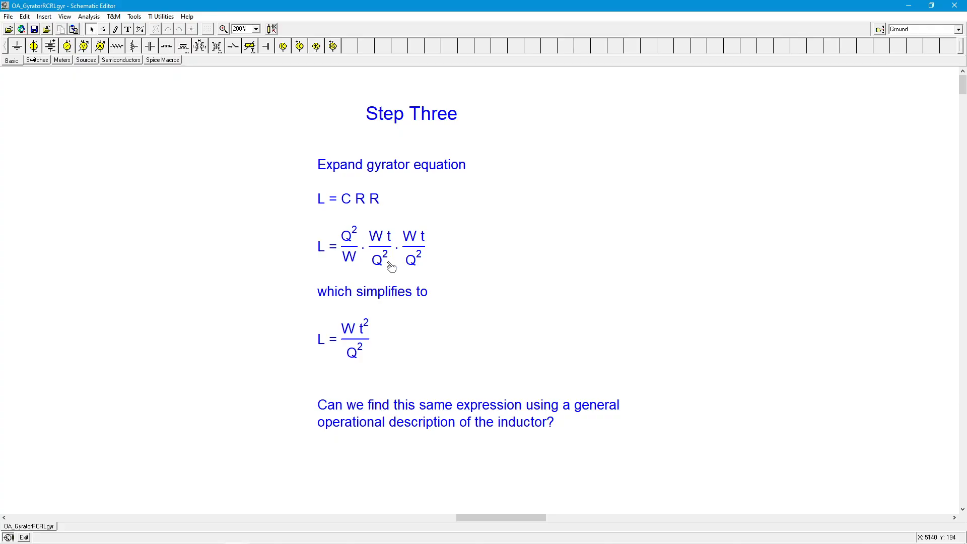
{"action": "mouse_move", "coordinate": [354, 263]}
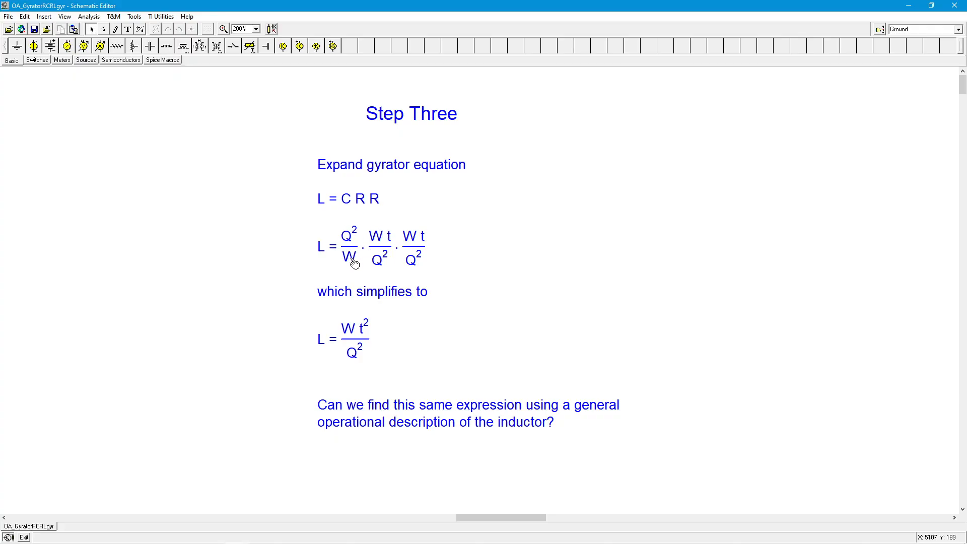
{"action": "mouse_move", "coordinate": [348, 266]}
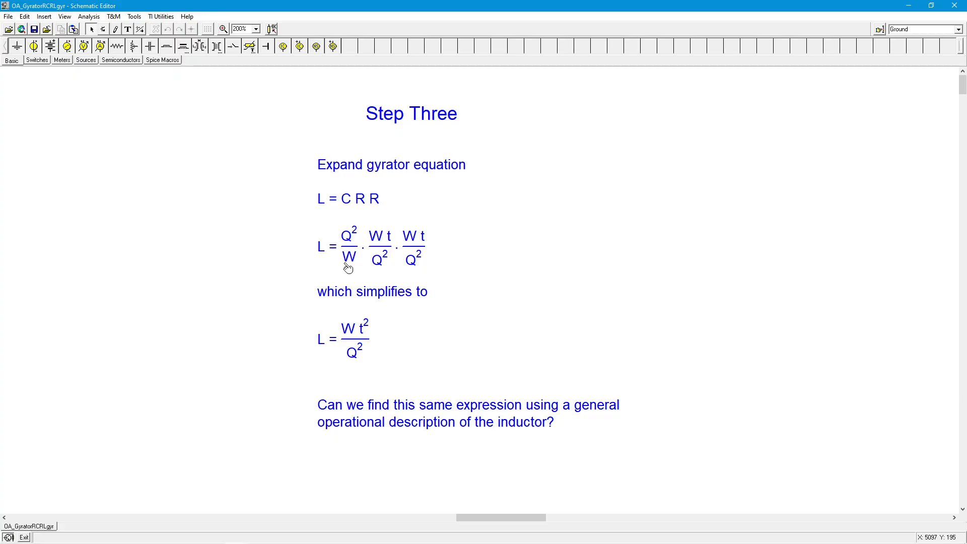
{"action": "mouse_move", "coordinate": [362, 327]}
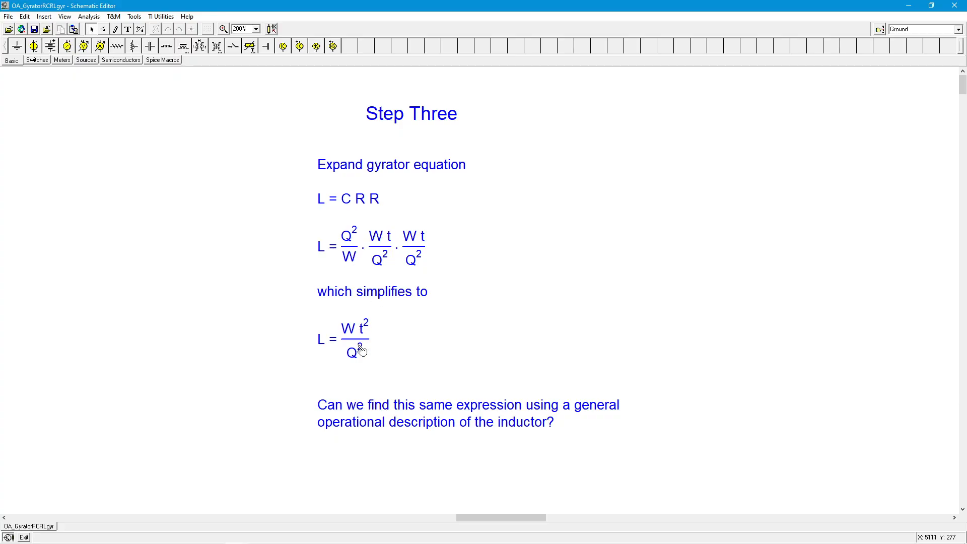
{"action": "mouse_move", "coordinate": [361, 364]}
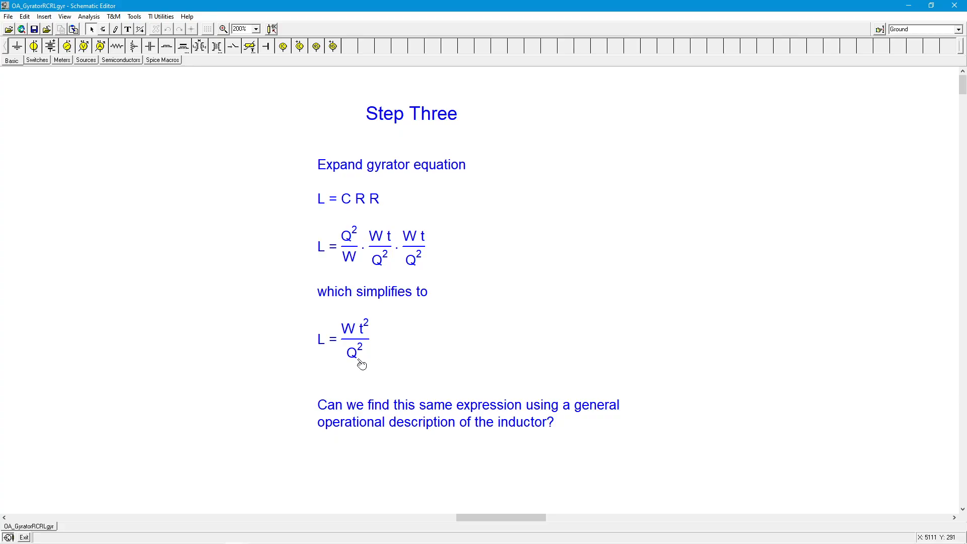
{"action": "mouse_move", "coordinate": [320, 352]}
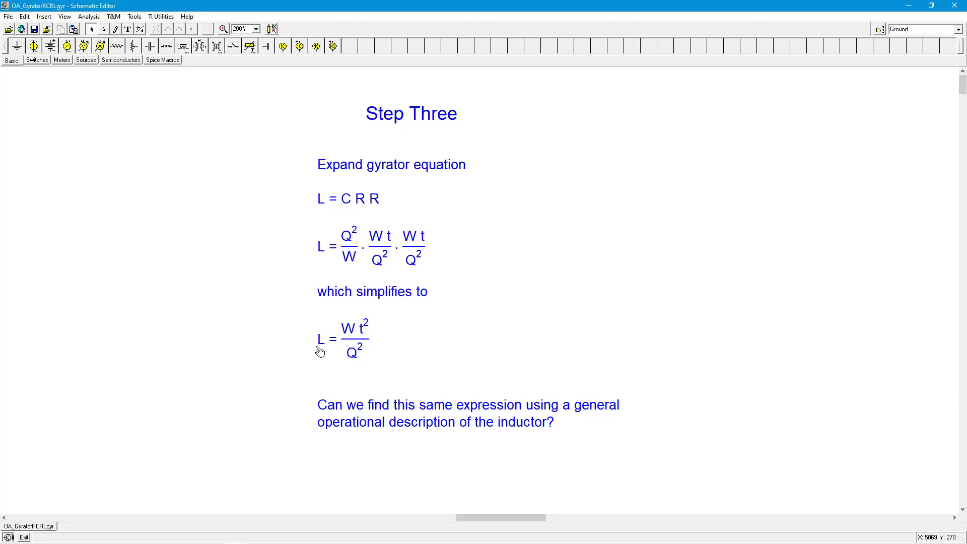
{"action": "mouse_move", "coordinate": [347, 329]}
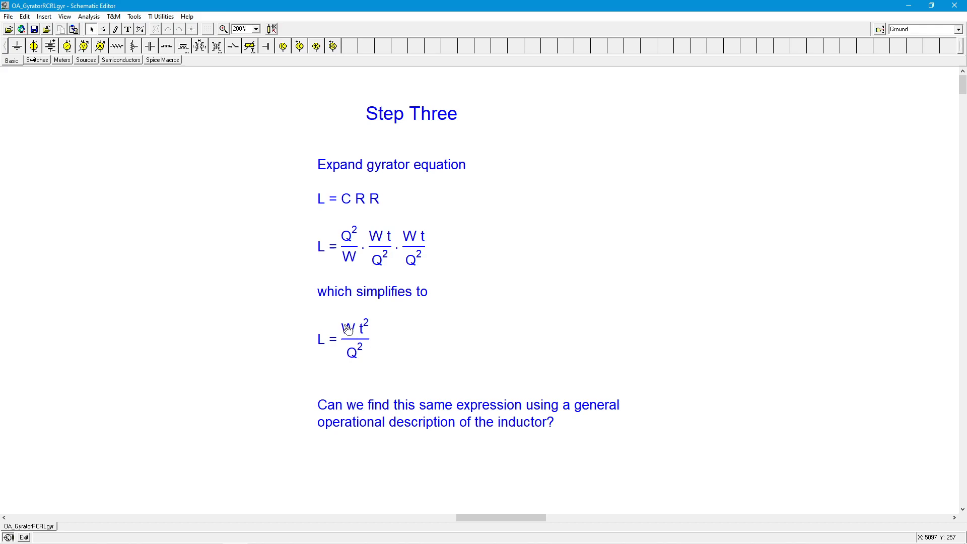
{"action": "mouse_move", "coordinate": [366, 352]}
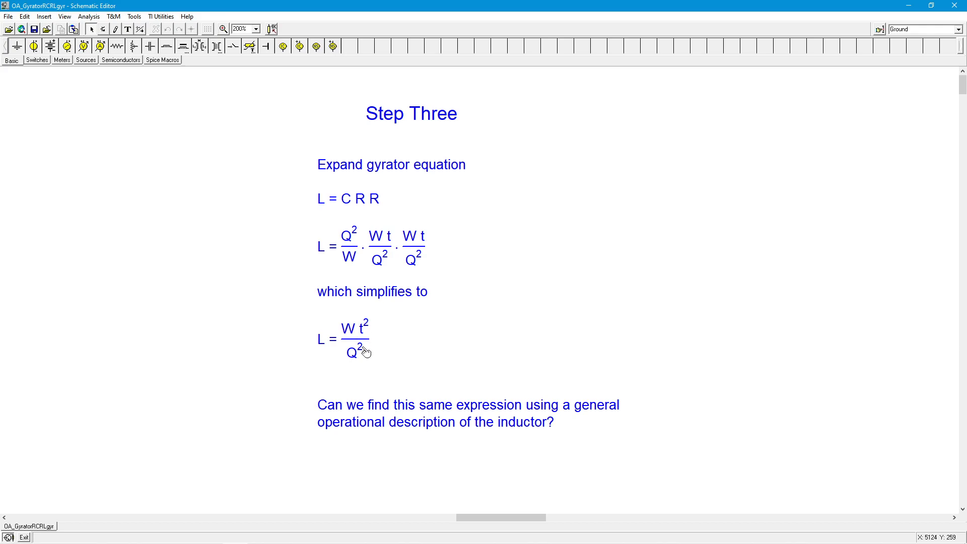
{"action": "mouse_move", "coordinate": [361, 367]}
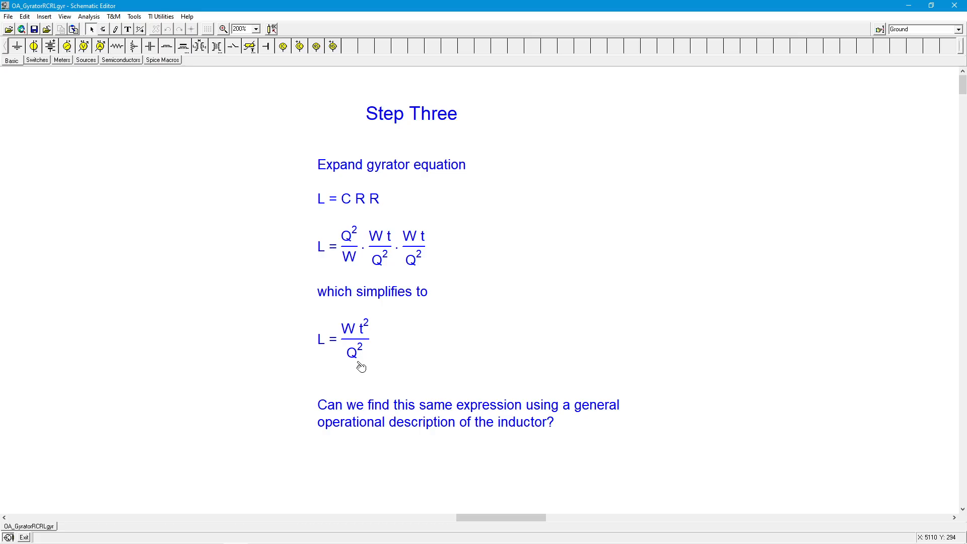
{"action": "mouse_move", "coordinate": [332, 299]}
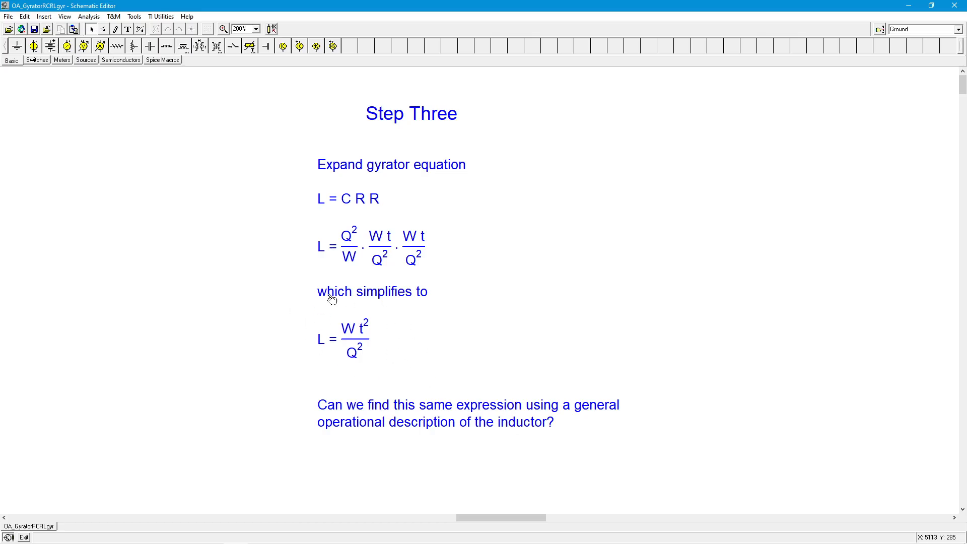
{"action": "mouse_move", "coordinate": [381, 361]}
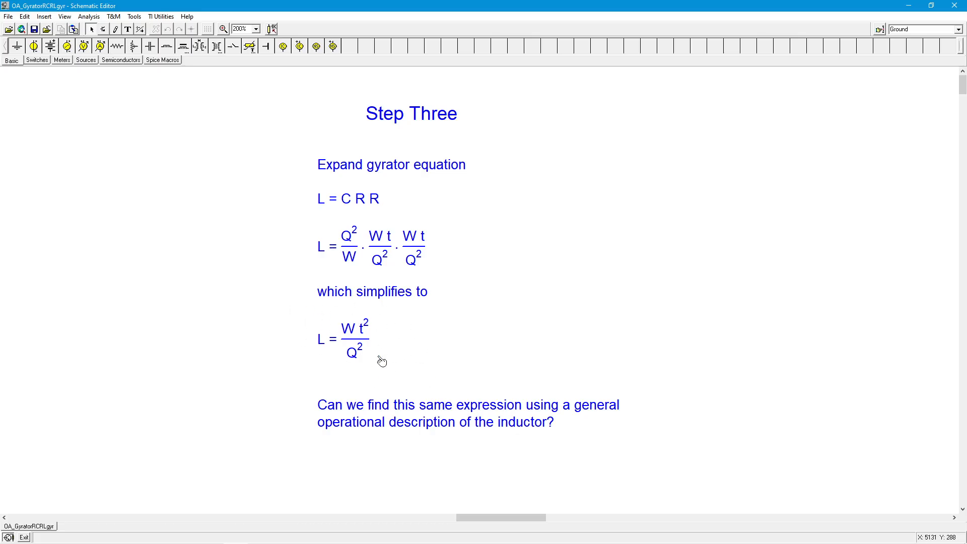
{"action": "mouse_move", "coordinate": [363, 168]}
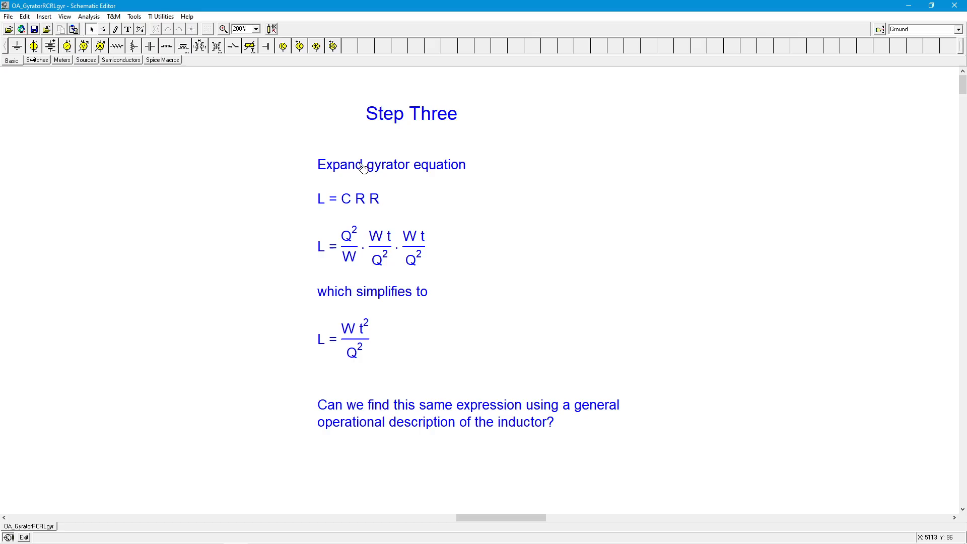
{"action": "mouse_move", "coordinate": [365, 397]}
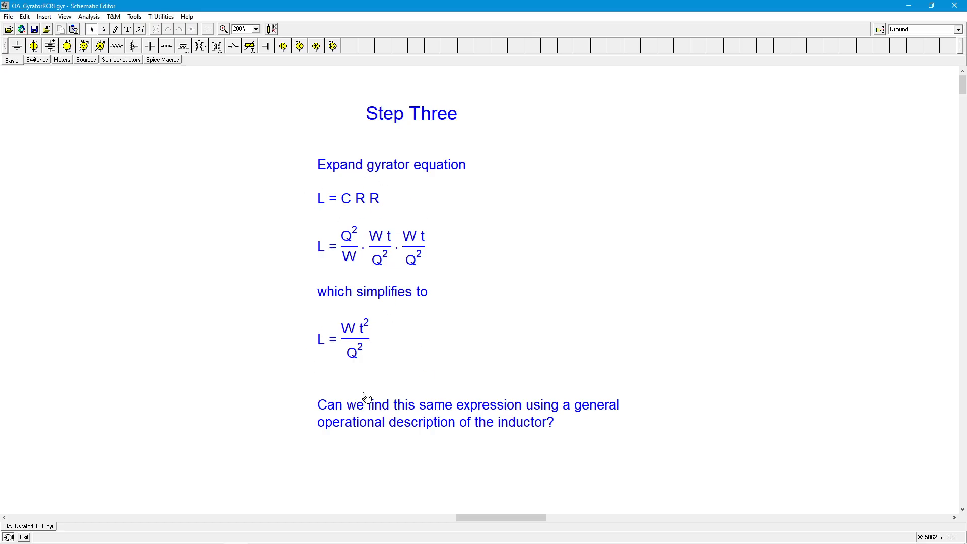
{"action": "mouse_move", "coordinate": [403, 362]}
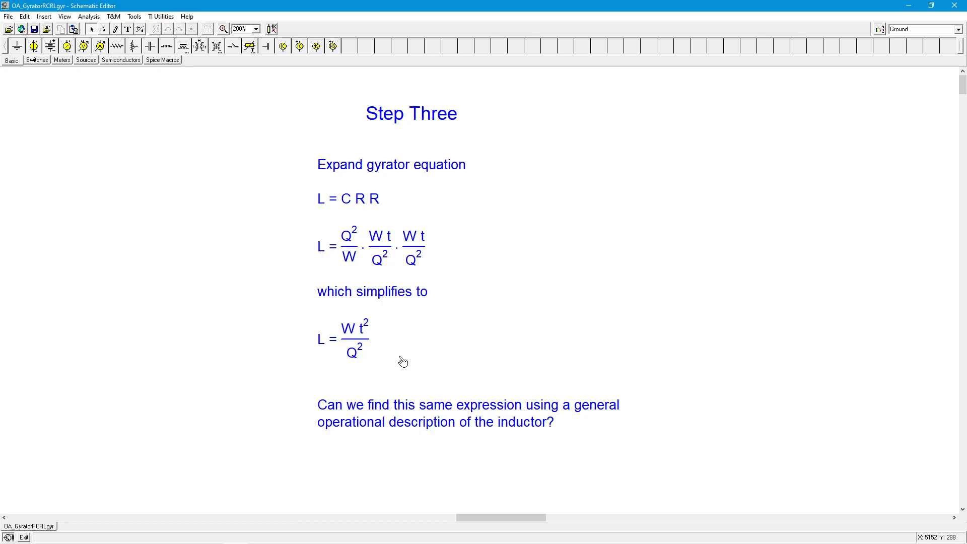
{"action": "mouse_move", "coordinate": [337, 344]}
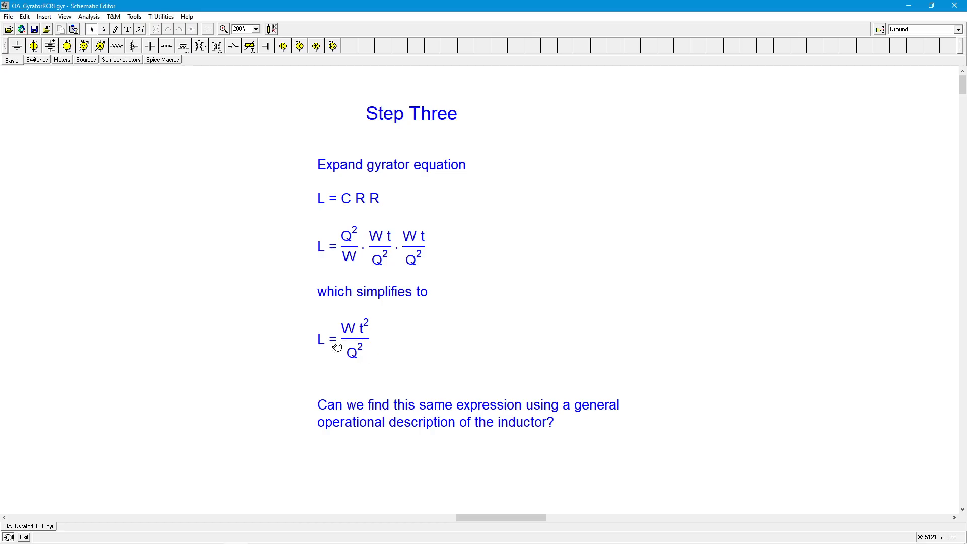
{"action": "mouse_move", "coordinate": [362, 340]}
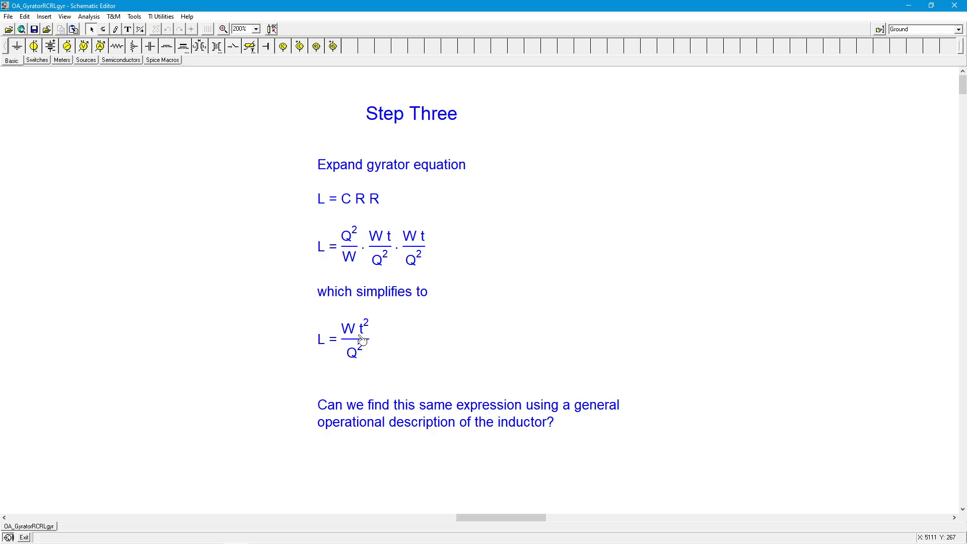
{"action": "mouse_move", "coordinate": [429, 341]}
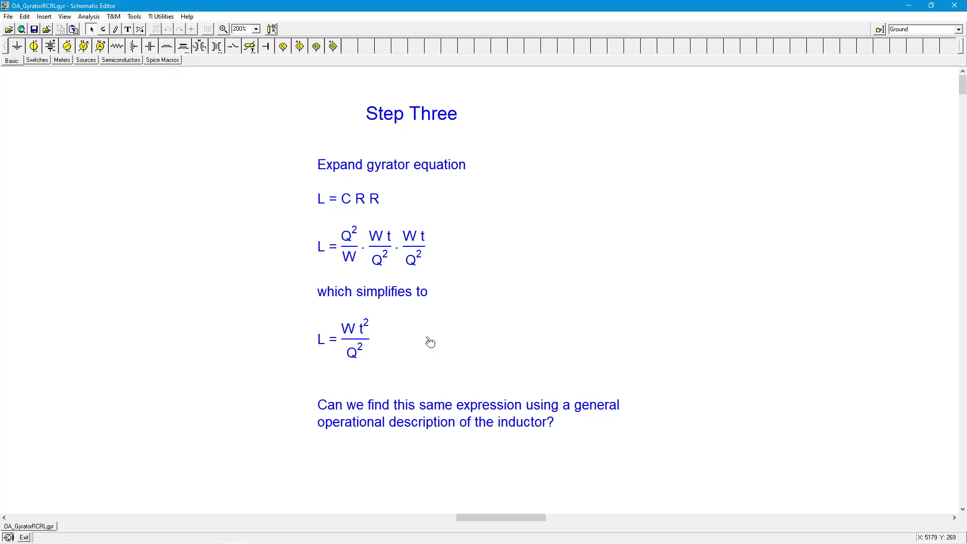
{"action": "mouse_move", "coordinate": [457, 373]}
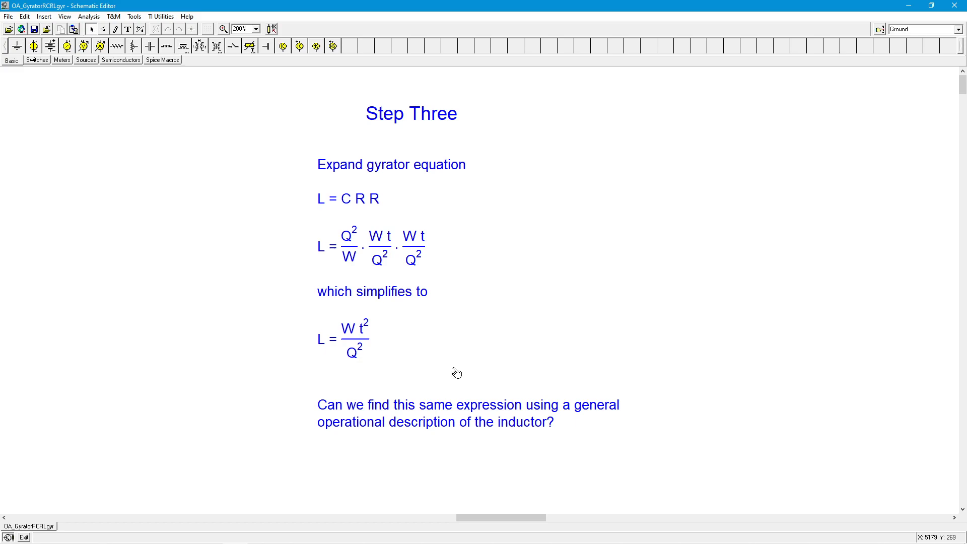
{"action": "mouse_move", "coordinate": [527, 388]}
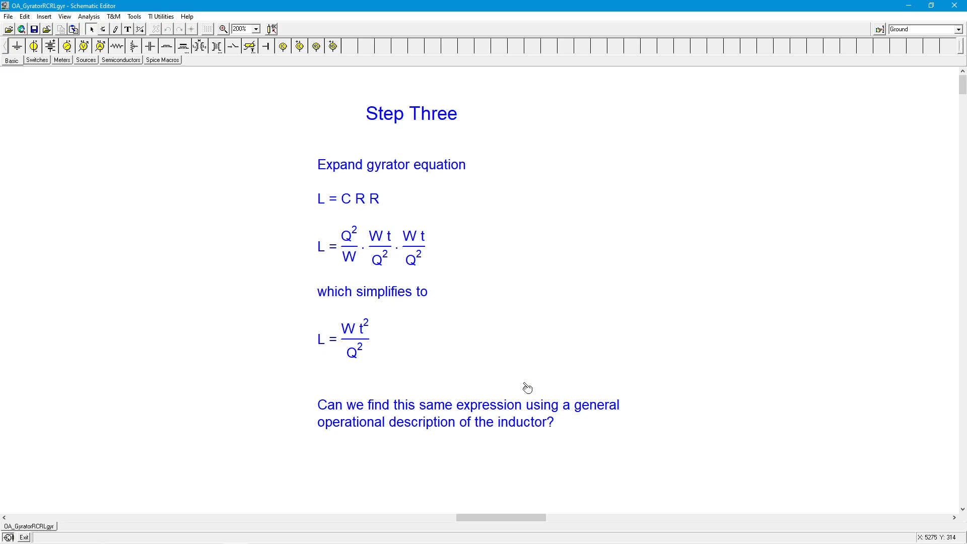
{"action": "mouse_move", "coordinate": [604, 433]}
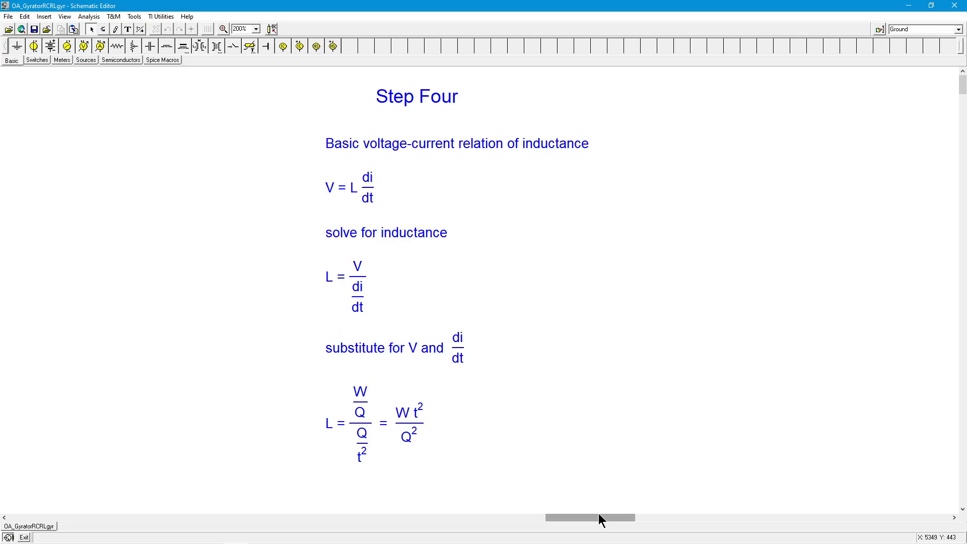
{"action": "mouse_move", "coordinate": [453, 194]}
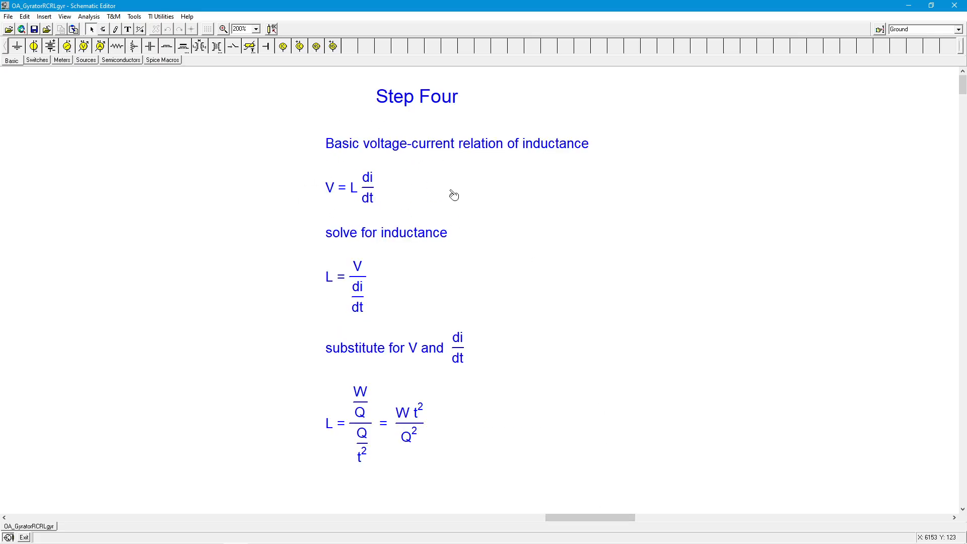
{"action": "mouse_move", "coordinate": [346, 201]}
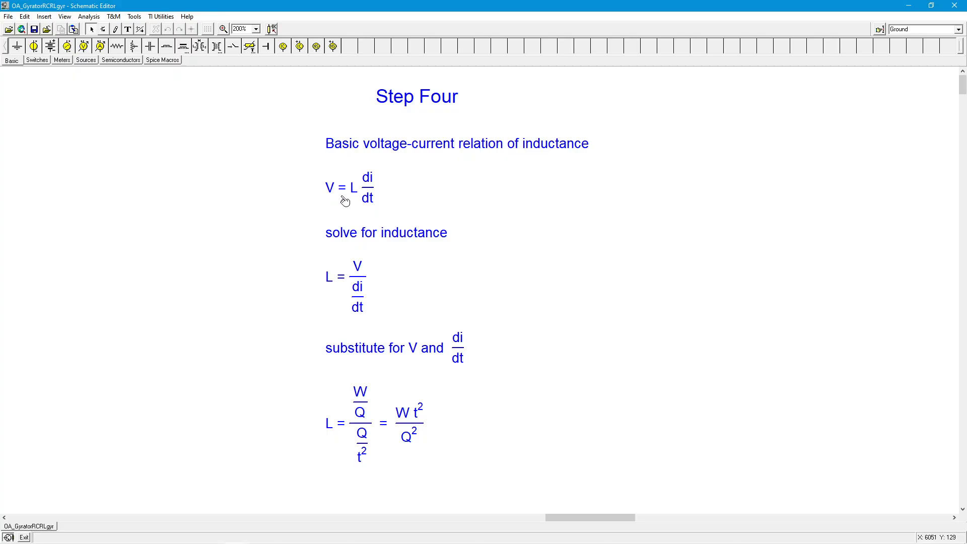
{"action": "mouse_move", "coordinate": [357, 201]}
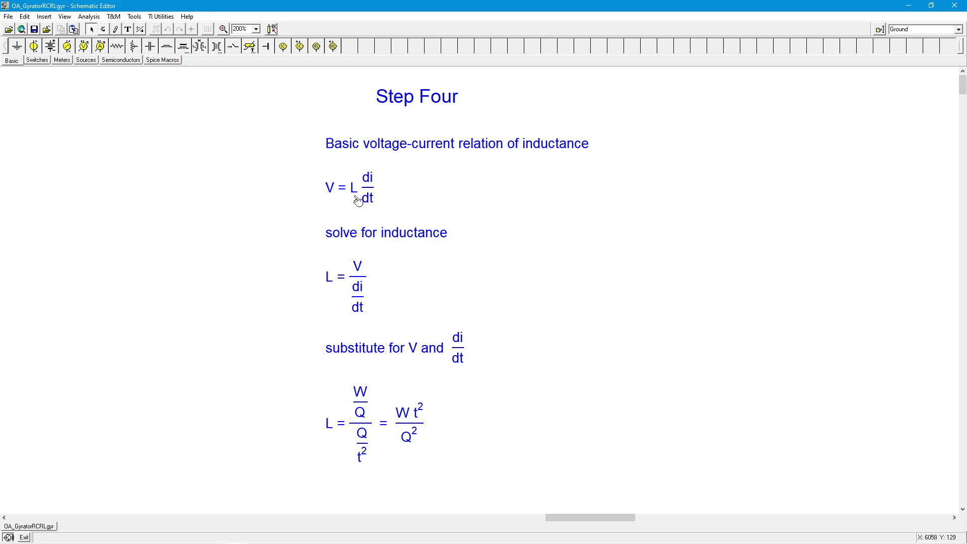
{"action": "mouse_move", "coordinate": [392, 157]}
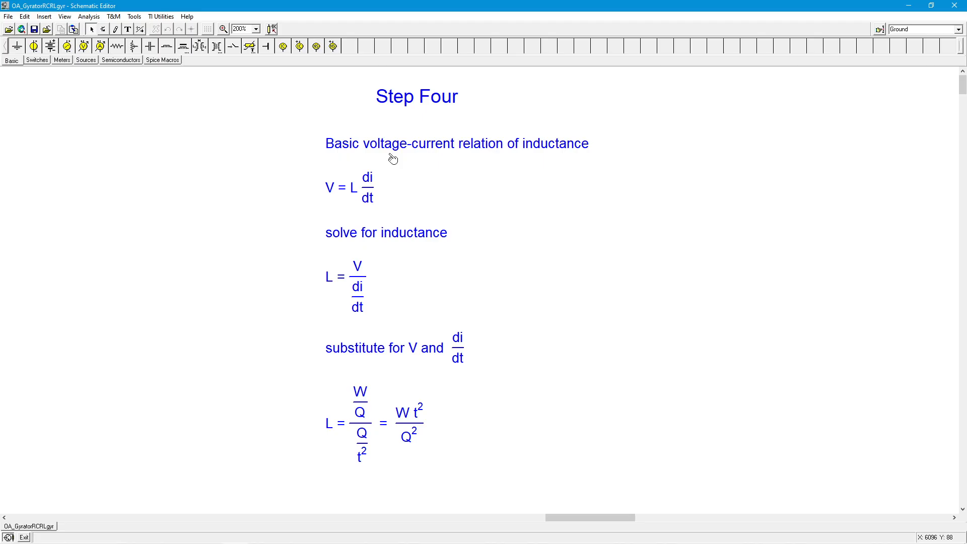
{"action": "mouse_move", "coordinate": [432, 211]}
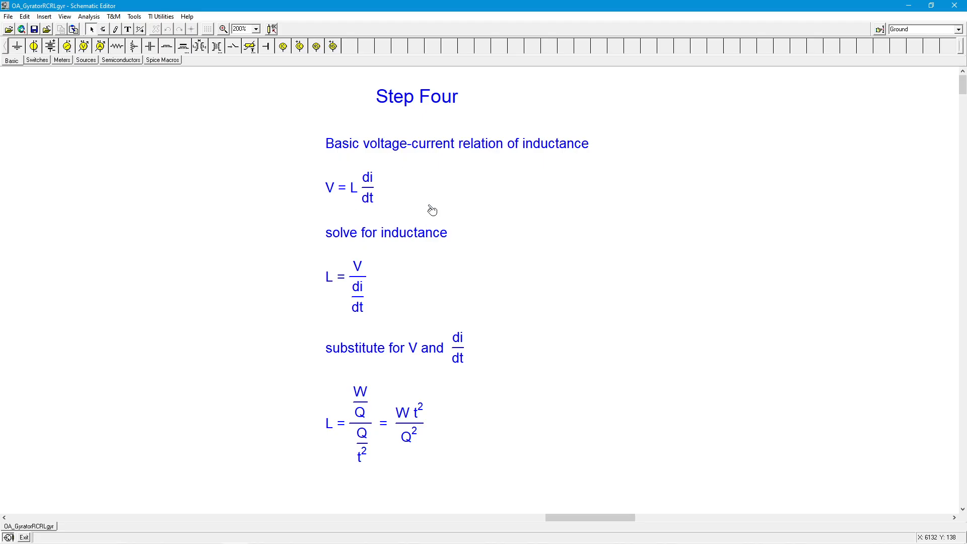
{"action": "mouse_move", "coordinate": [399, 207]}
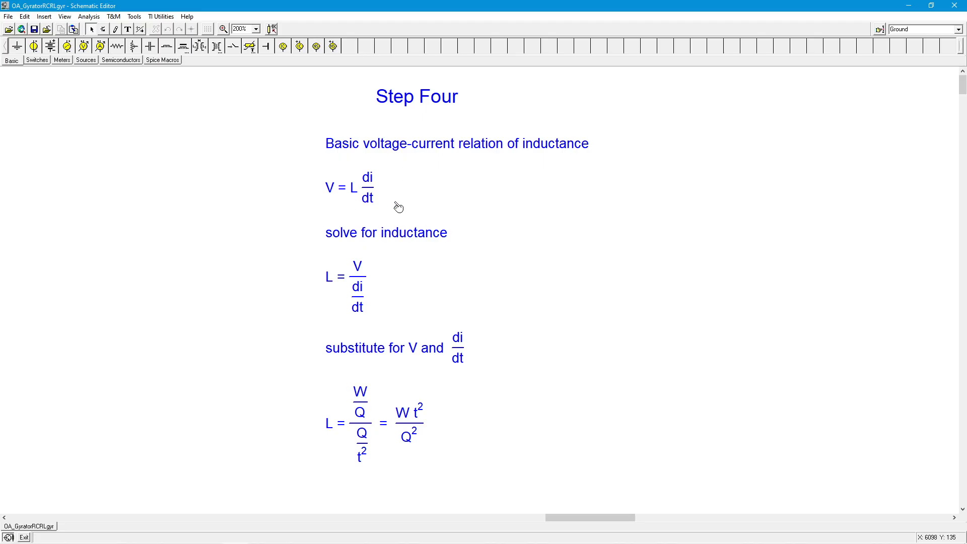
{"action": "mouse_move", "coordinate": [337, 284]}
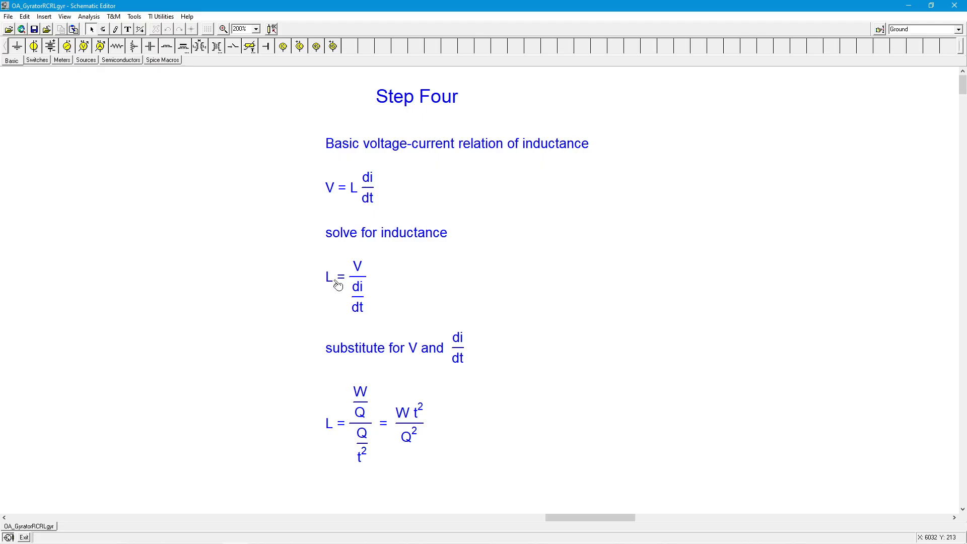
{"action": "mouse_move", "coordinate": [344, 273]}
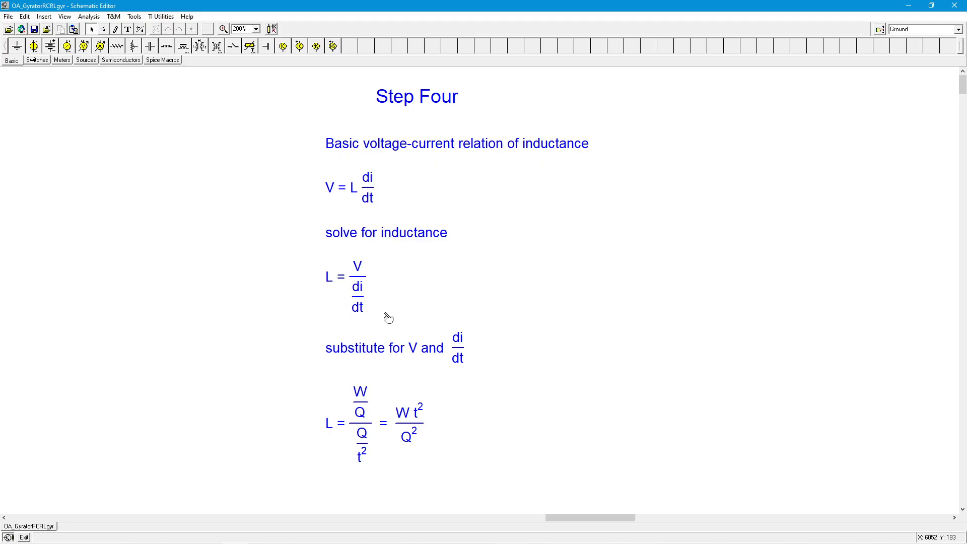
{"action": "mouse_move", "coordinate": [341, 278]}
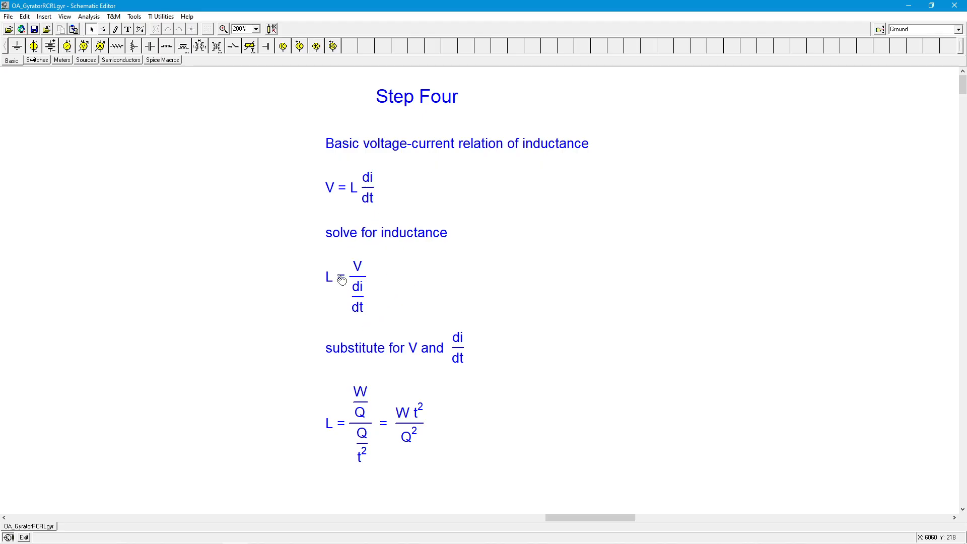
{"action": "mouse_move", "coordinate": [403, 330]}
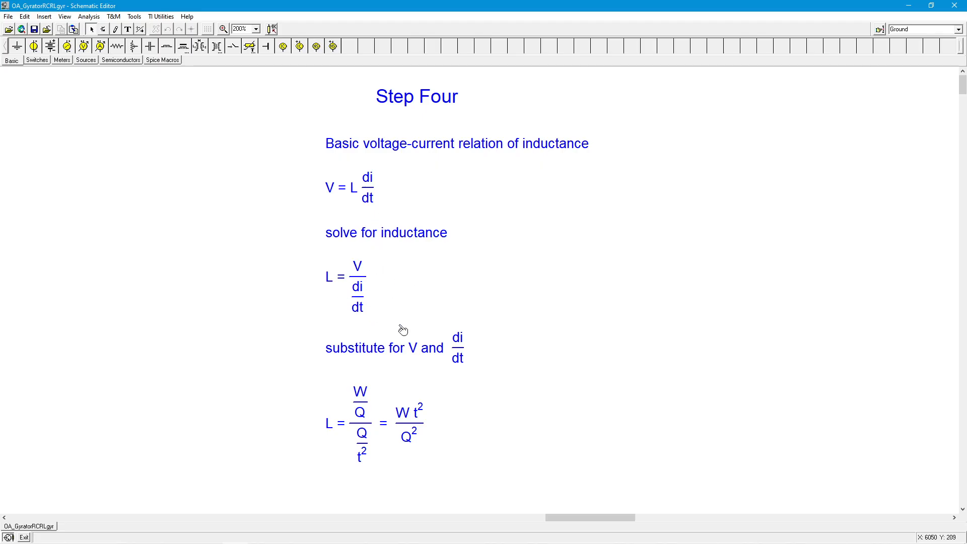
{"action": "mouse_move", "coordinate": [379, 279]}
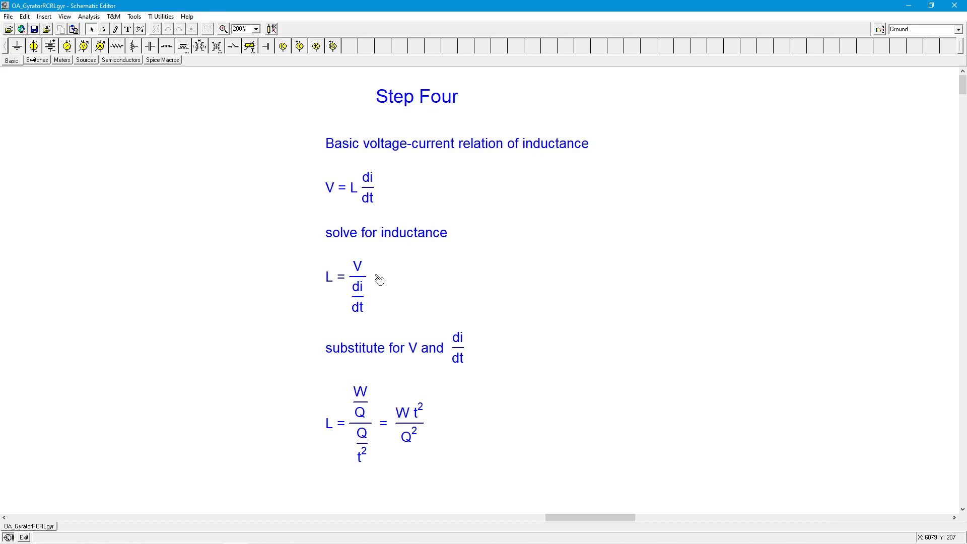
{"action": "mouse_move", "coordinate": [368, 269]}
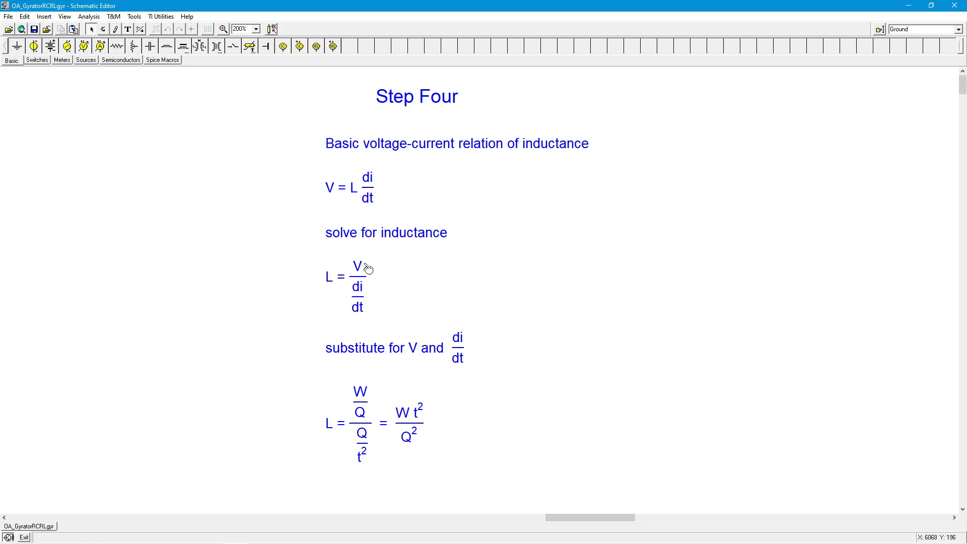
{"action": "mouse_move", "coordinate": [369, 408]}
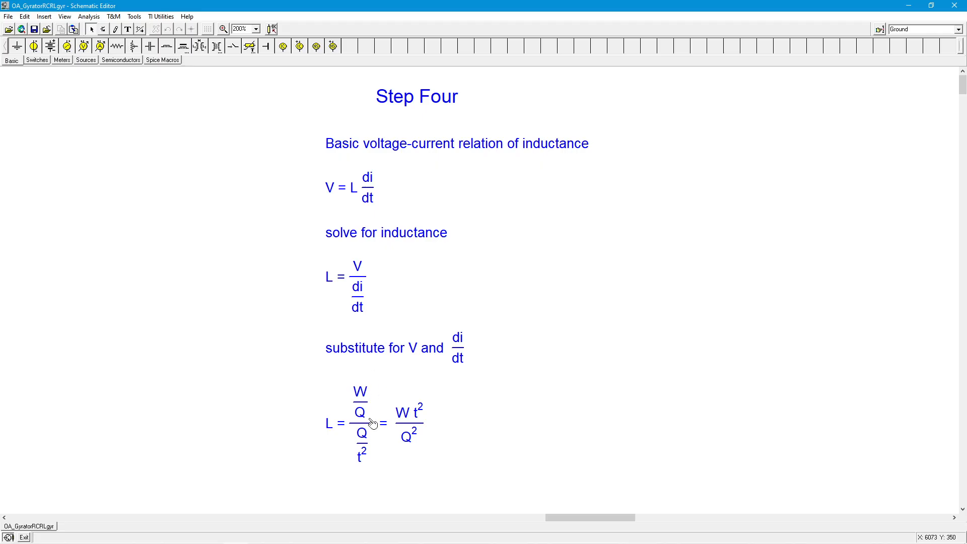
{"action": "mouse_move", "coordinate": [494, 359]}
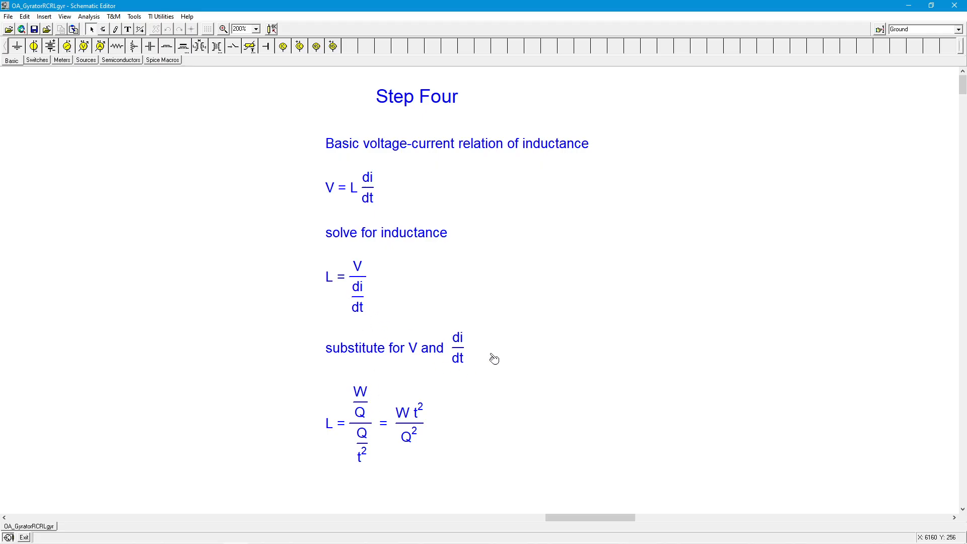
{"action": "mouse_move", "coordinate": [451, 307]}
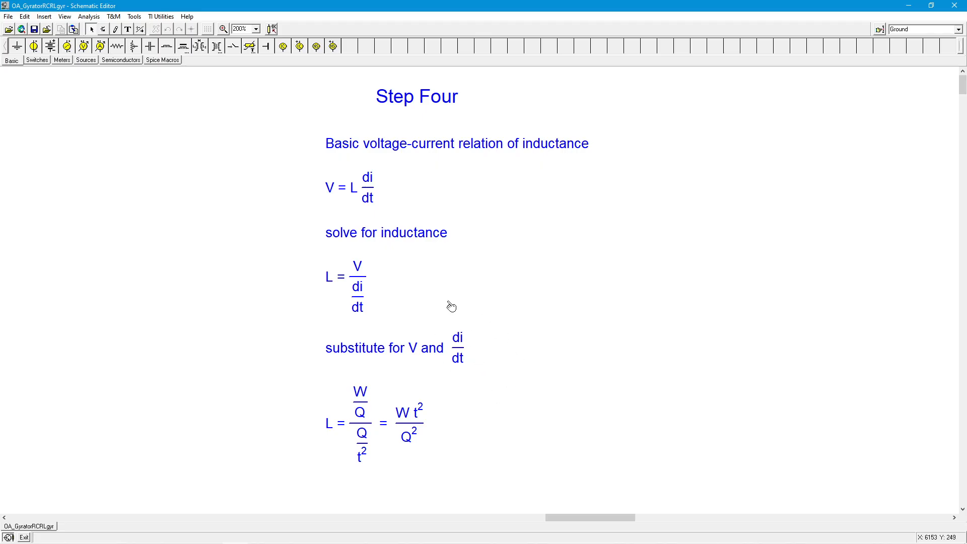
{"action": "mouse_move", "coordinate": [581, 338]}
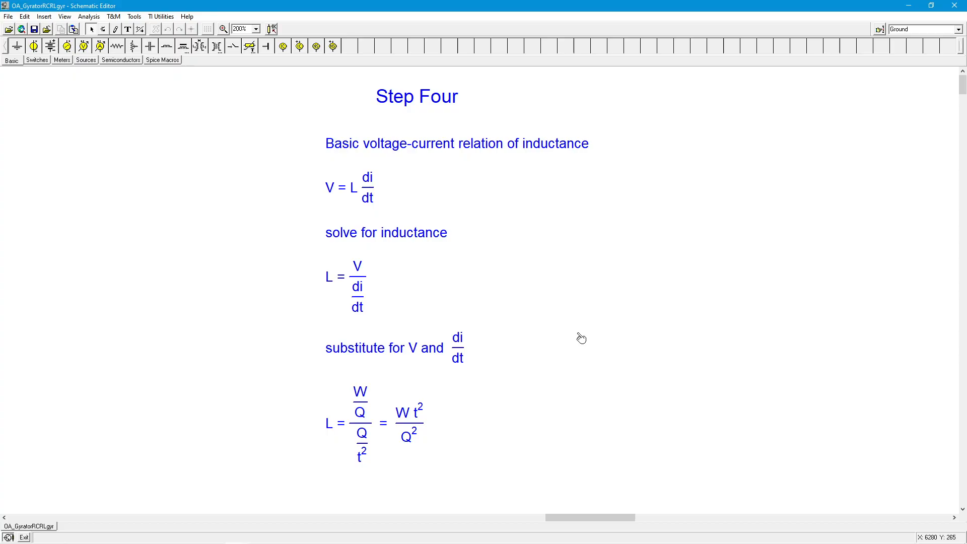
{"action": "mouse_move", "coordinate": [497, 347]}
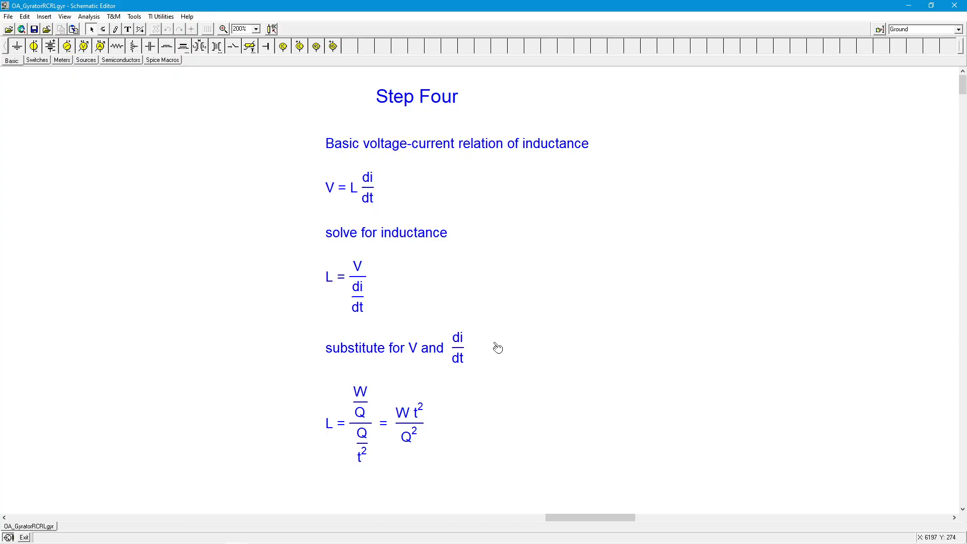
{"action": "mouse_move", "coordinate": [520, 336]}
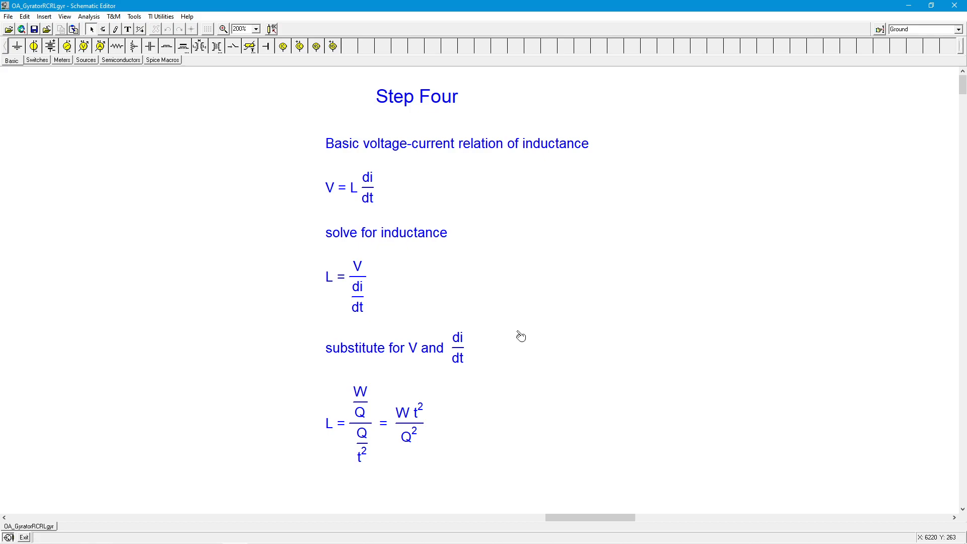
{"action": "mouse_move", "coordinate": [494, 365]}
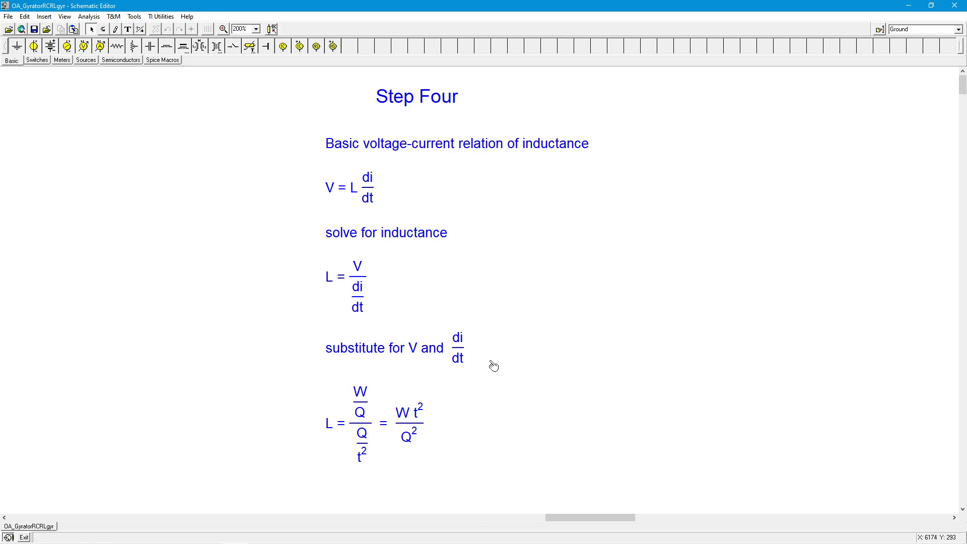
{"action": "mouse_move", "coordinate": [523, 371]}
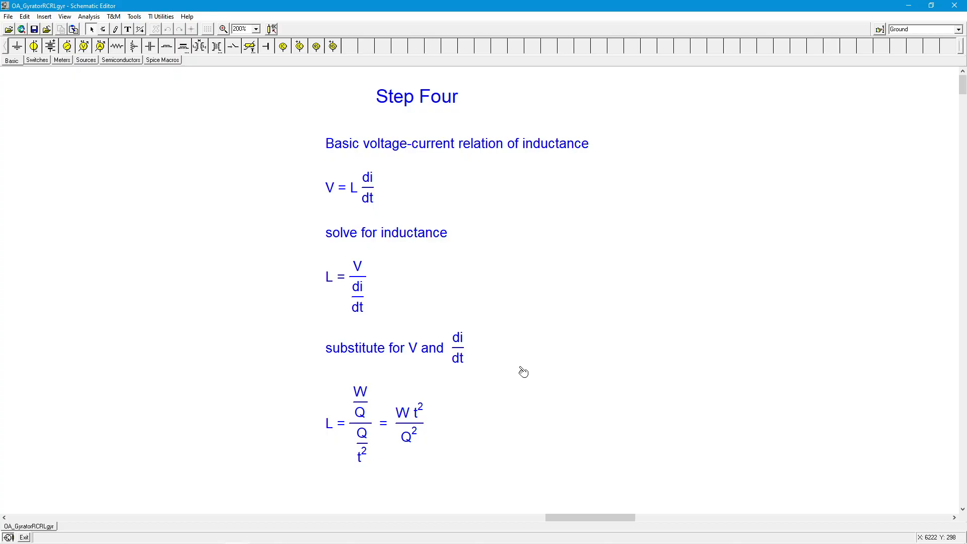
{"action": "mouse_move", "coordinate": [522, 371]}
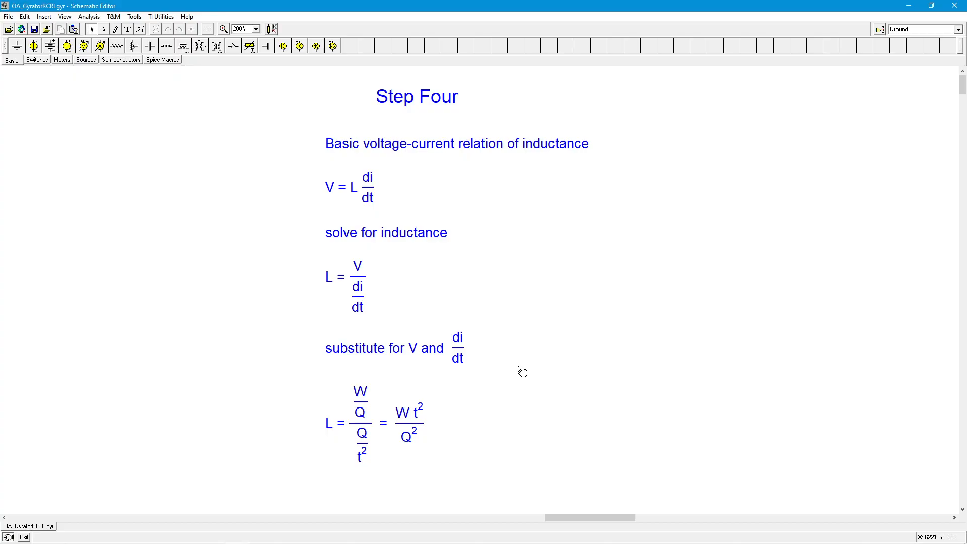
{"action": "mouse_move", "coordinate": [519, 365]}
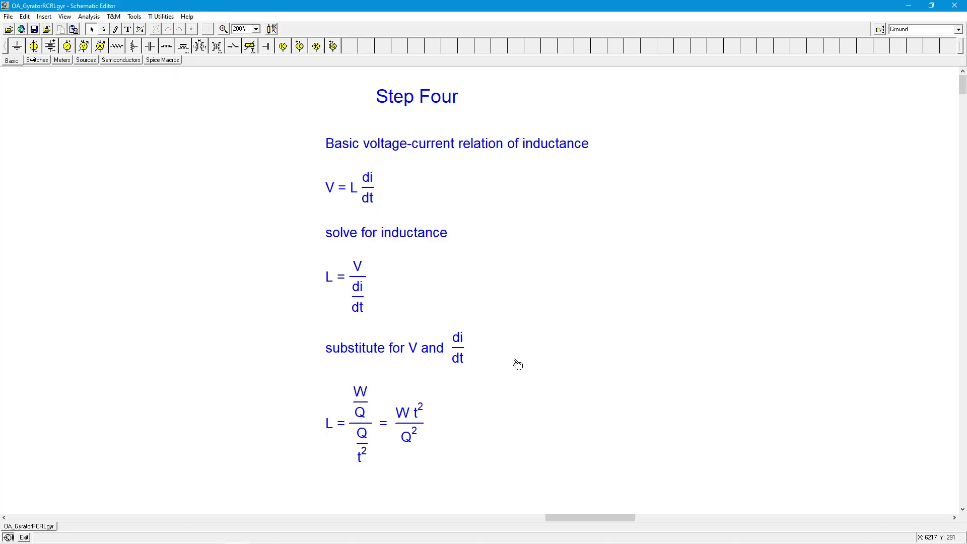
{"action": "mouse_move", "coordinate": [516, 363]}
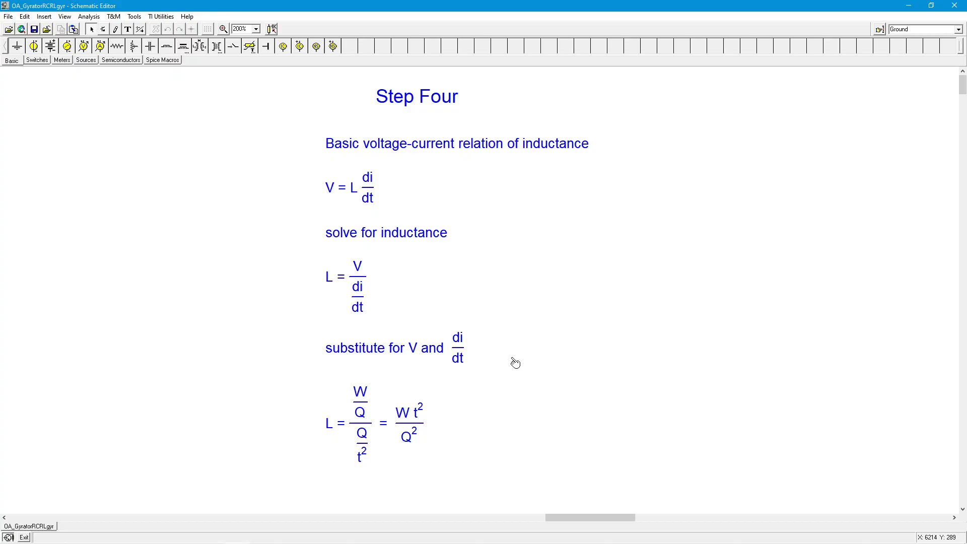
{"action": "mouse_move", "coordinate": [486, 320]}
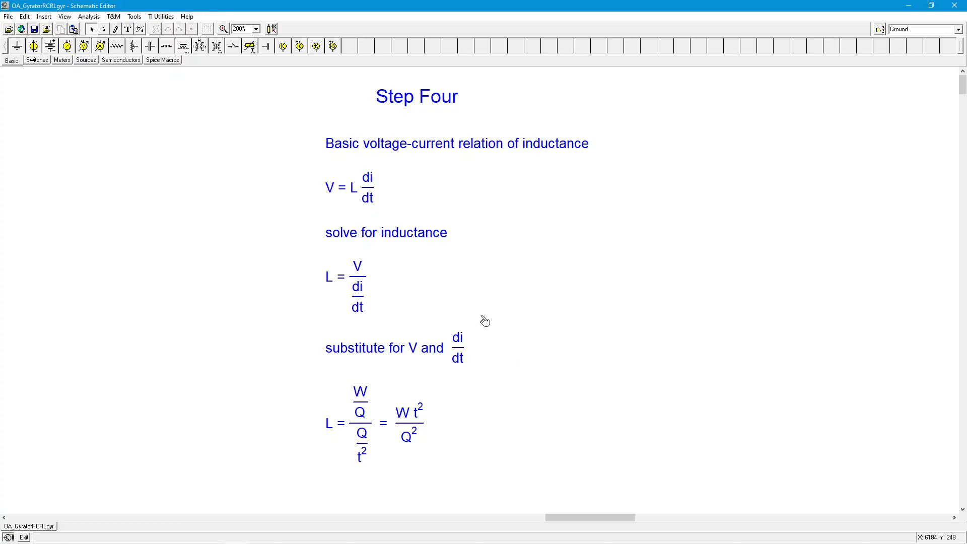
{"action": "mouse_move", "coordinate": [502, 313]}
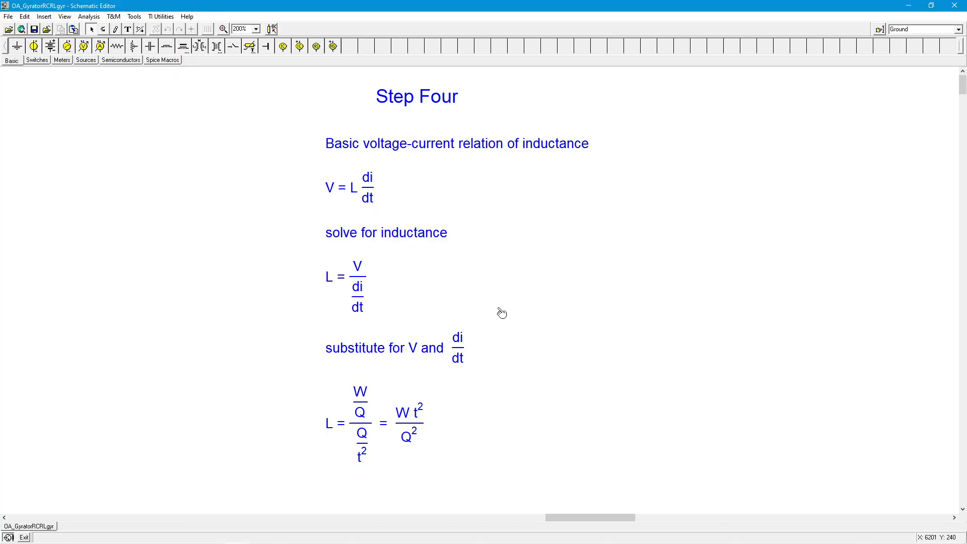
{"action": "mouse_move", "coordinate": [378, 435]}
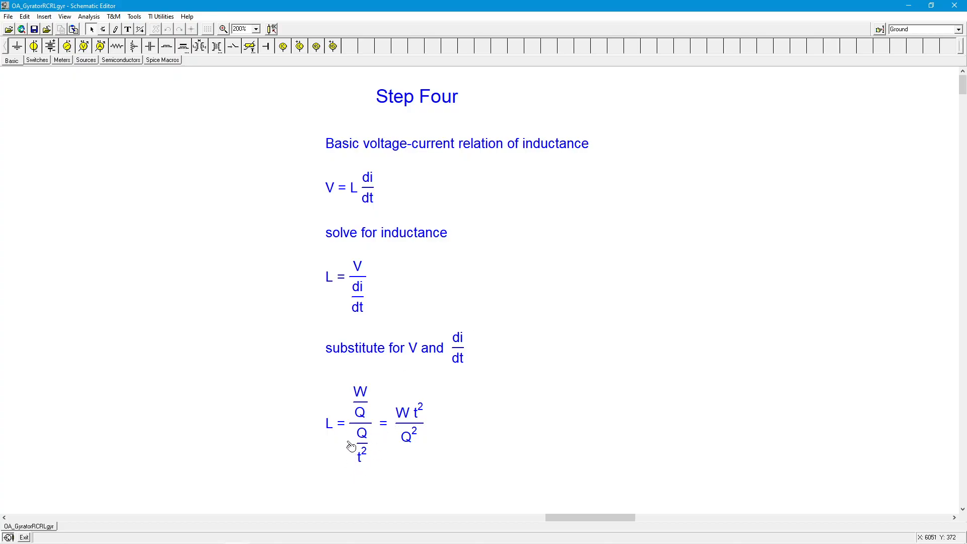
{"action": "mouse_move", "coordinate": [368, 265]}
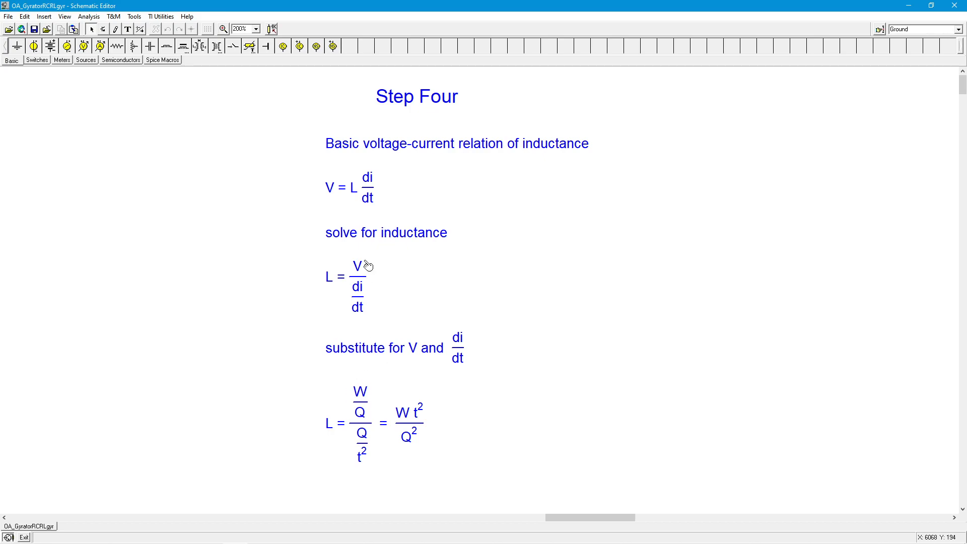
{"action": "mouse_move", "coordinate": [367, 413]}
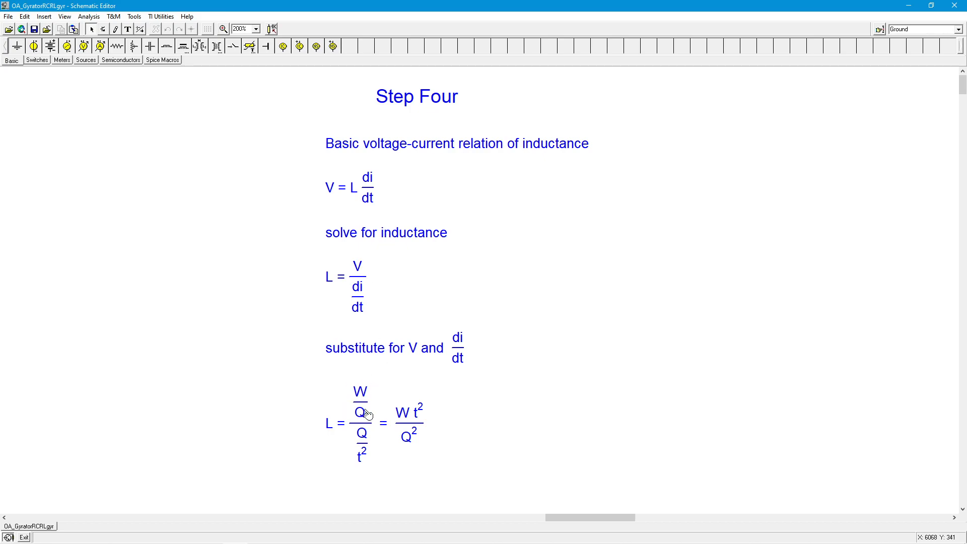
{"action": "mouse_move", "coordinate": [370, 440]}
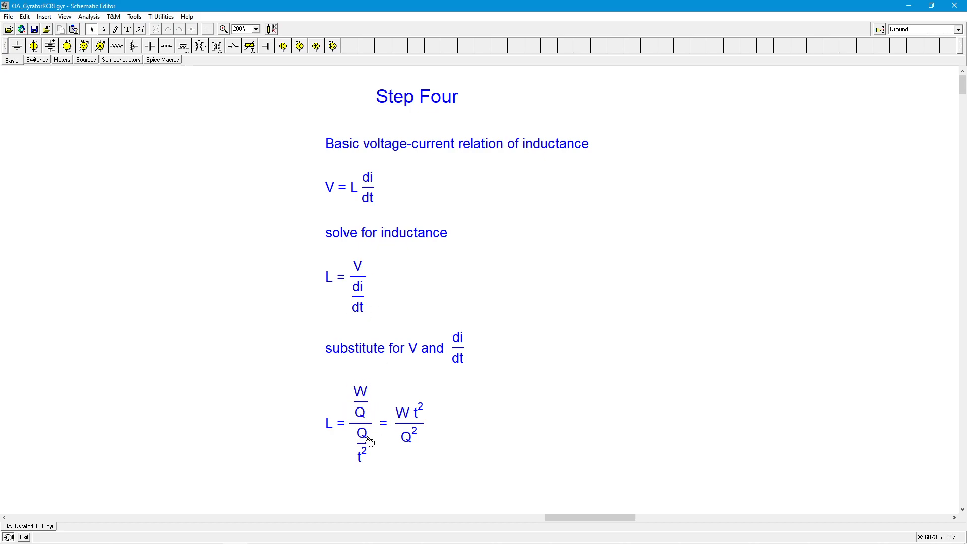
{"action": "mouse_move", "coordinate": [365, 457]}
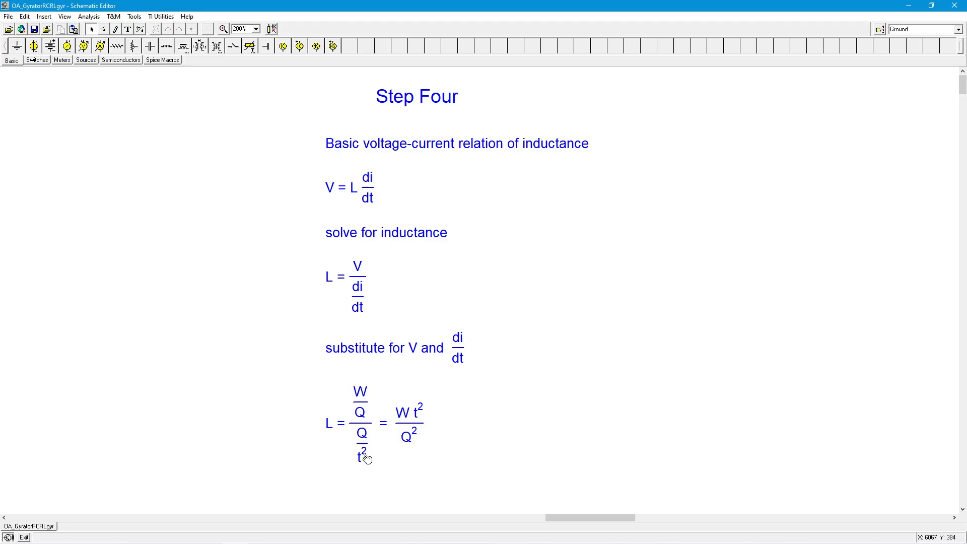
{"action": "mouse_move", "coordinate": [364, 445]}
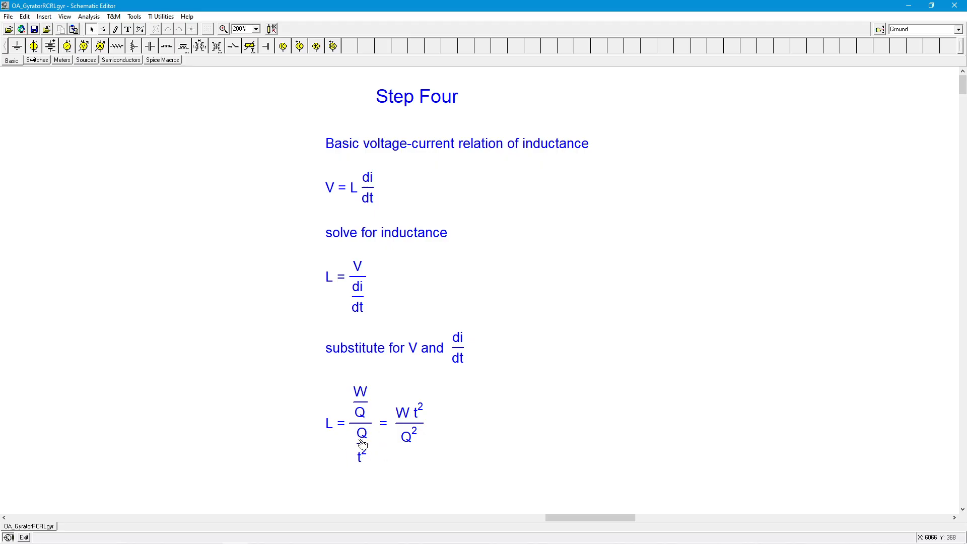
{"action": "mouse_move", "coordinate": [380, 439]}
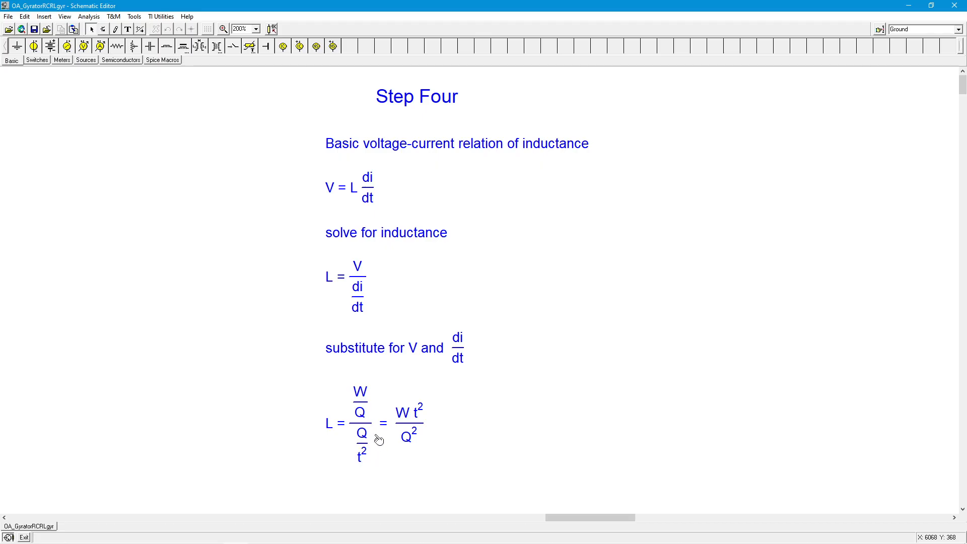
{"action": "mouse_move", "coordinate": [372, 457]}
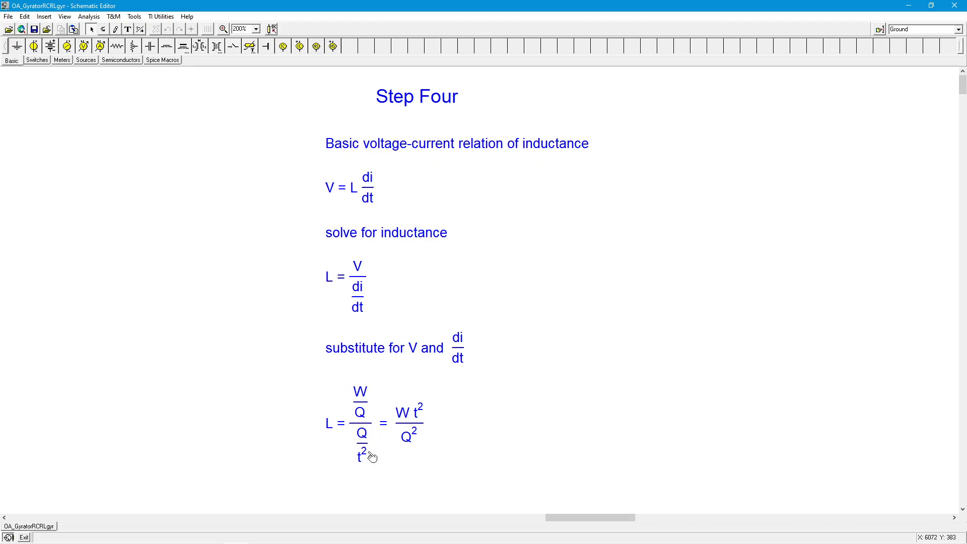
{"action": "mouse_move", "coordinate": [420, 443]}
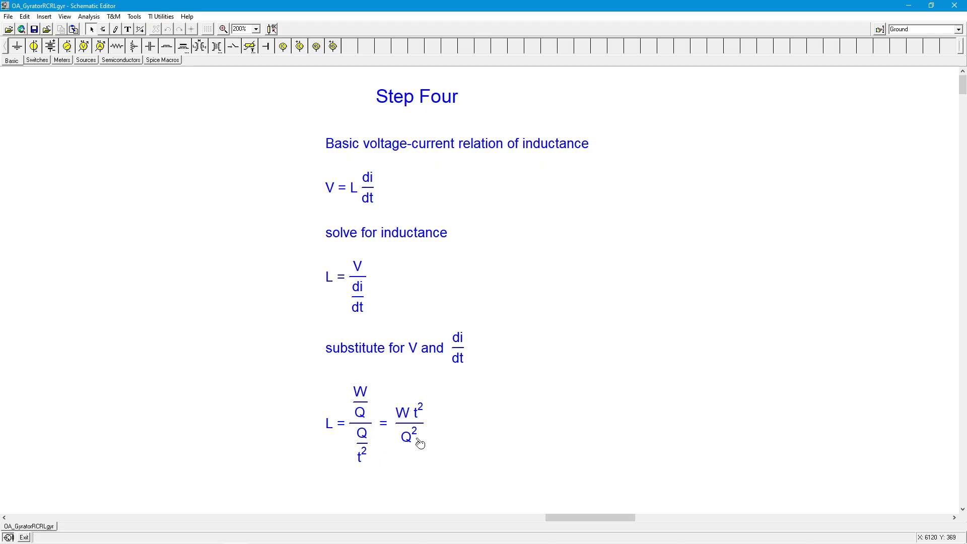
{"action": "mouse_move", "coordinate": [414, 408]}
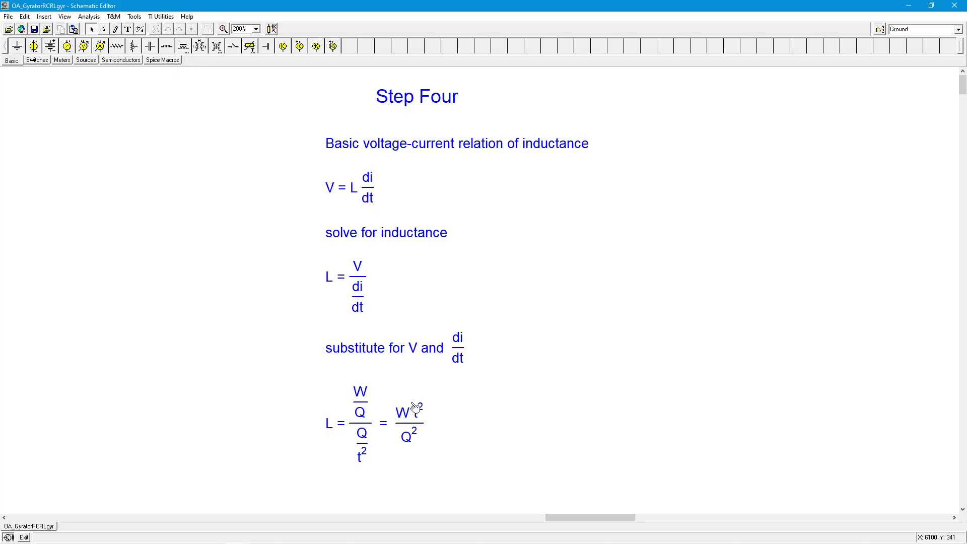
{"action": "mouse_move", "coordinate": [421, 446]}
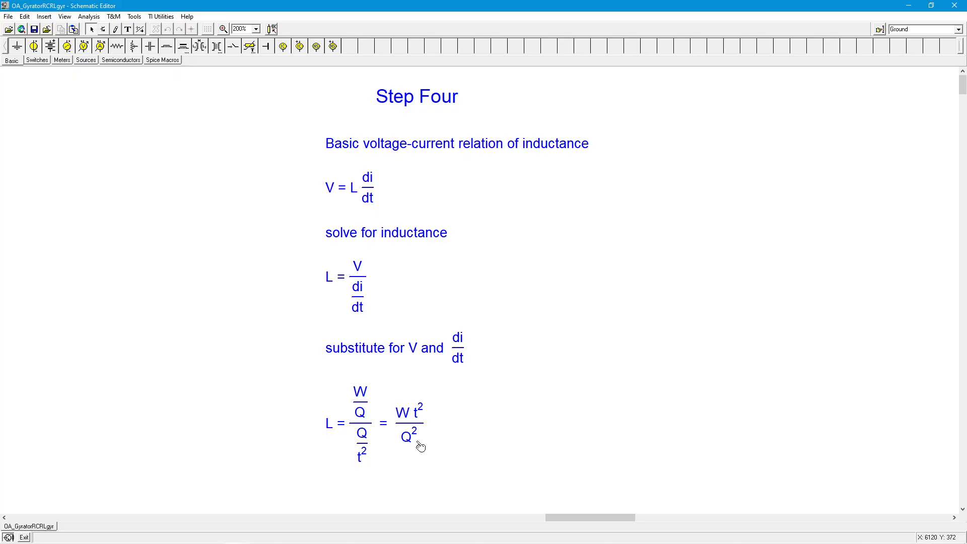
{"action": "mouse_move", "coordinate": [517, 526]}
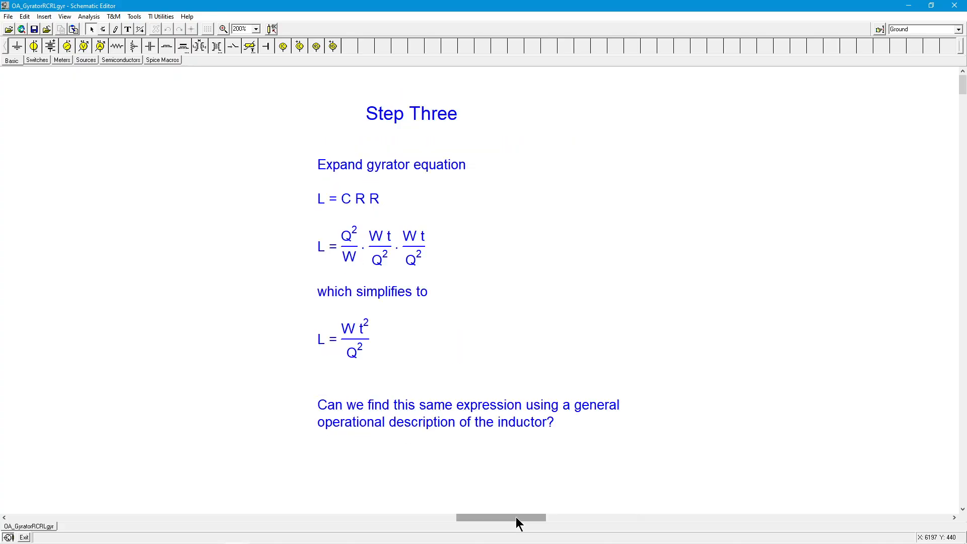
{"action": "mouse_move", "coordinate": [388, 331]}
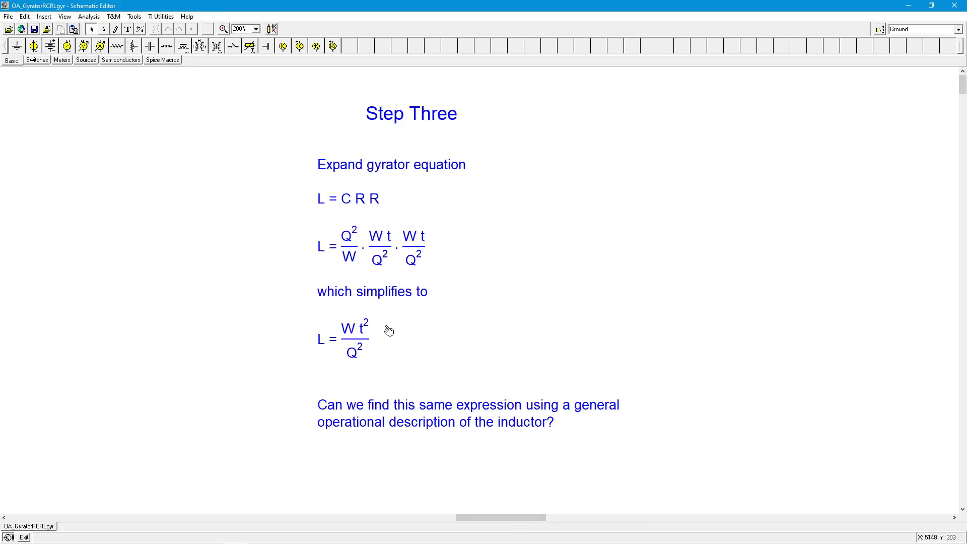
{"action": "mouse_move", "coordinate": [354, 313]}
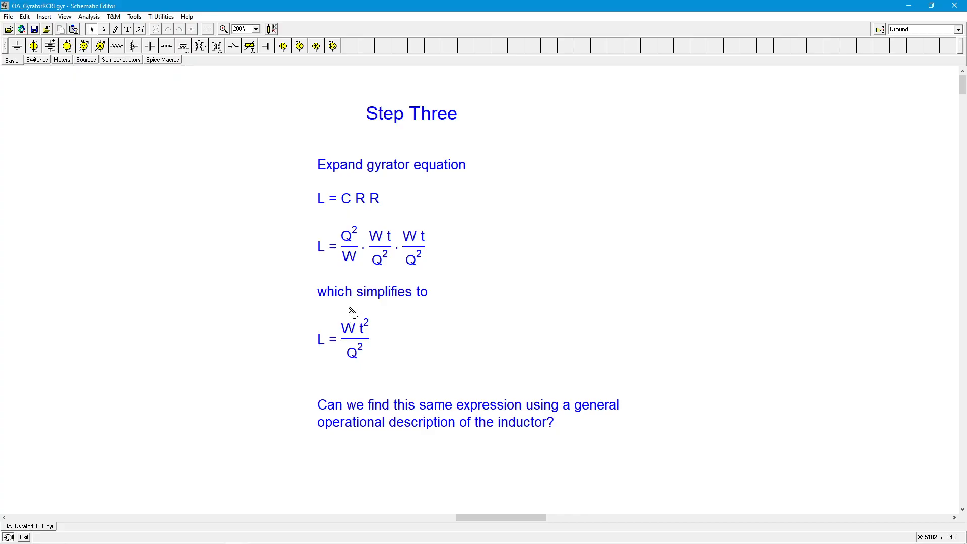
{"action": "mouse_move", "coordinate": [354, 338]}
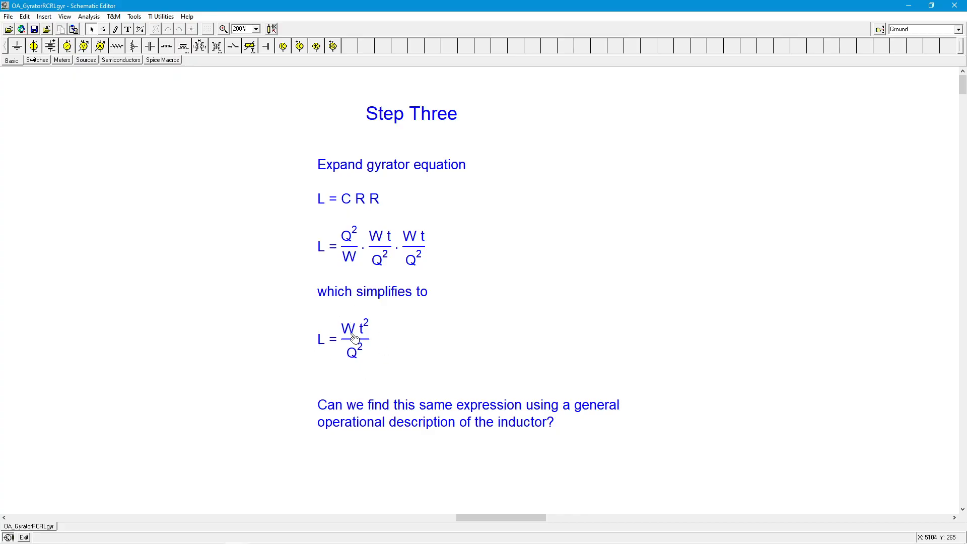
{"action": "mouse_move", "coordinate": [346, 377]}
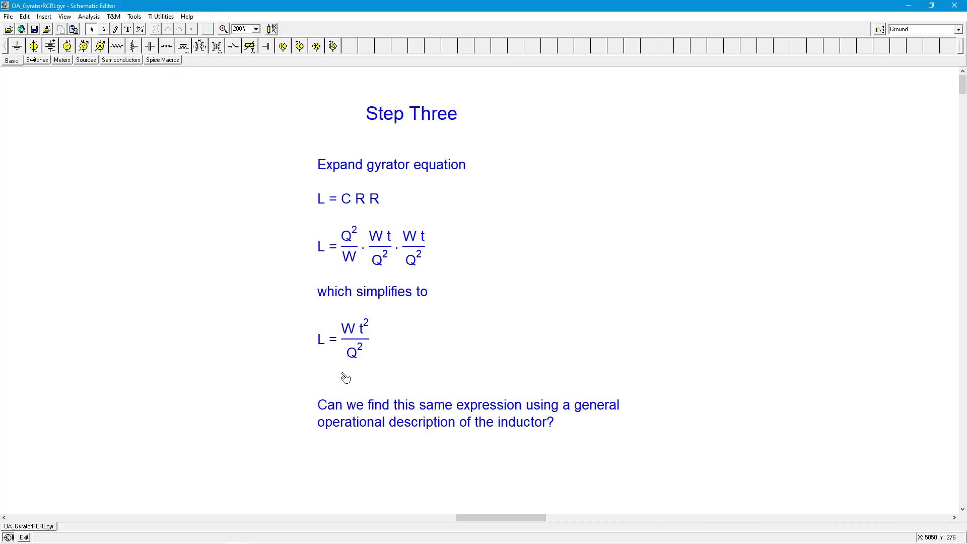
{"action": "mouse_move", "coordinate": [507, 417]}
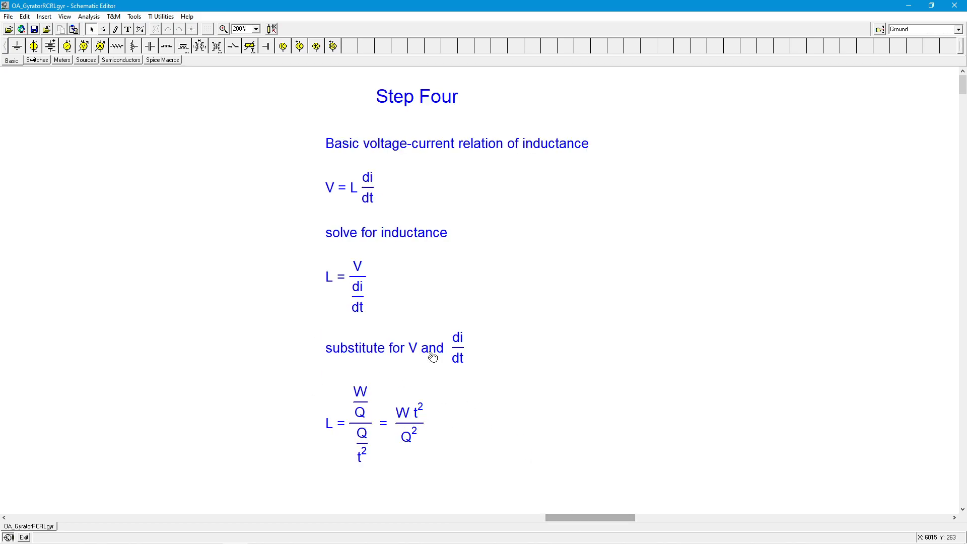
{"action": "mouse_move", "coordinate": [462, 454]}
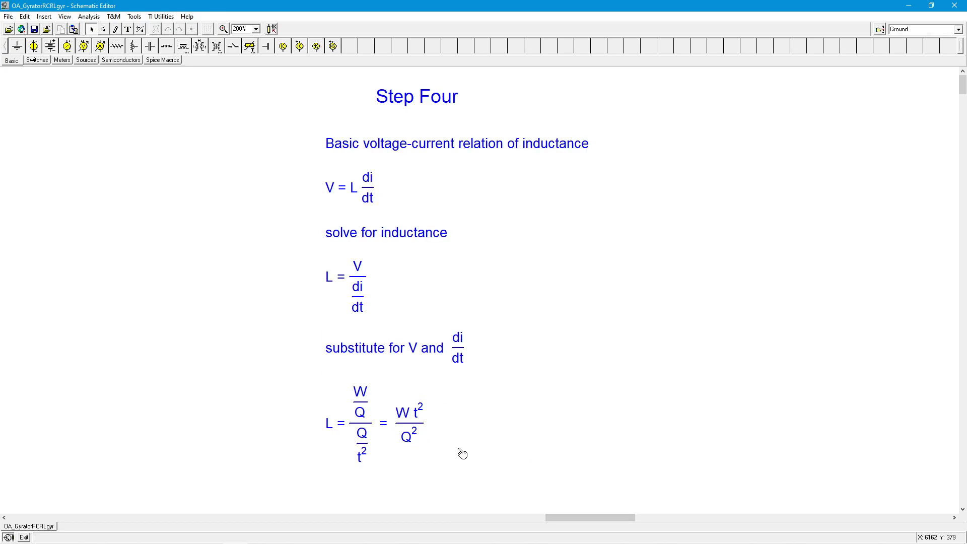
{"action": "mouse_move", "coordinate": [462, 452]}
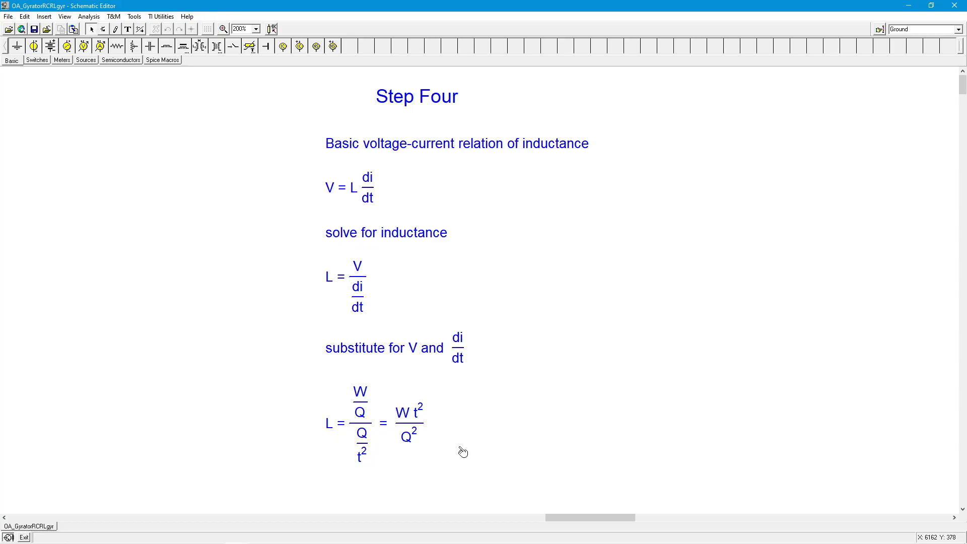
{"action": "mouse_move", "coordinate": [368, 220]}
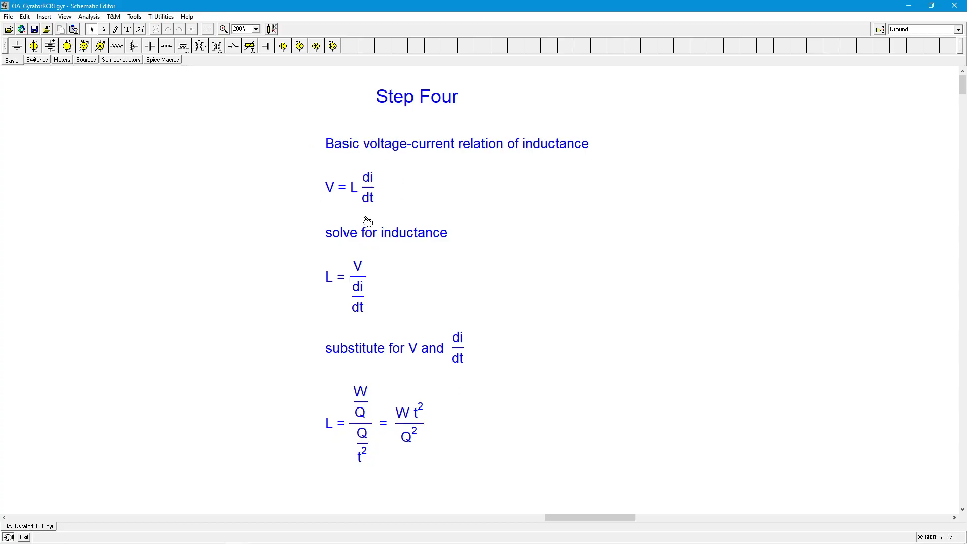
{"action": "mouse_move", "coordinate": [399, 192]}
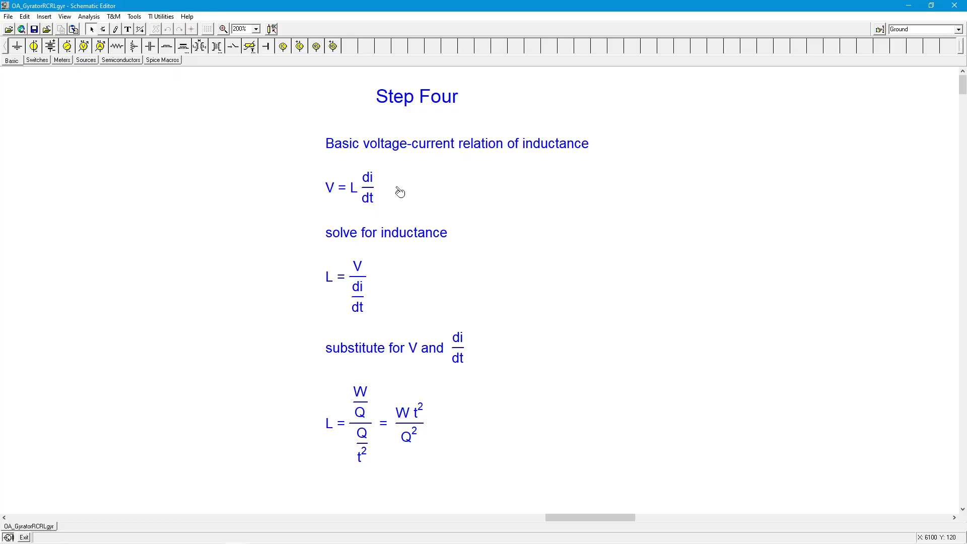
{"action": "mouse_move", "coordinate": [530, 524]}
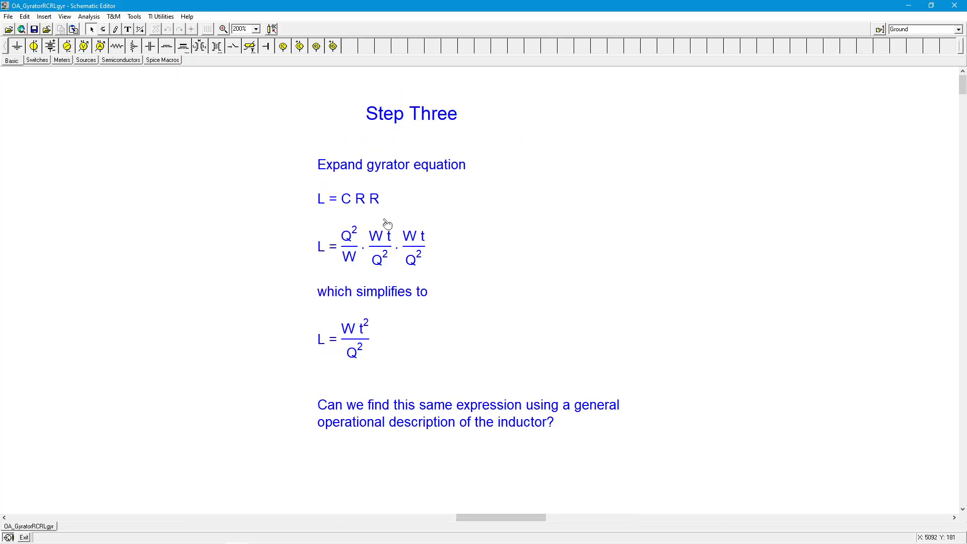
{"action": "mouse_move", "coordinate": [381, 347]}
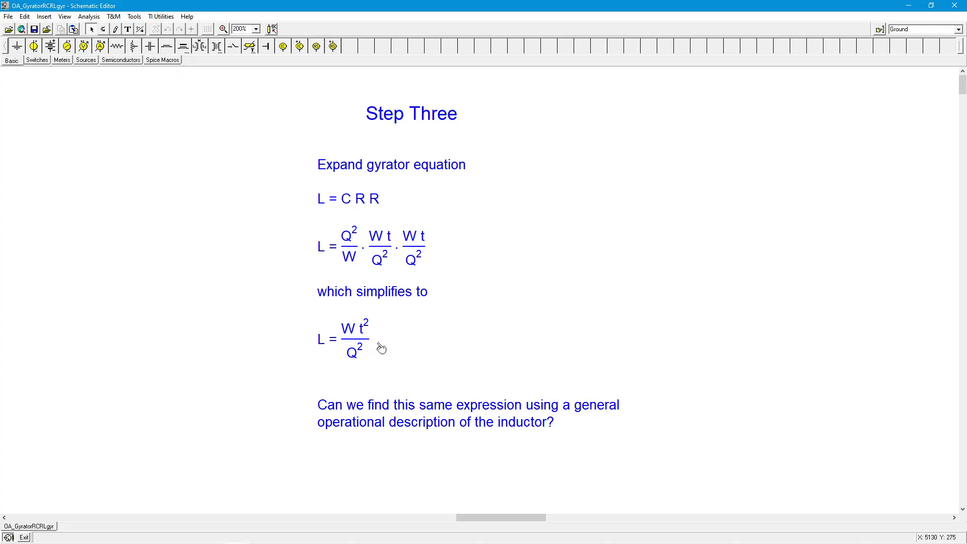
{"action": "mouse_move", "coordinate": [487, 366]}
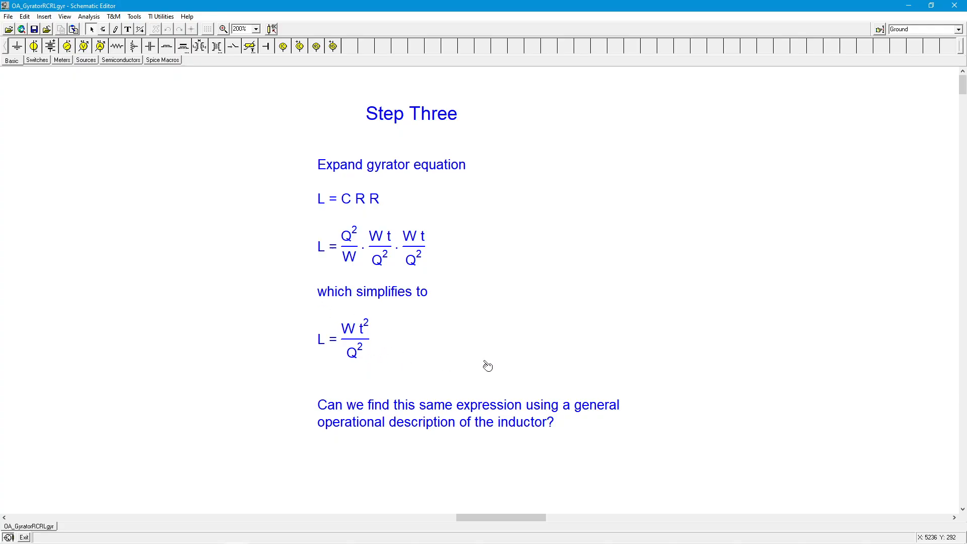
{"action": "mouse_move", "coordinate": [417, 443]}
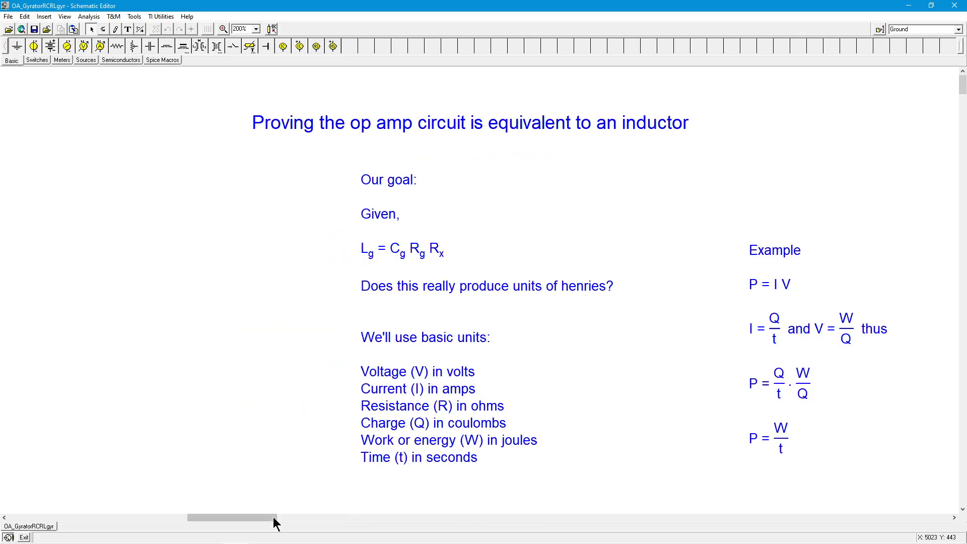
{"action": "mouse_move", "coordinate": [159, 522]}
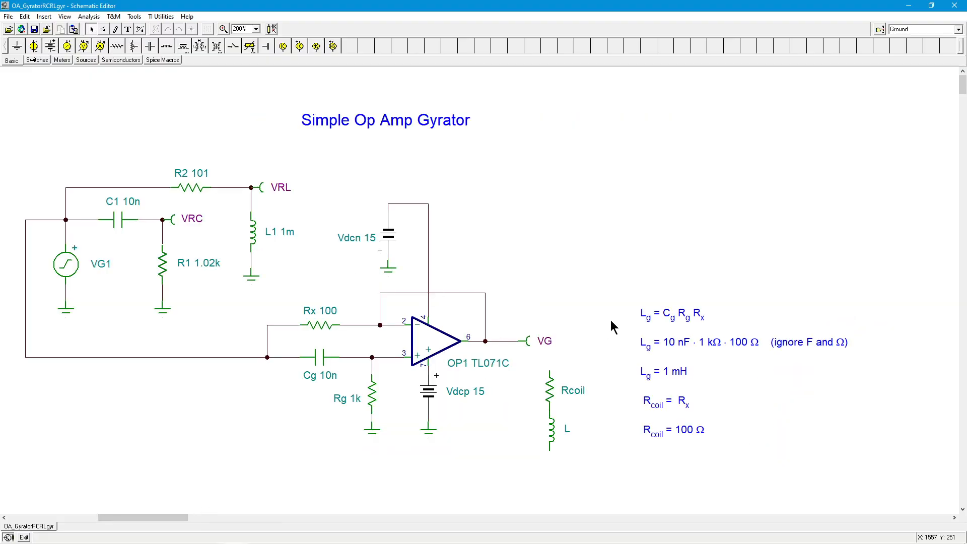
{"action": "mouse_move", "coordinate": [684, 316]}
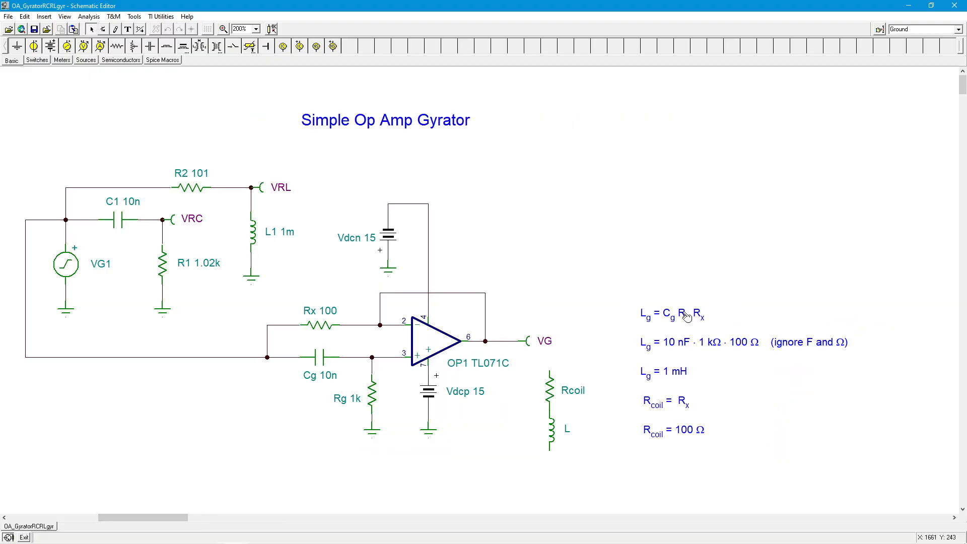
{"action": "mouse_move", "coordinate": [683, 312]}
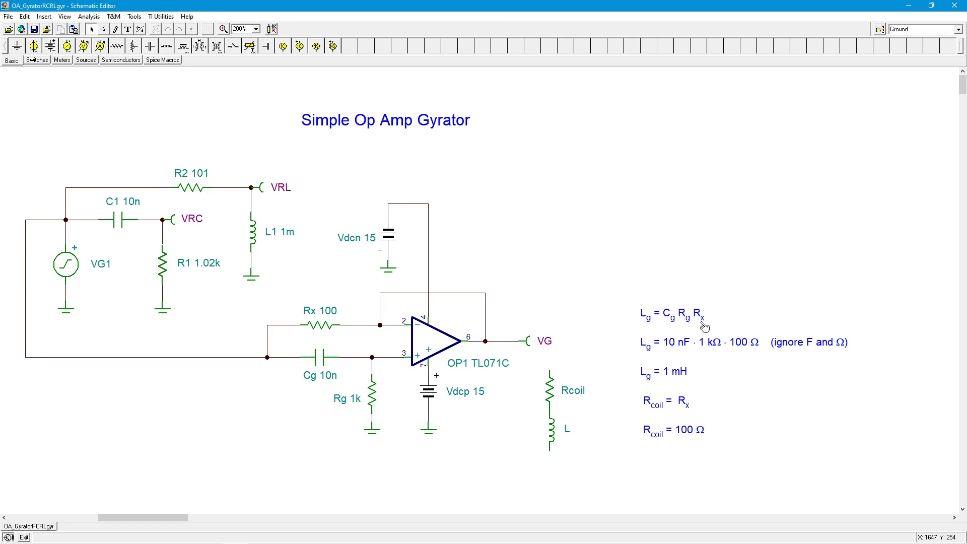
{"action": "mouse_move", "coordinate": [732, 320]}
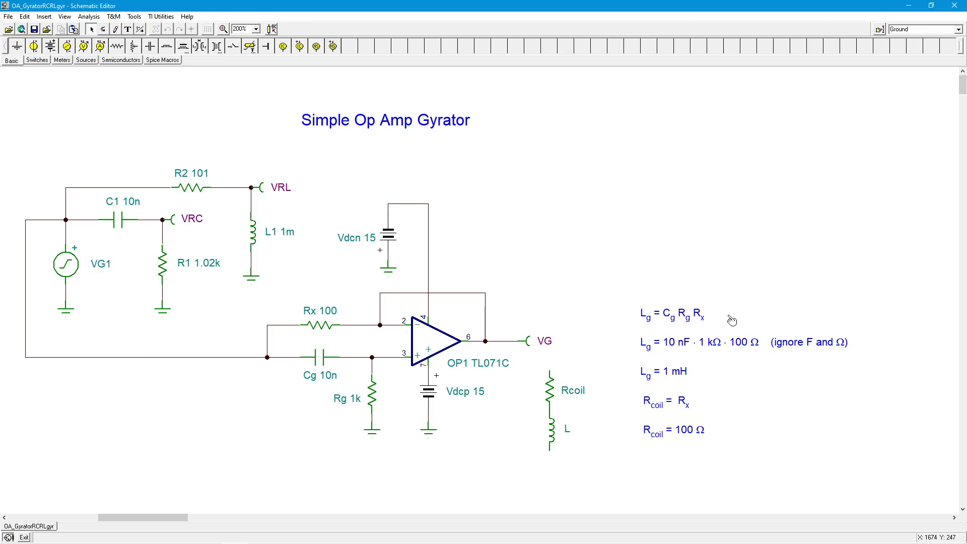
{"action": "mouse_move", "coordinate": [728, 318]}
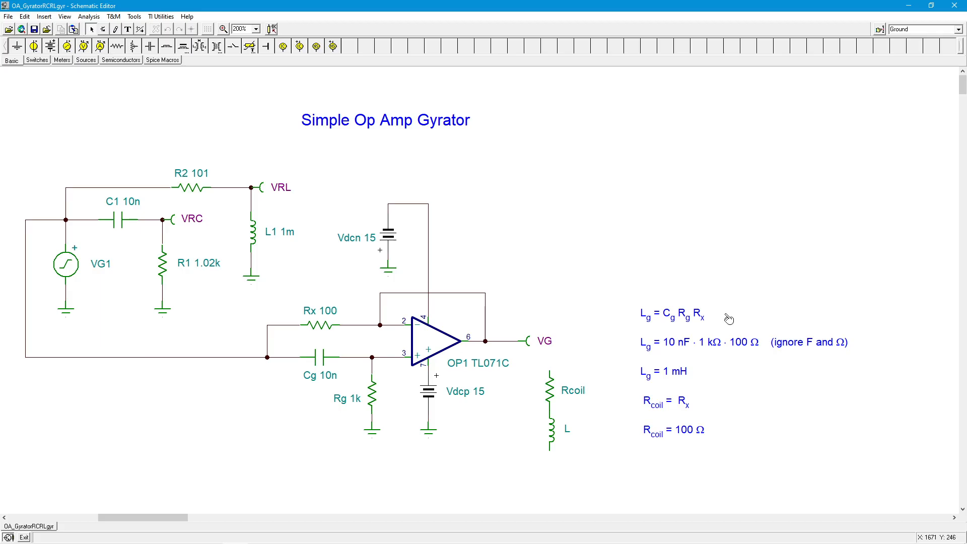